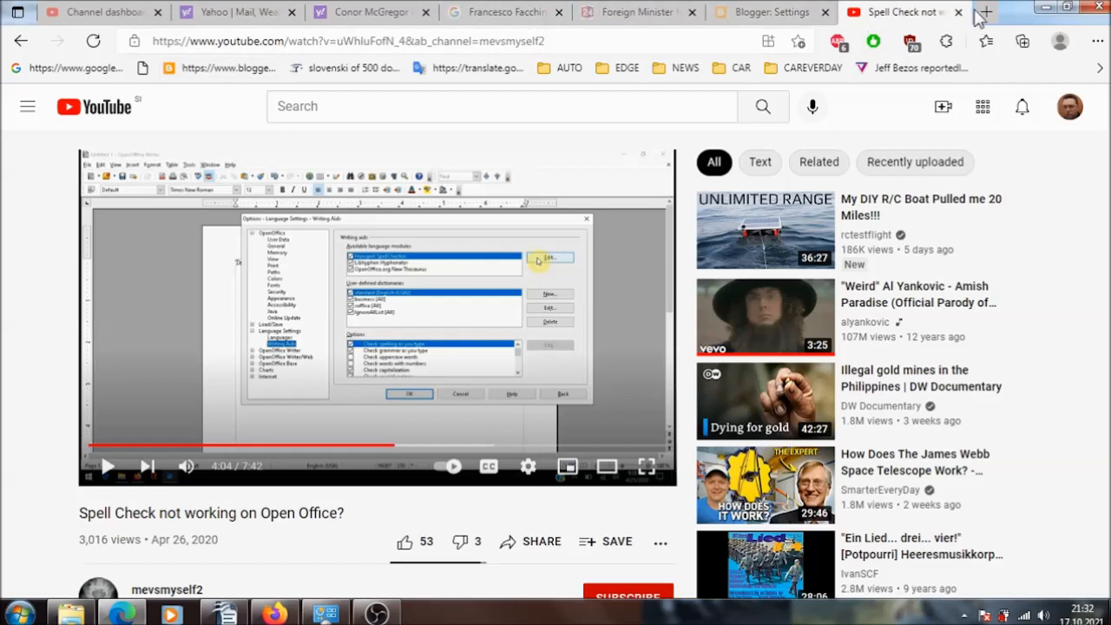
- Search Google for 'OPEN OFFICE SPELL CHECK' in a new tab
{"action": "left_click", "coordinate": [984, 12]}
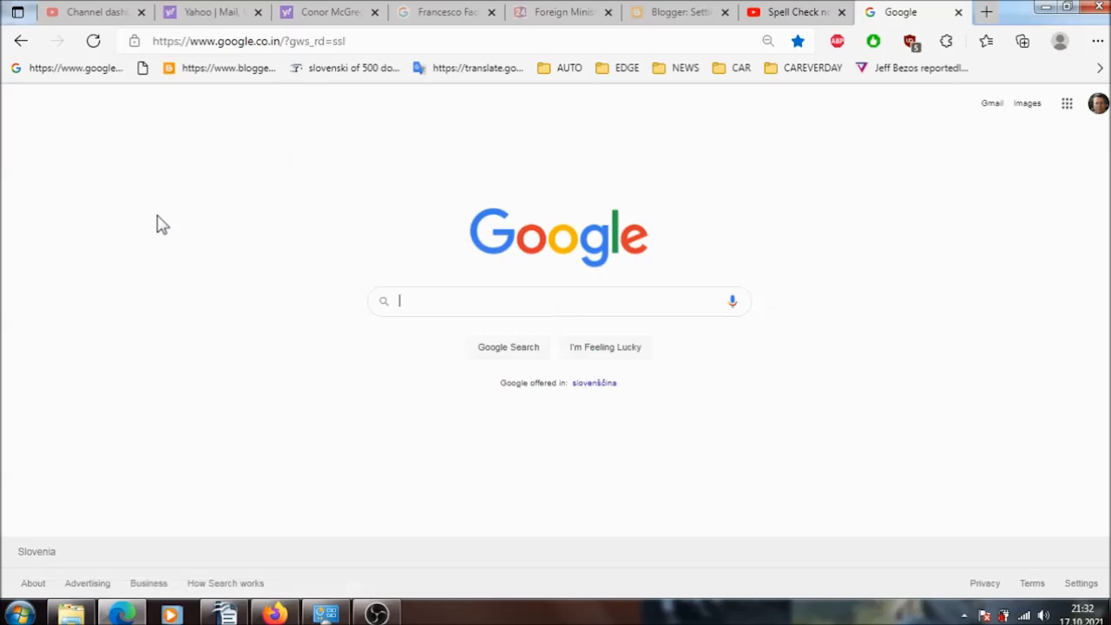
{"action": "type", "text": "OPEN OFFICE"}
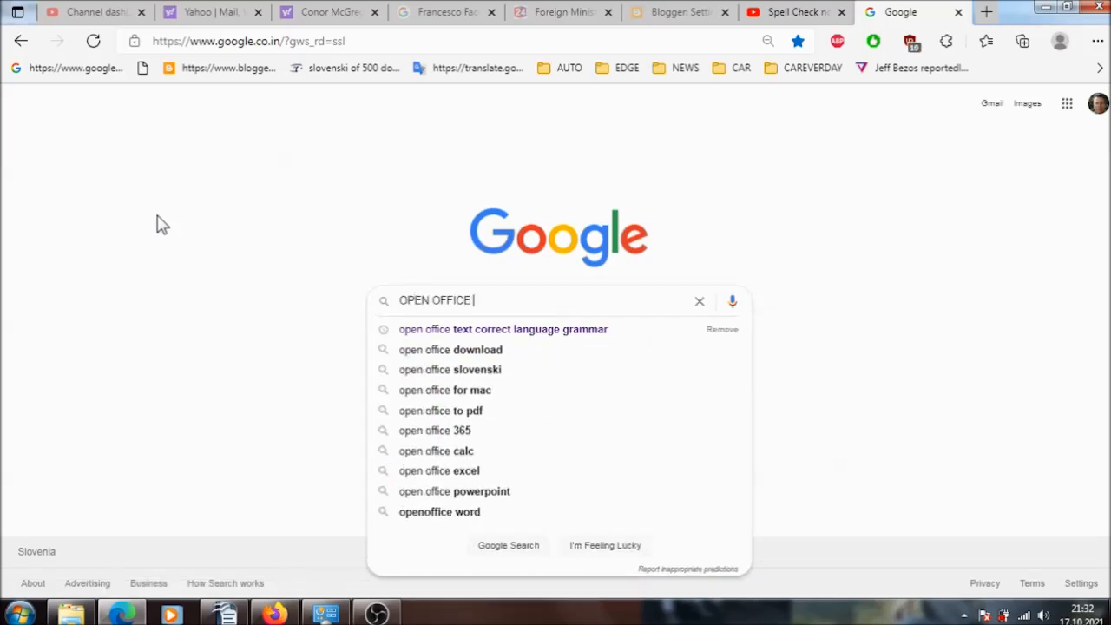
{"action": "type", "text": "SPELL CHECK"}
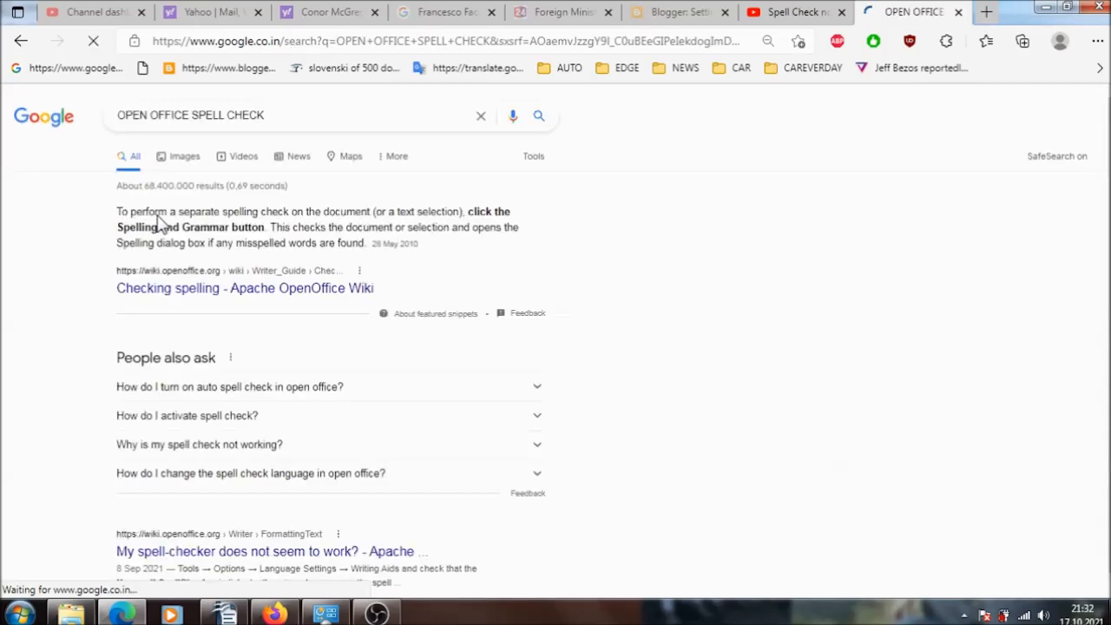
- Filter the spell-check results to Videos and restore the page zoom to 100%
{"action": "left_click", "coordinate": [242, 156]}
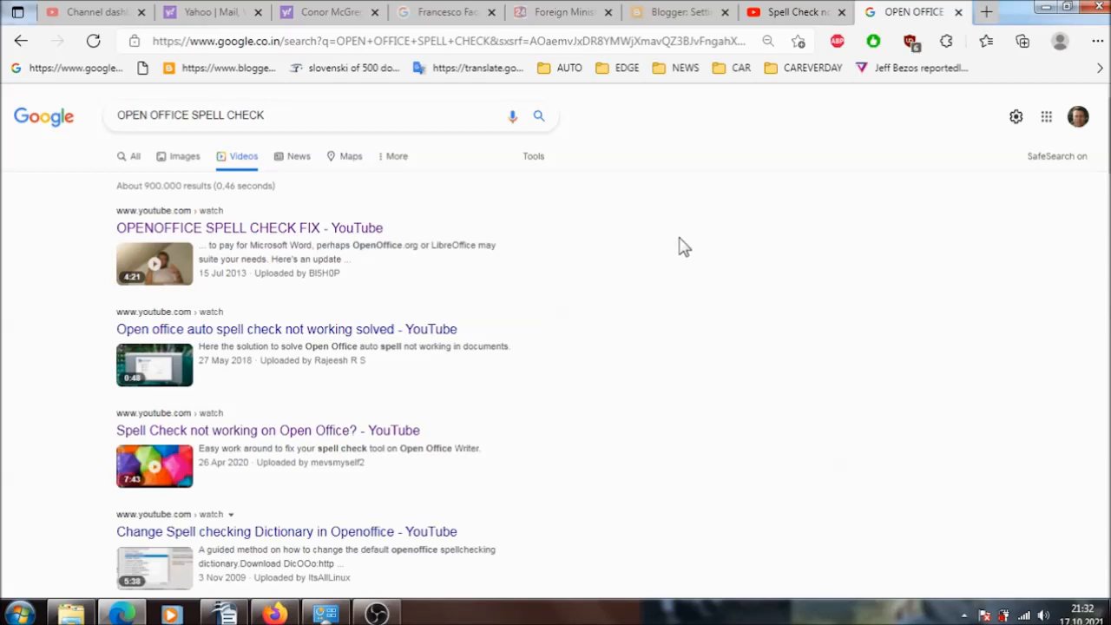
{"action": "left_click", "coordinate": [1096, 41]}
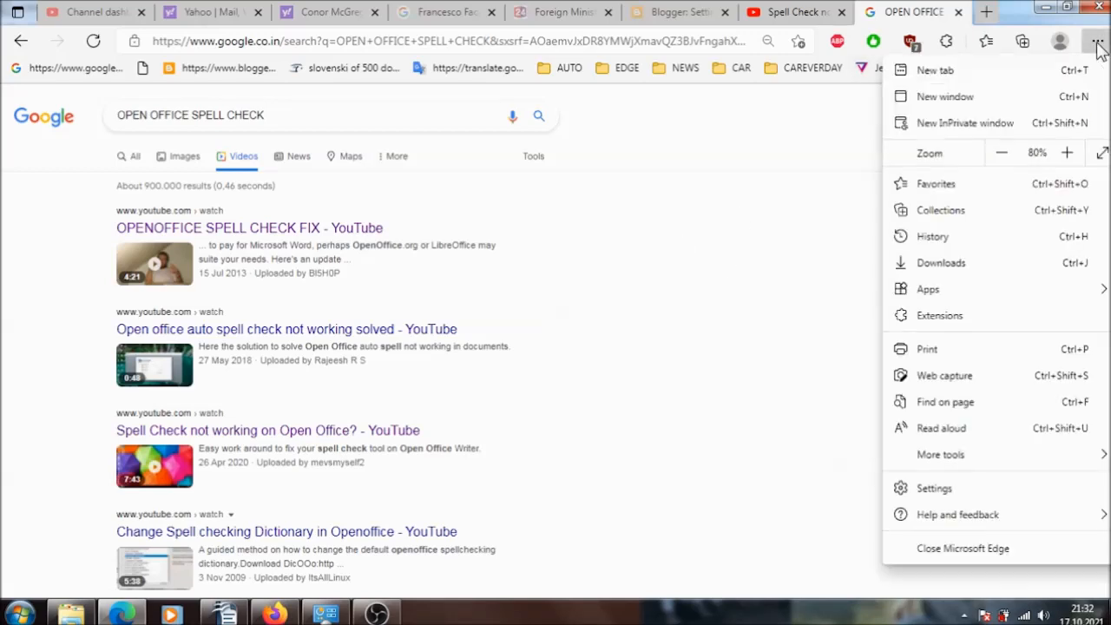
{"action": "left_click", "coordinate": [1066, 153]}
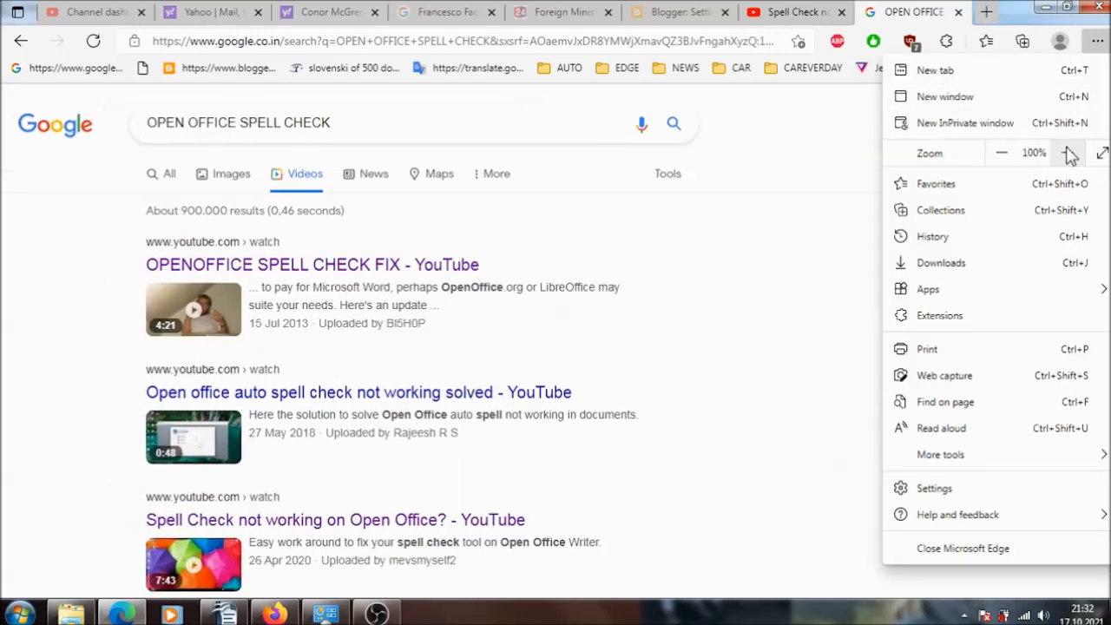
{"action": "left_click", "coordinate": [735, 293]}
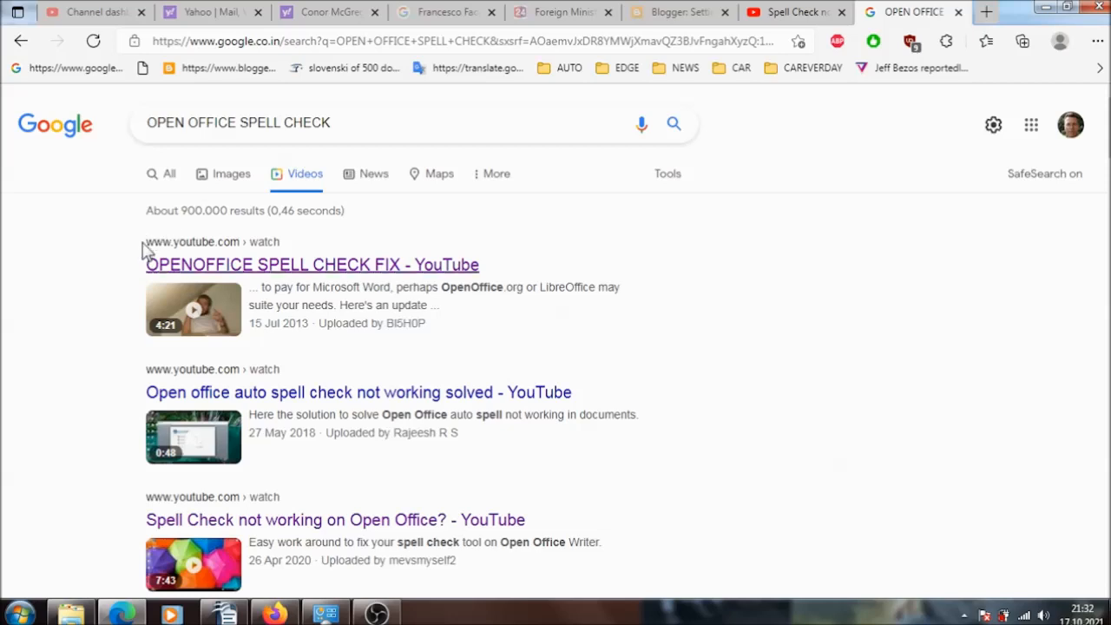
{"action": "mouse_move", "coordinate": [850, 385]}
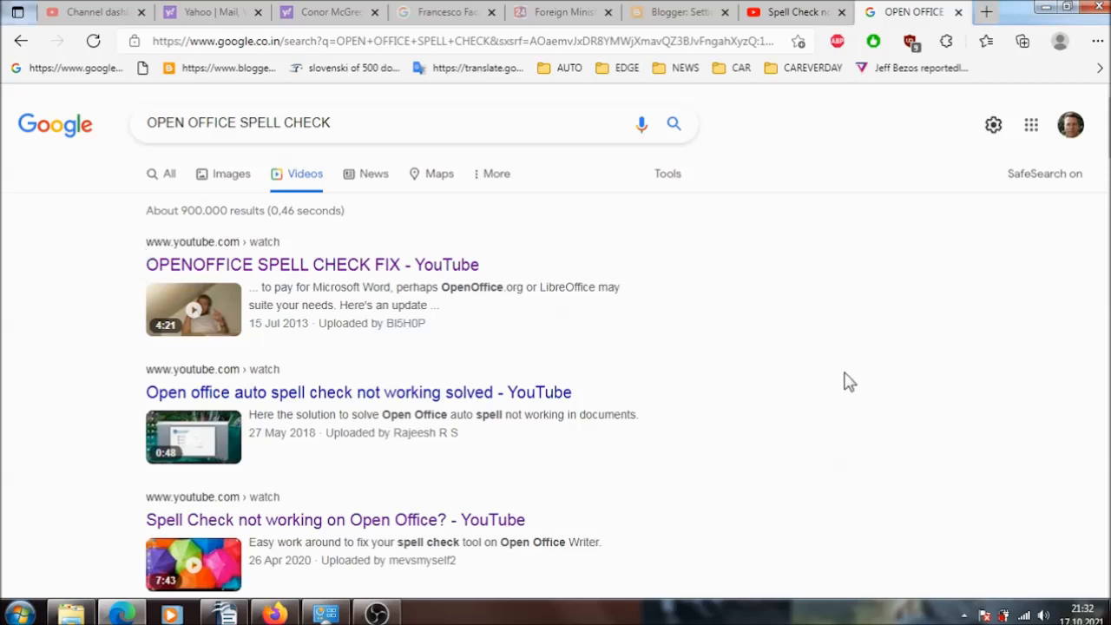
{"action": "mouse_move", "coordinate": [86, 247]}
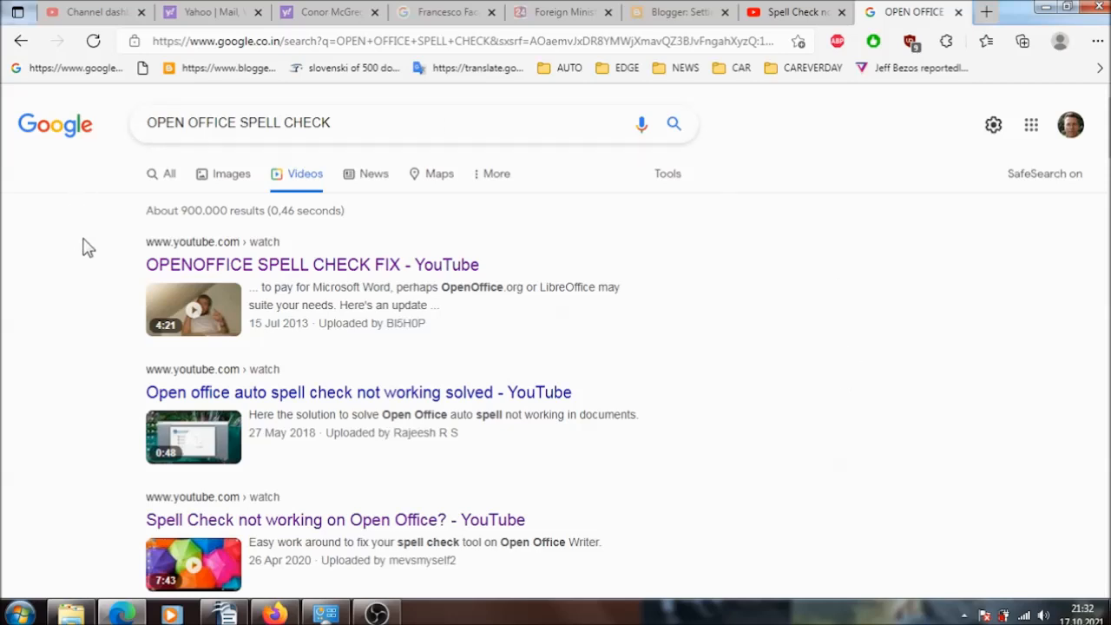
{"action": "mouse_move", "coordinate": [231, 264]}
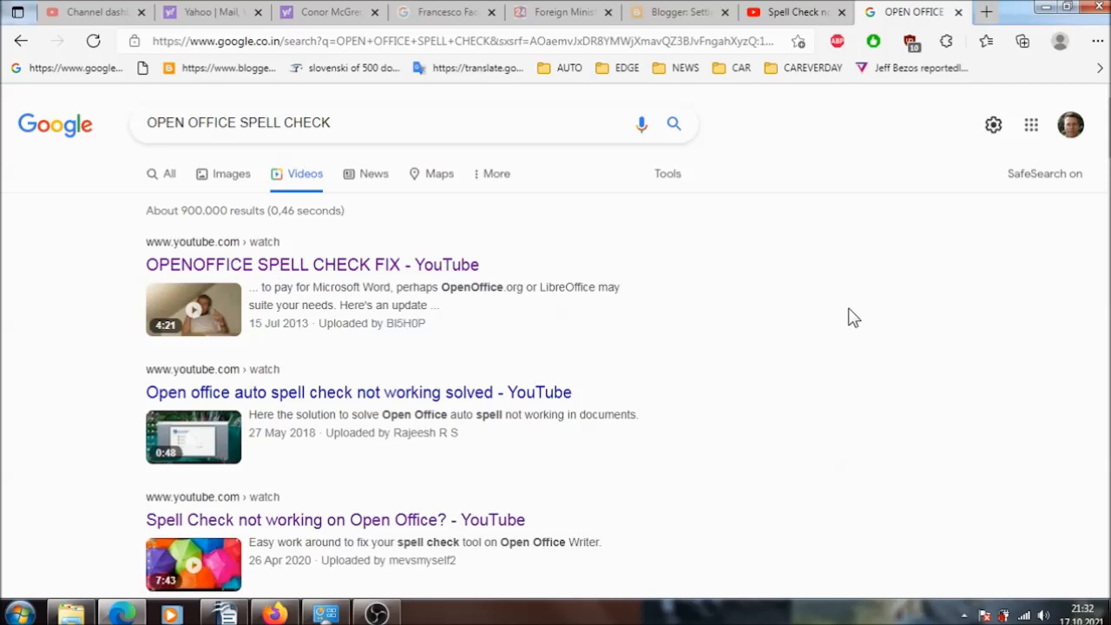
{"action": "mouse_move", "coordinate": [224, 273]}
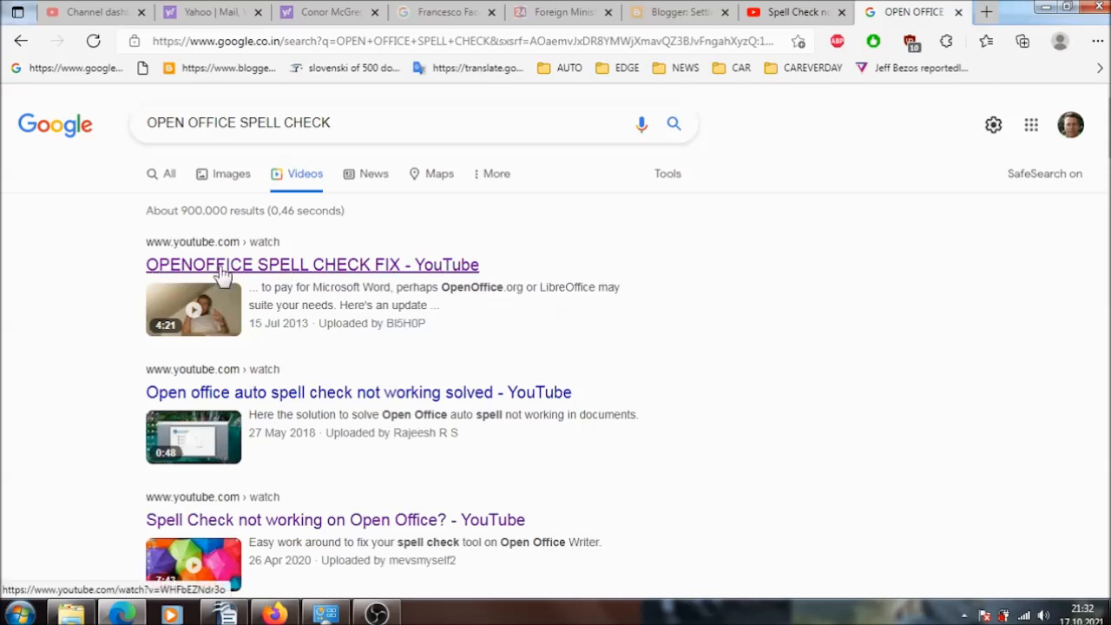
- Play and pause the OPENOFFICE SPELL CHECK FIX video, then visit the BI5H0P channel
{"action": "left_click", "coordinate": [312, 264]}
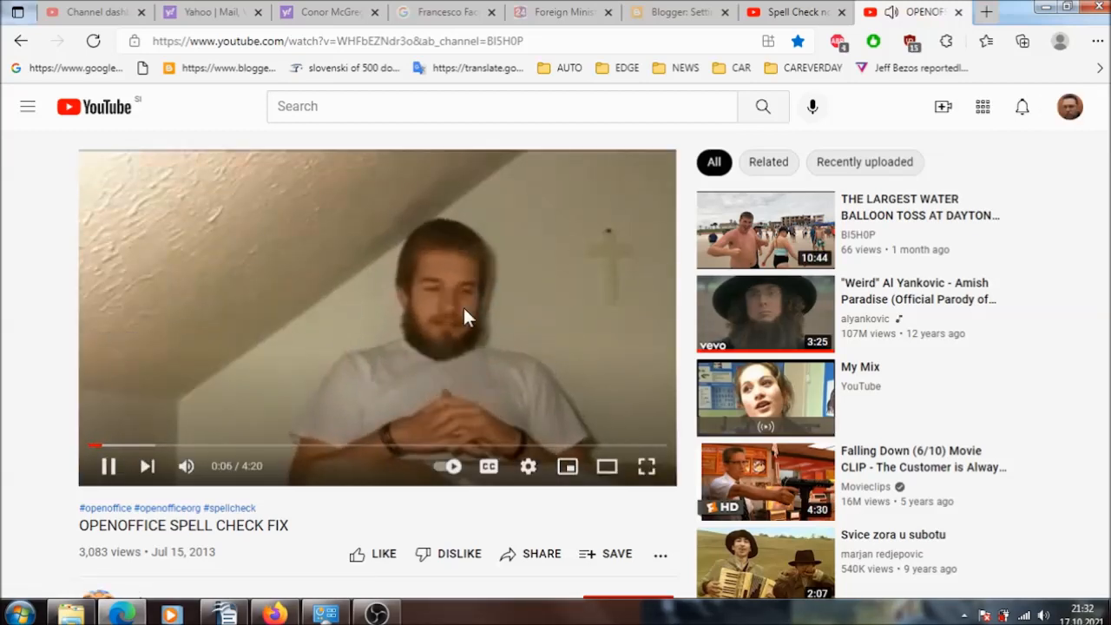
{"action": "mouse_move", "coordinate": [107, 467]}
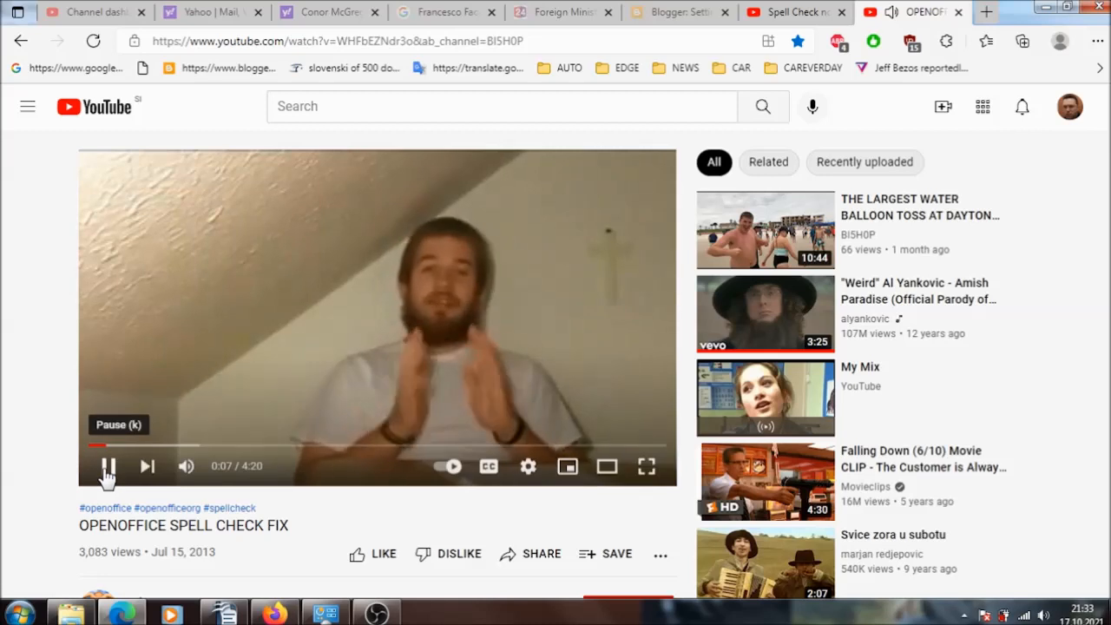
{"action": "left_click", "coordinate": [108, 466]}
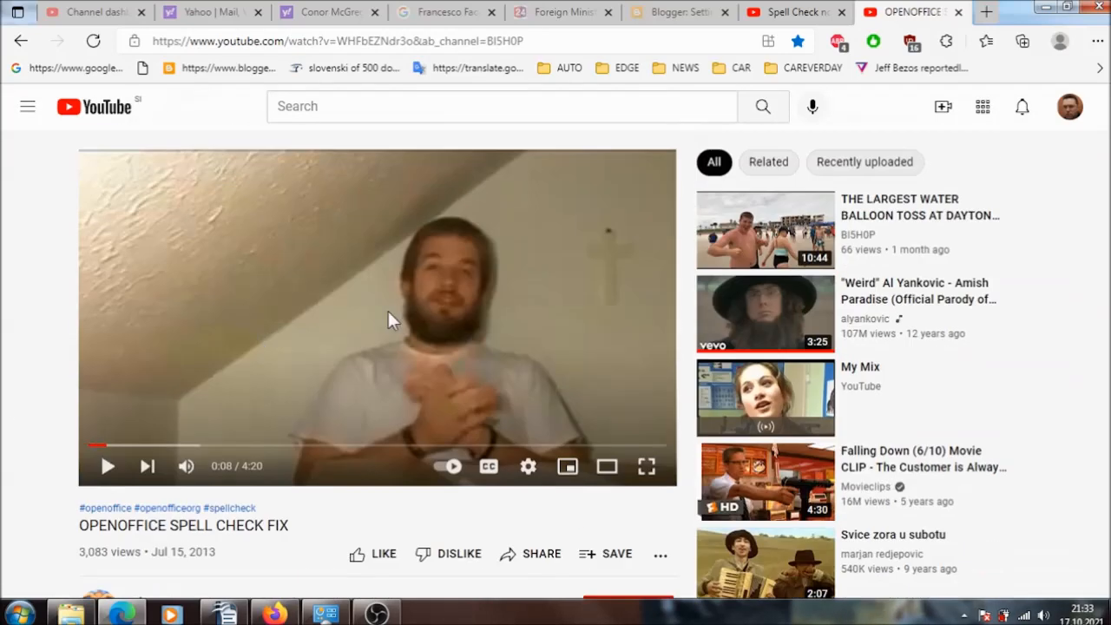
{"action": "mouse_move", "coordinate": [295, 321]}
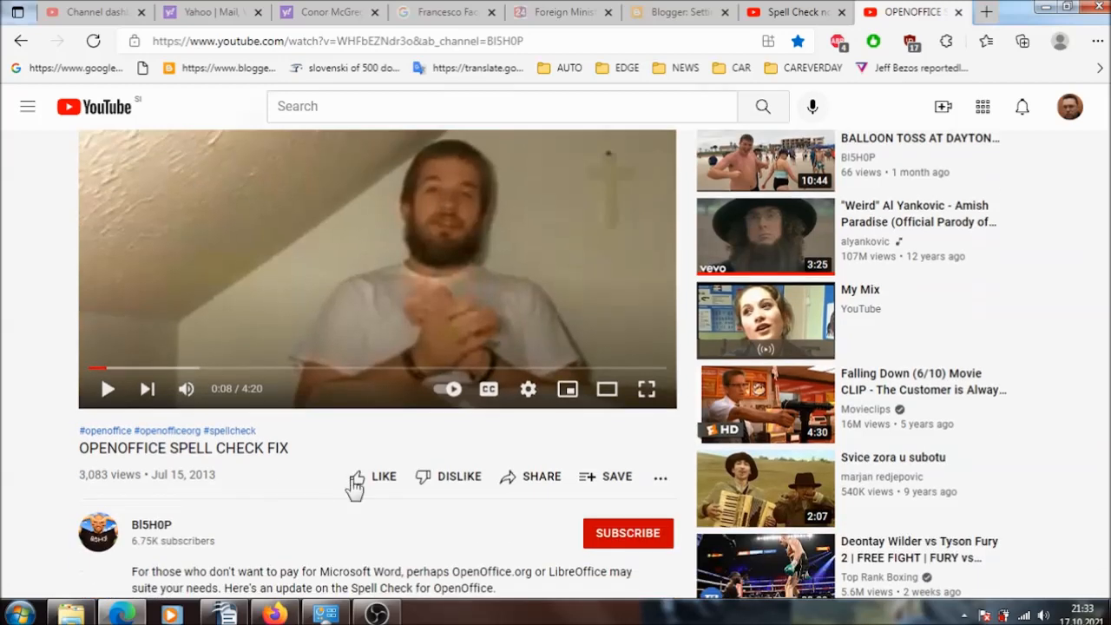
{"action": "double_click", "coordinate": [201, 475]}
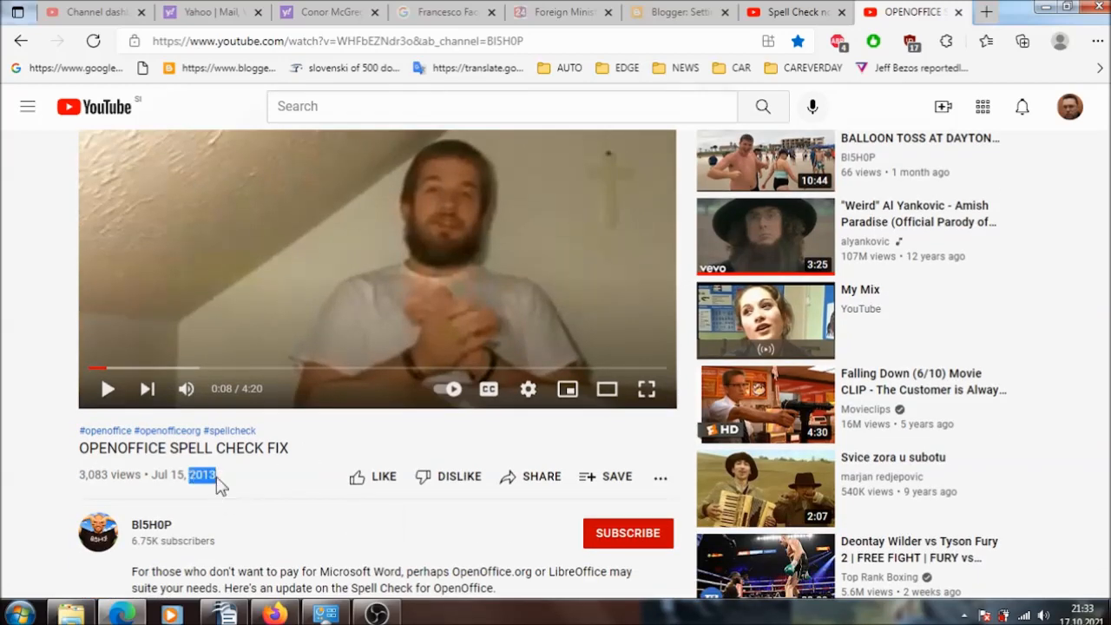
{"action": "scroll", "scroll_direction": "down", "scroll_amount": 3}
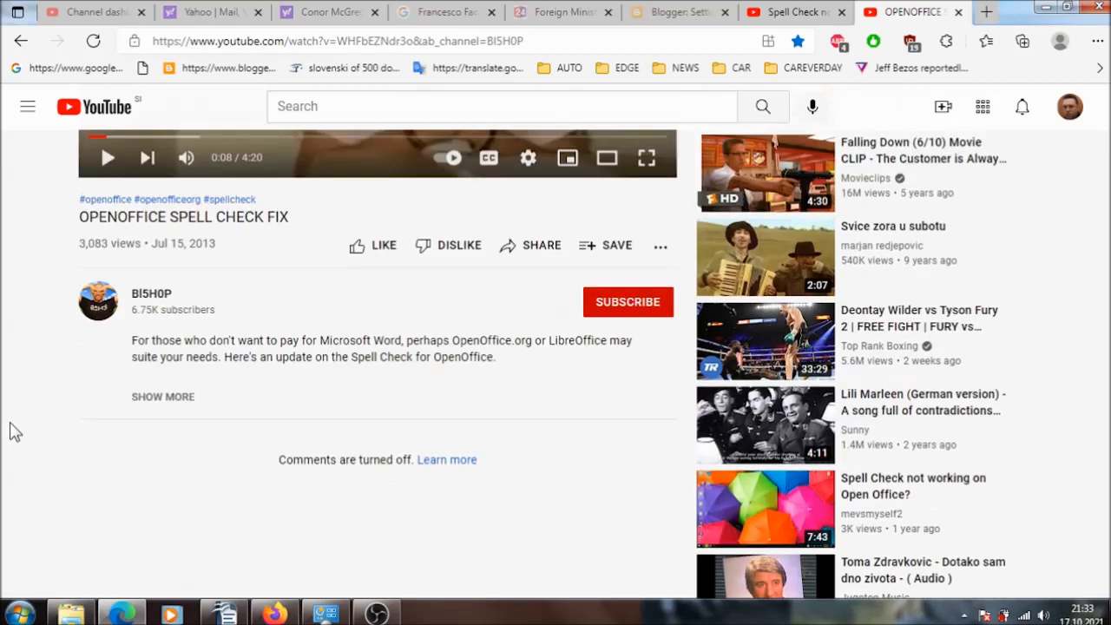
{"action": "mouse_move", "coordinate": [13, 368]}
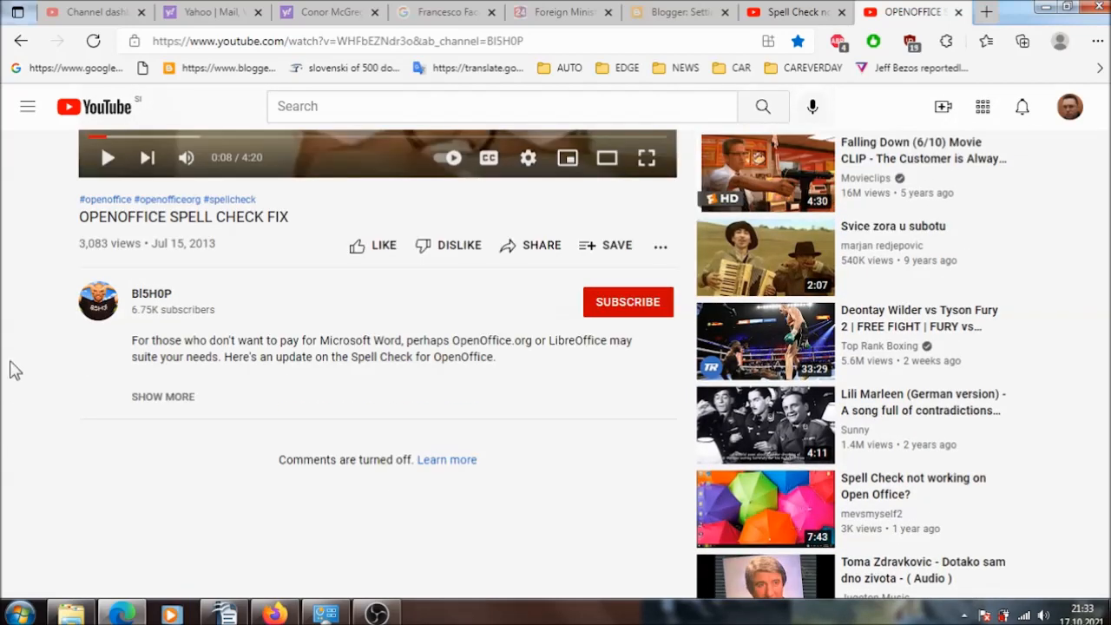
{"action": "left_click", "coordinate": [151, 292]}
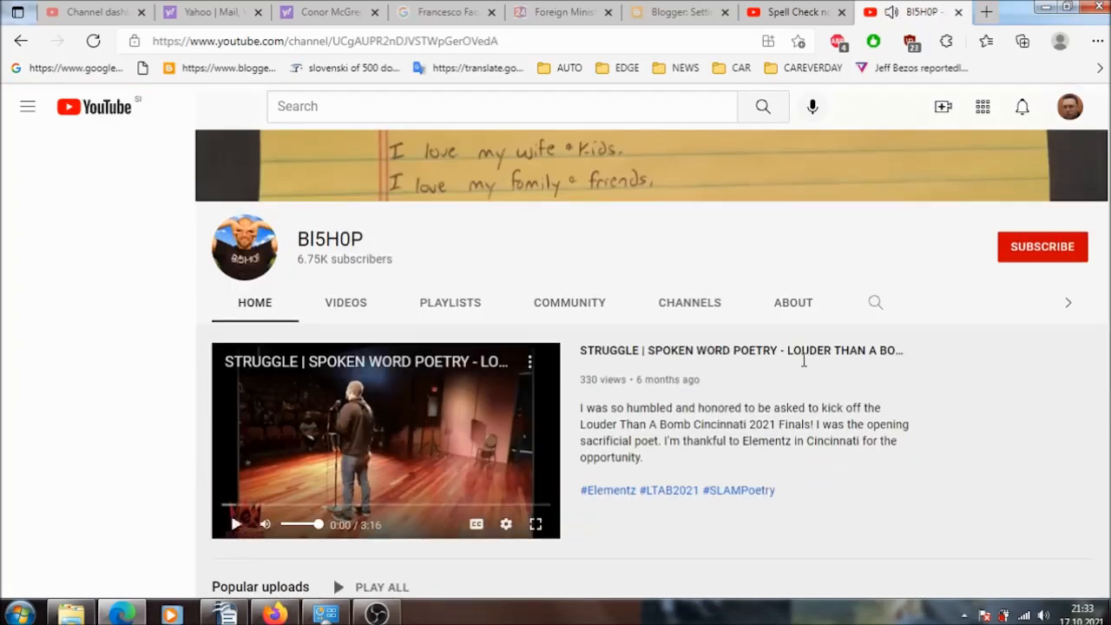
- Advance the BI5H0P Popular uploads carousel twice to reveal later videos
{"action": "scroll", "scroll_direction": "down", "scroll_amount": 3}
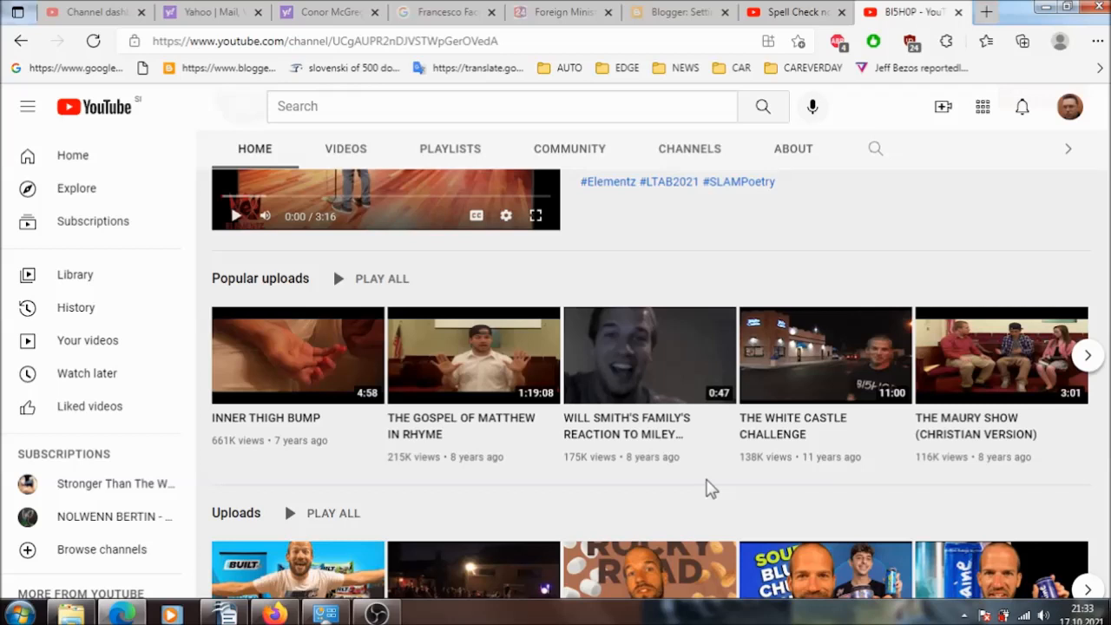
{"action": "mouse_move", "coordinate": [389, 399]}
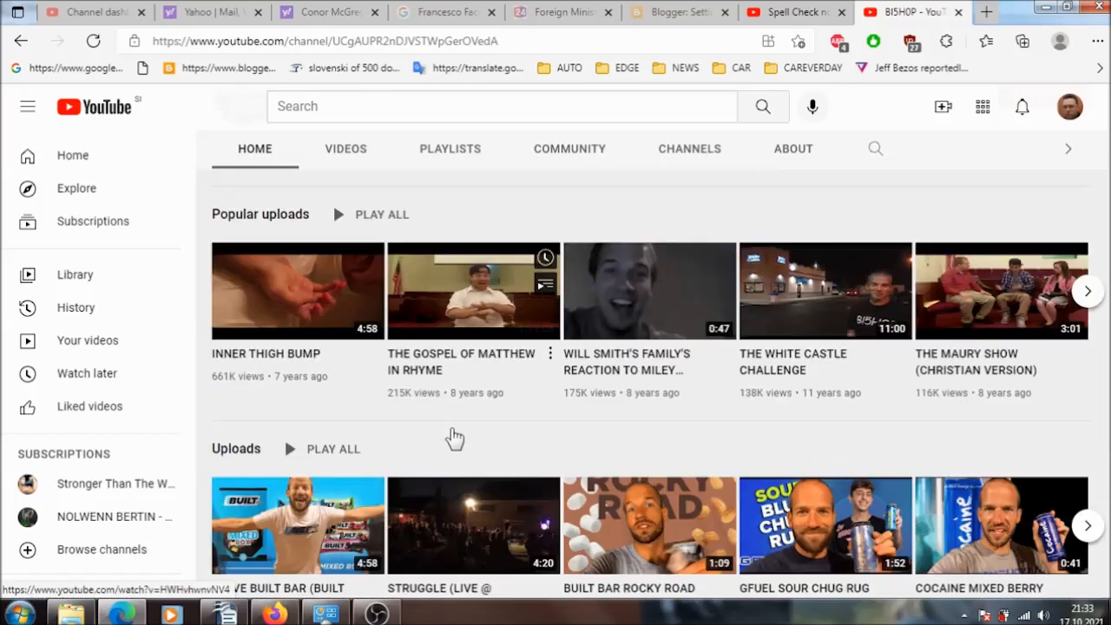
{"action": "scroll", "scroll_direction": "down", "scroll_amount": 3}
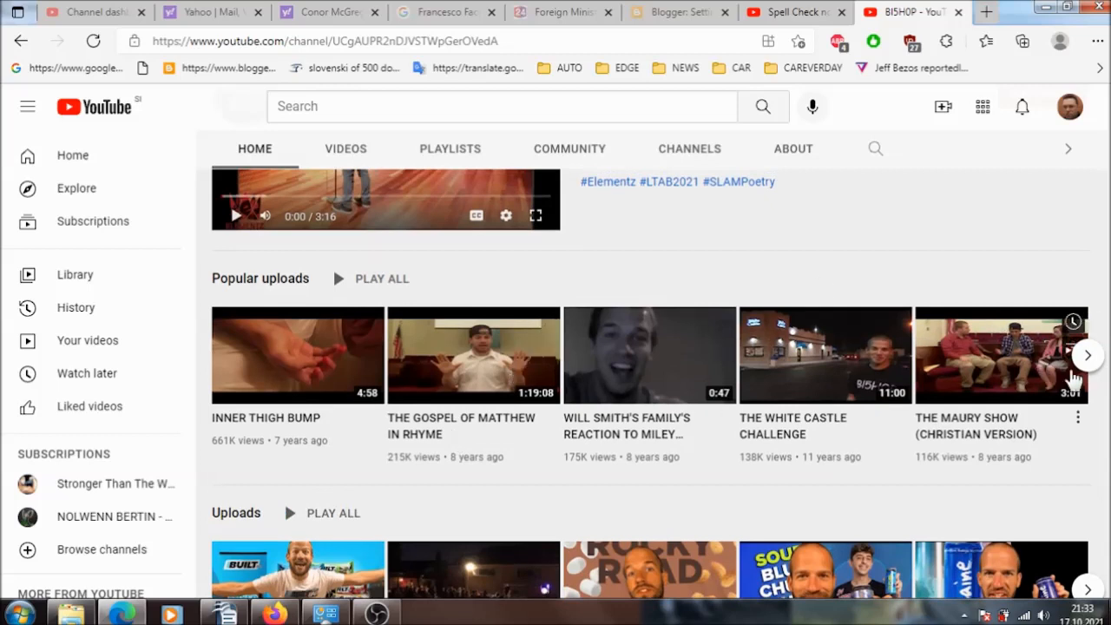
{"action": "left_click", "coordinate": [1087, 355]}
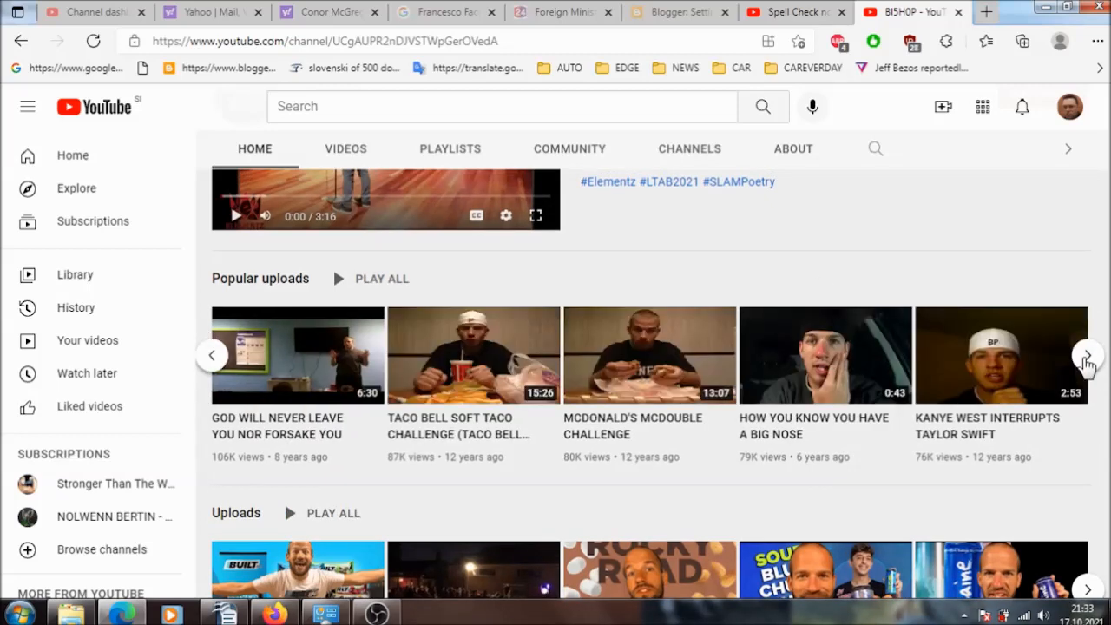
{"action": "left_click", "coordinate": [1088, 355]}
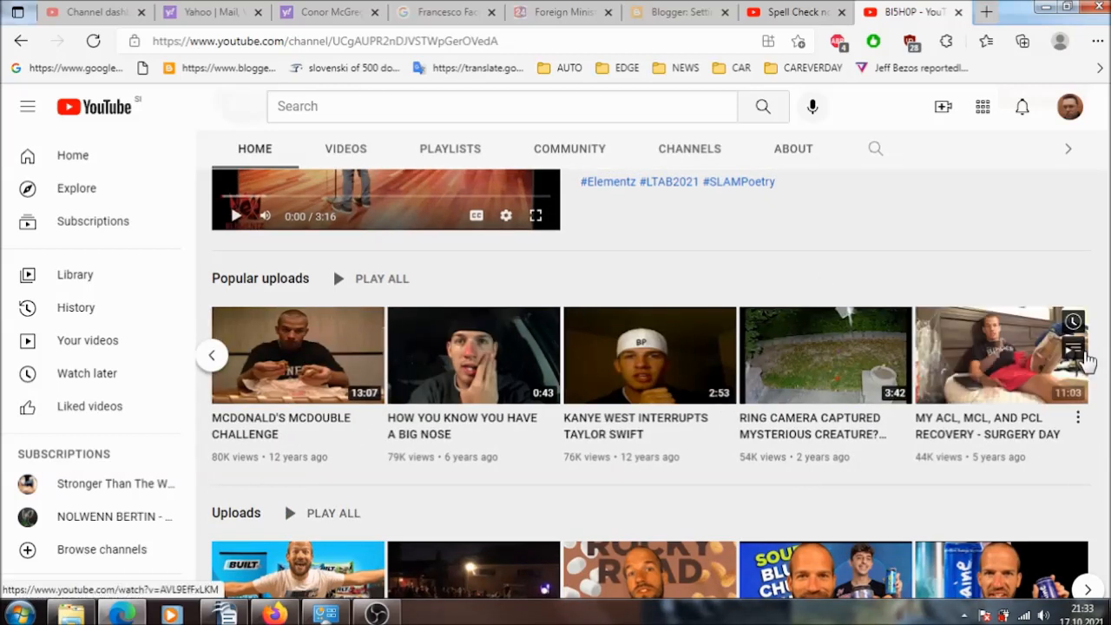
{"action": "mouse_move", "coordinate": [291, 339]}
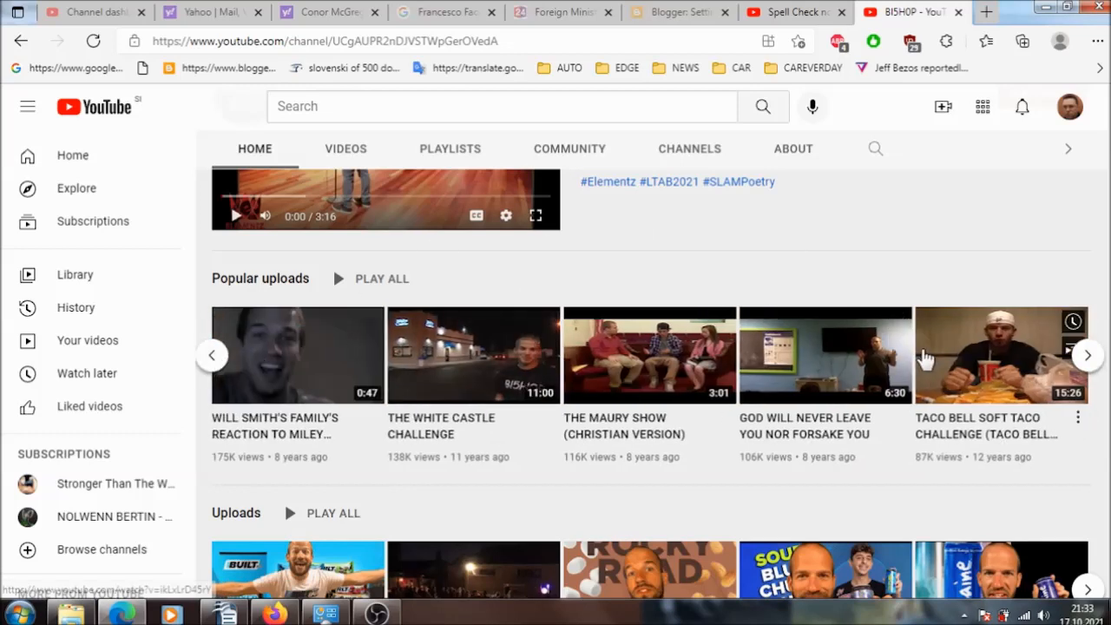
{"action": "mouse_move", "coordinate": [297, 354]}
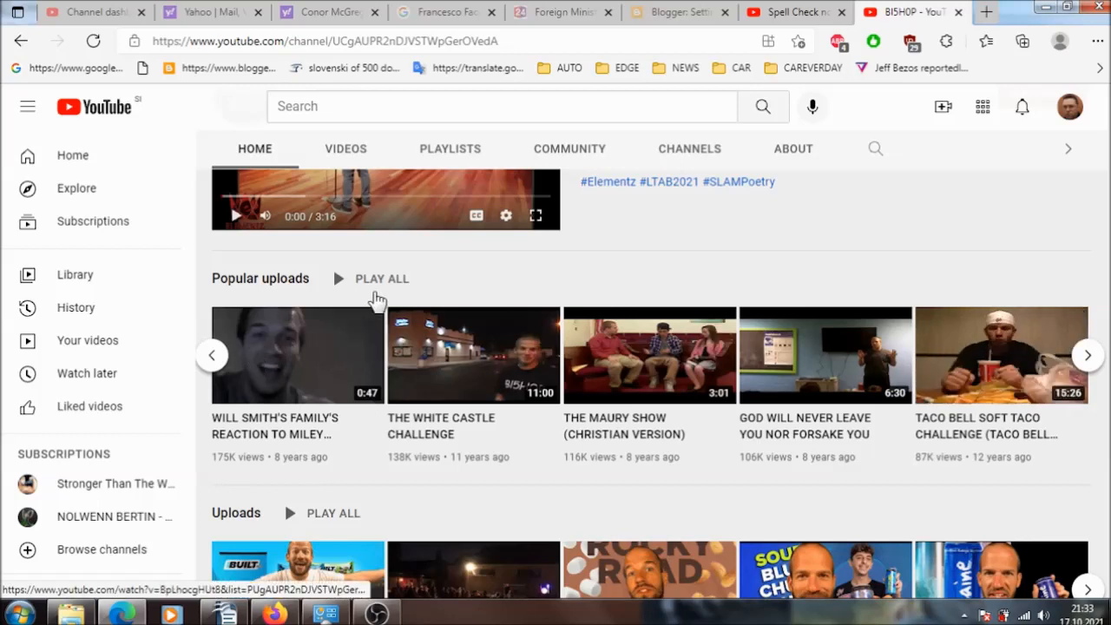
{"action": "mouse_move", "coordinate": [449, 148]}
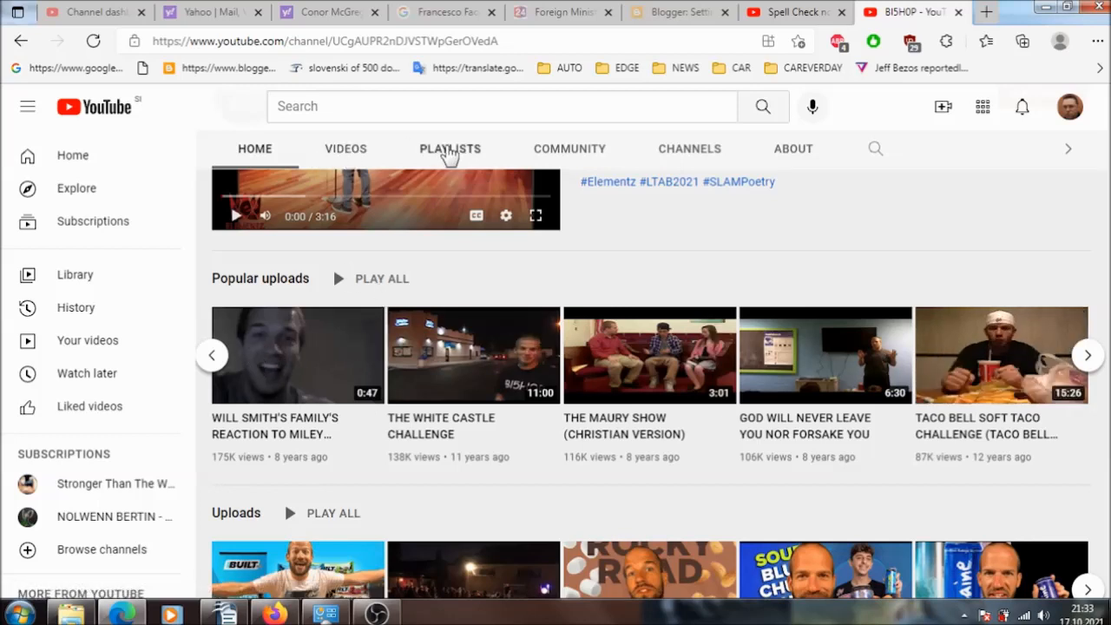
- Scroll the BI5H0P Home page down to the Live Performances and spoken word playlists
{"action": "left_click", "coordinate": [449, 149]}
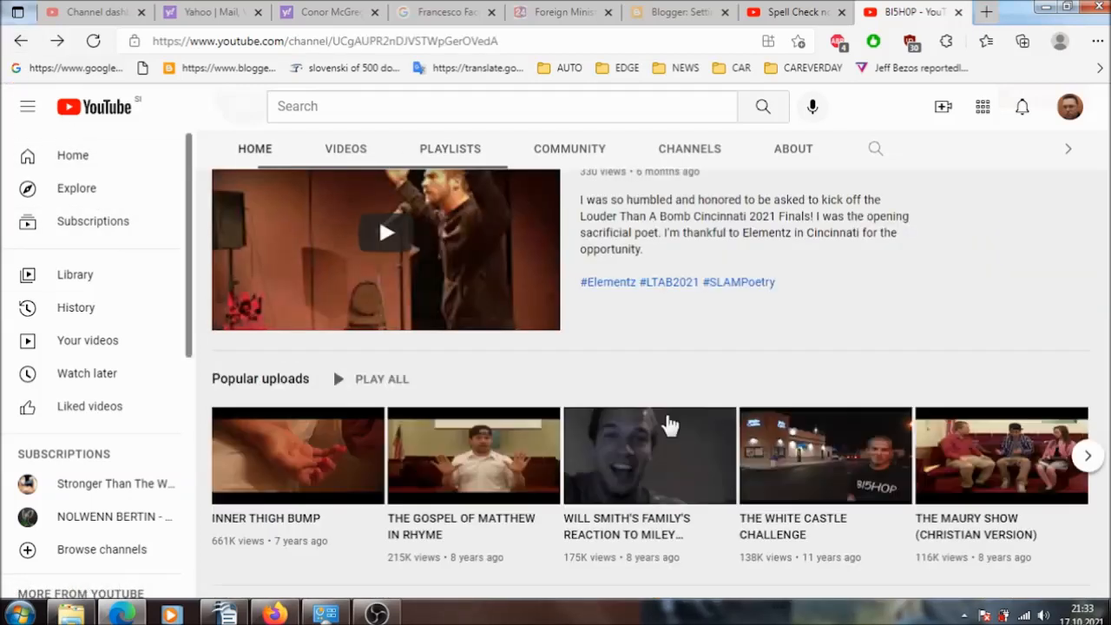
{"action": "scroll", "scroll_direction": "down", "scroll_amount": 3}
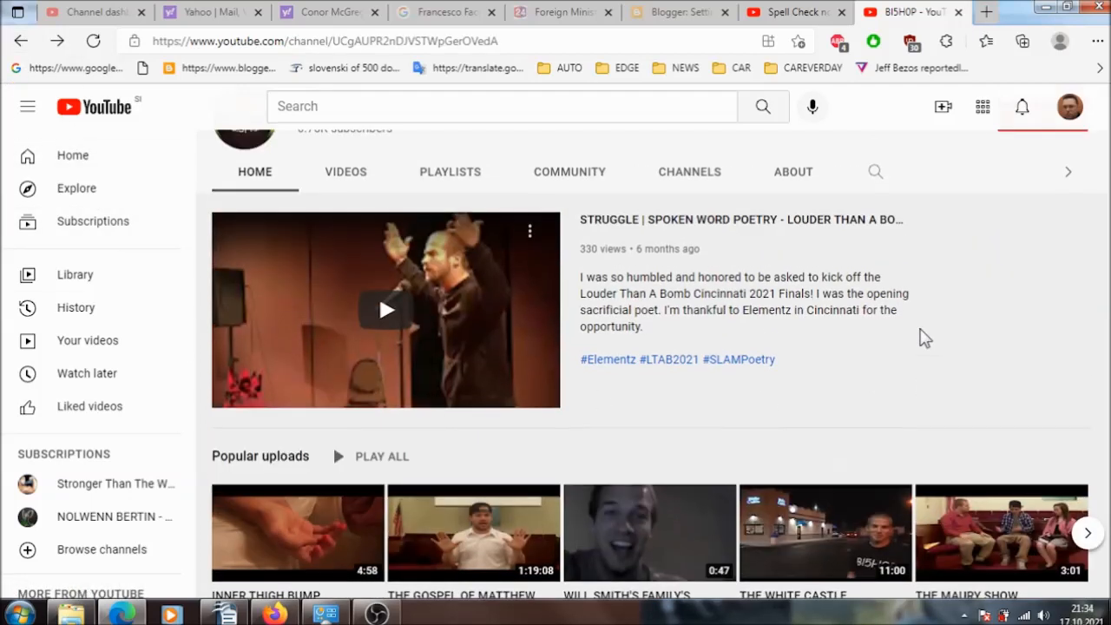
{"action": "scroll", "scroll_direction": "down", "scroll_amount": 3}
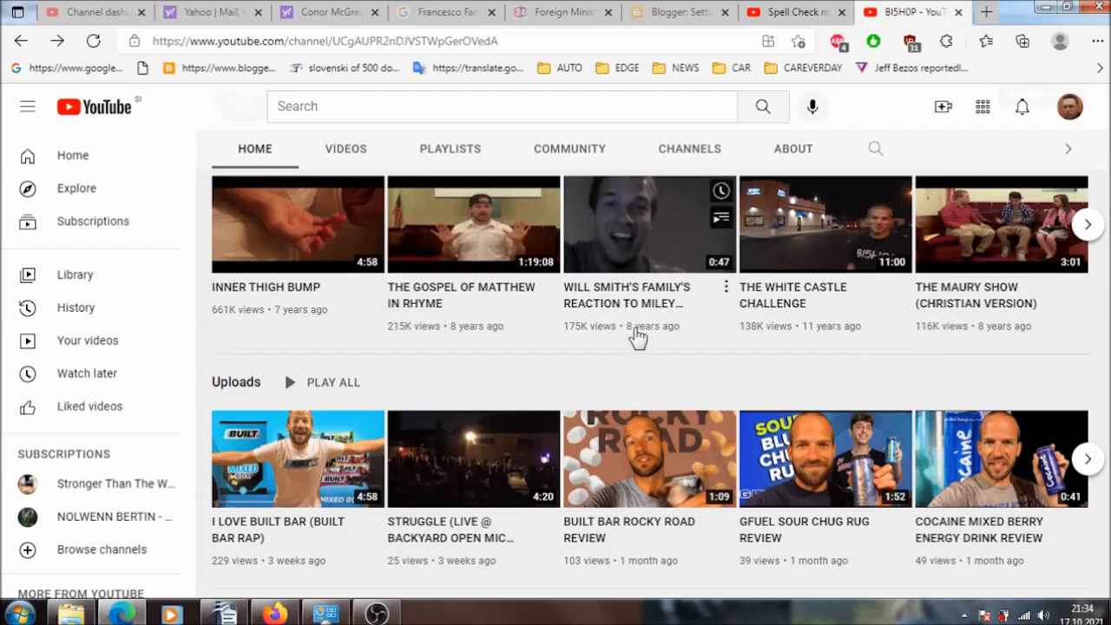
{"action": "scroll", "scroll_direction": "down", "scroll_amount": 3}
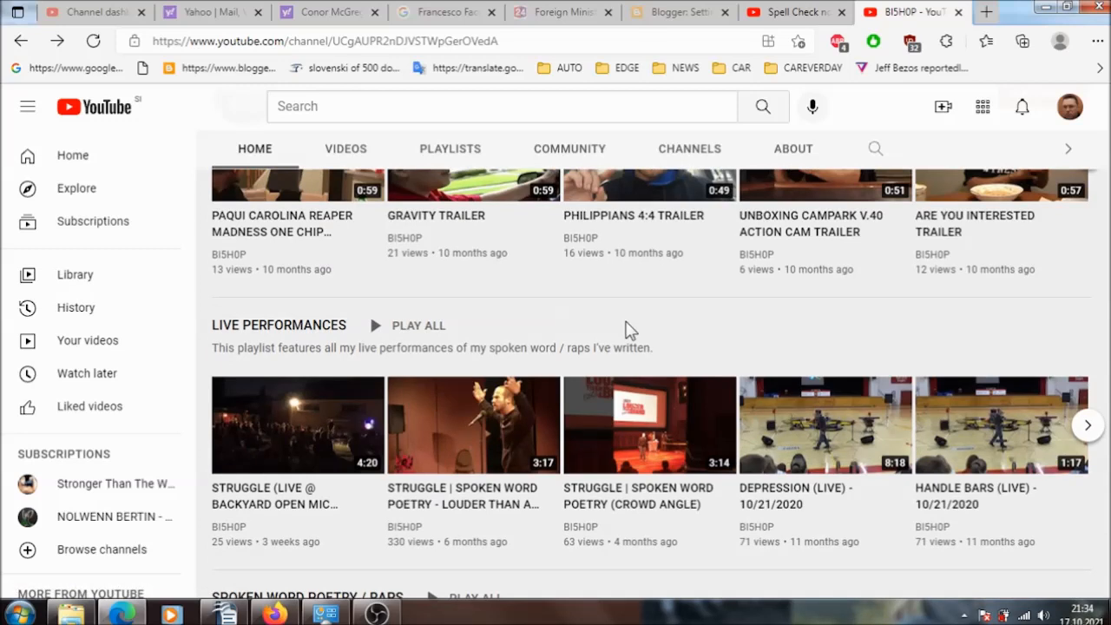
{"action": "scroll", "scroll_direction": "down", "scroll_amount": 3}
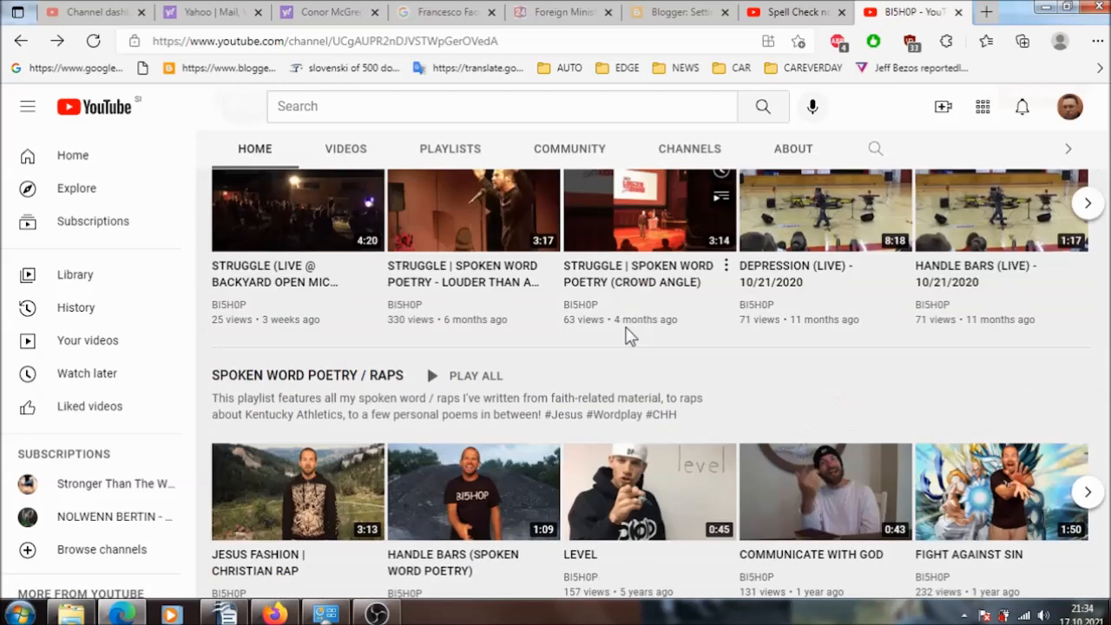
{"action": "scroll", "scroll_direction": "down", "scroll_amount": 3}
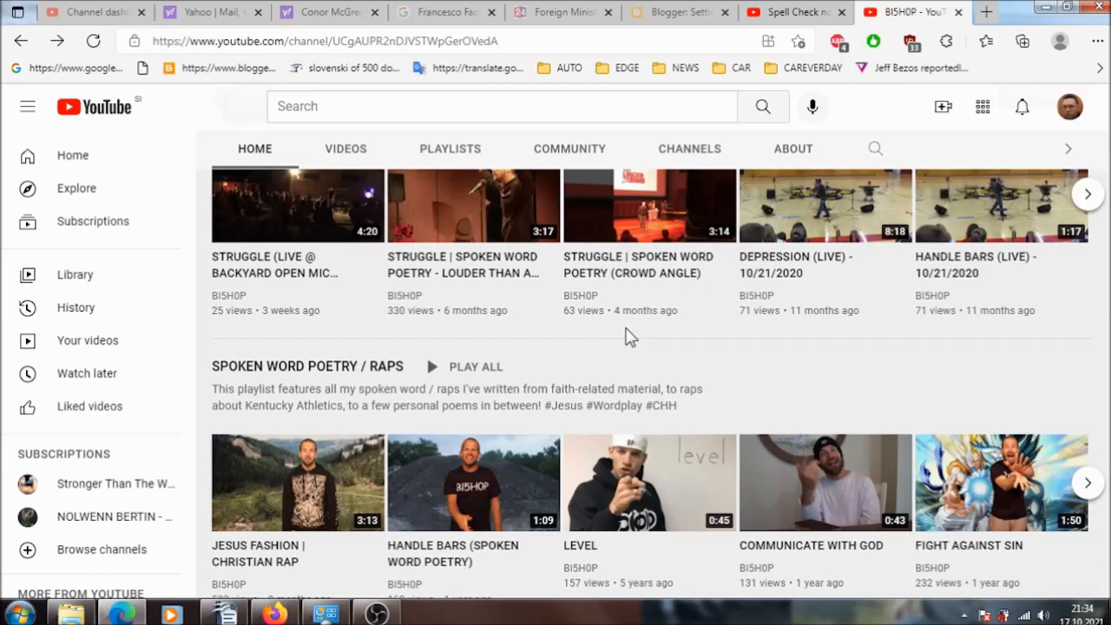
{"action": "scroll", "scroll_direction": "down", "scroll_amount": 3}
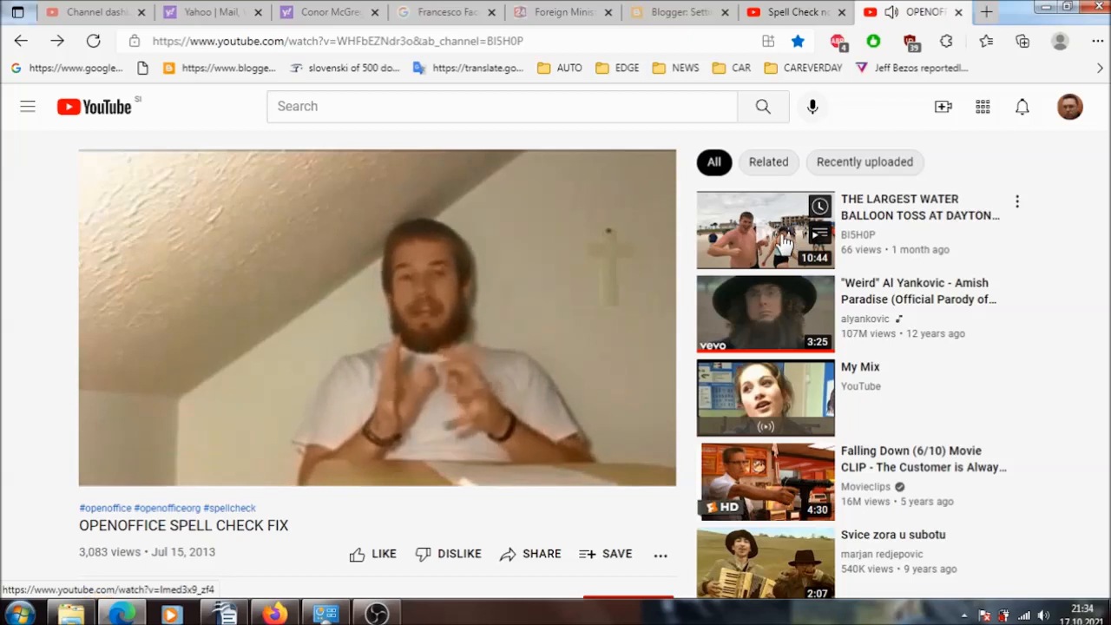
- Watch the water balloon toss video, then return via Google to the spell check fix video
{"action": "left_click", "coordinate": [765, 229]}
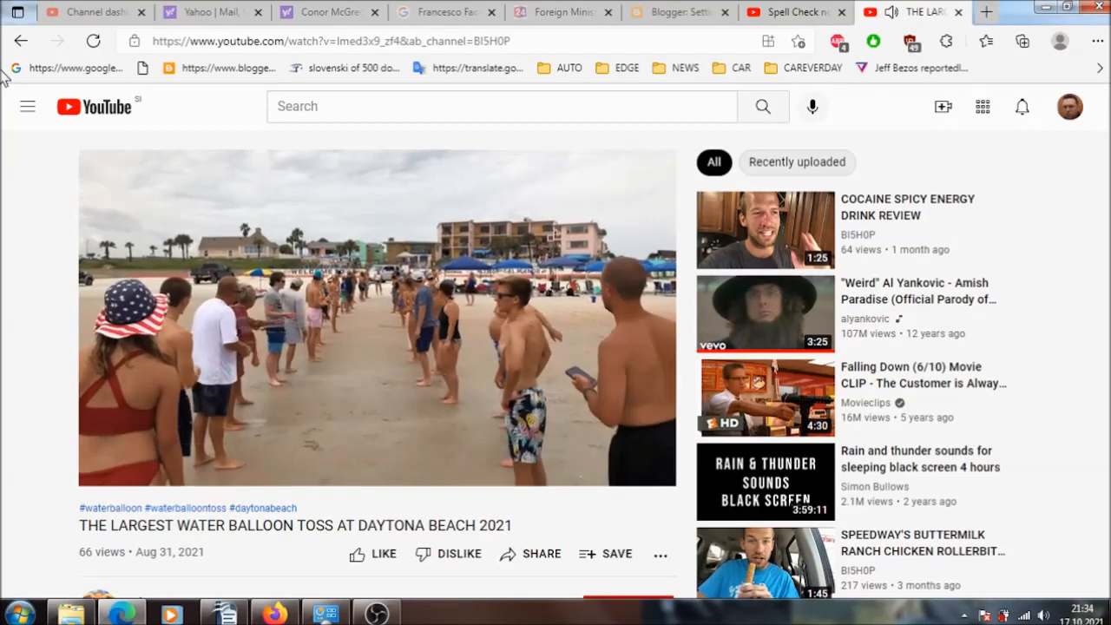
{"action": "left_click", "coordinate": [20, 41]}
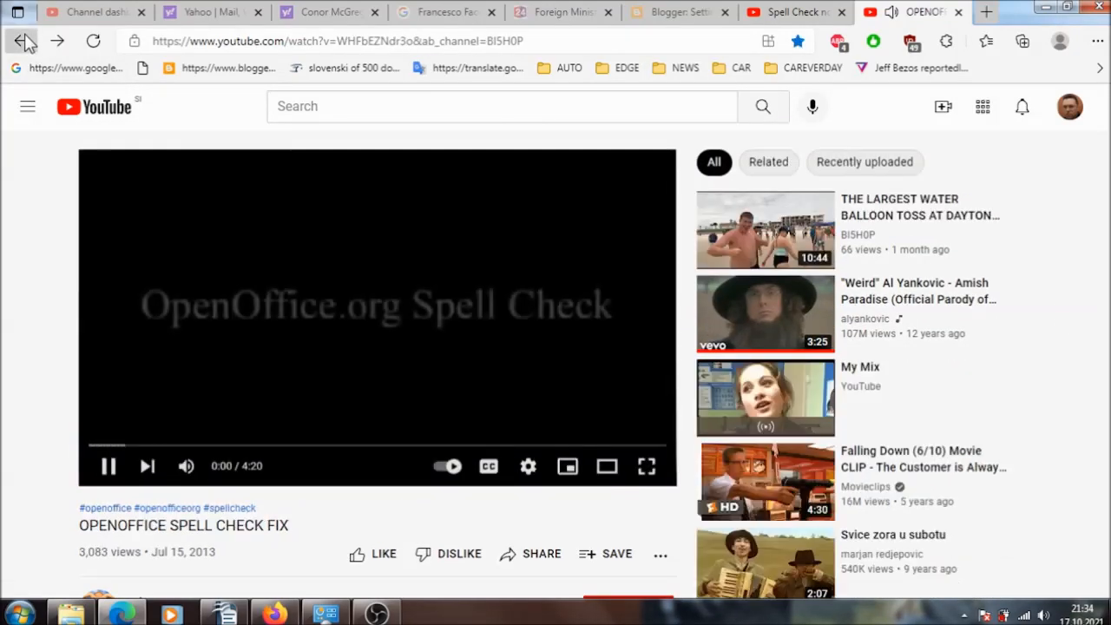
{"action": "left_click", "coordinate": [21, 41]}
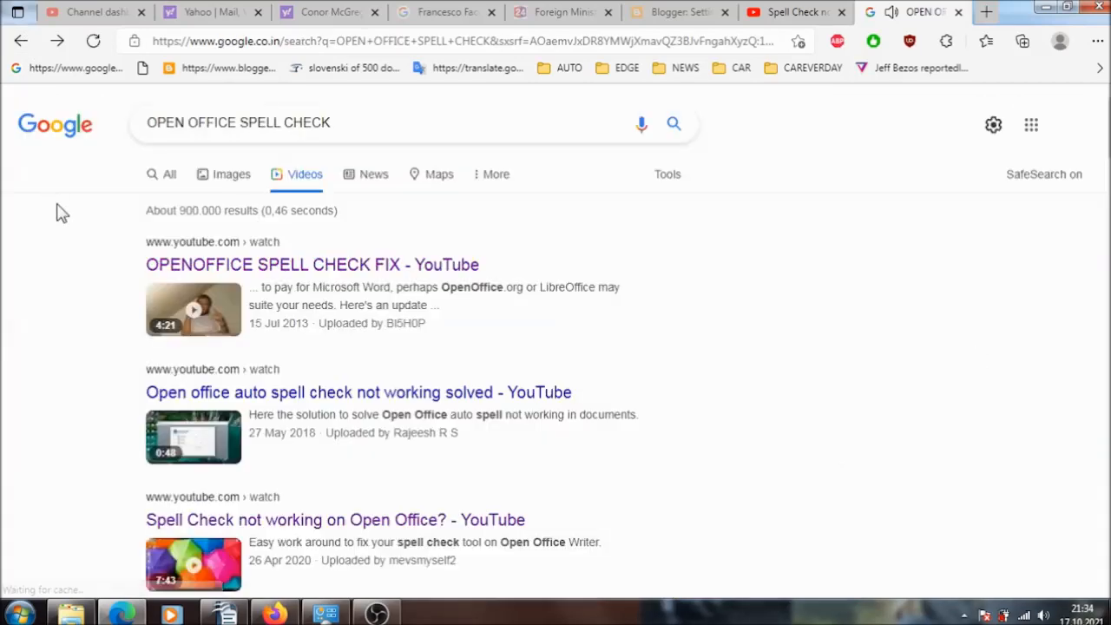
{"action": "left_click", "coordinate": [312, 263]}
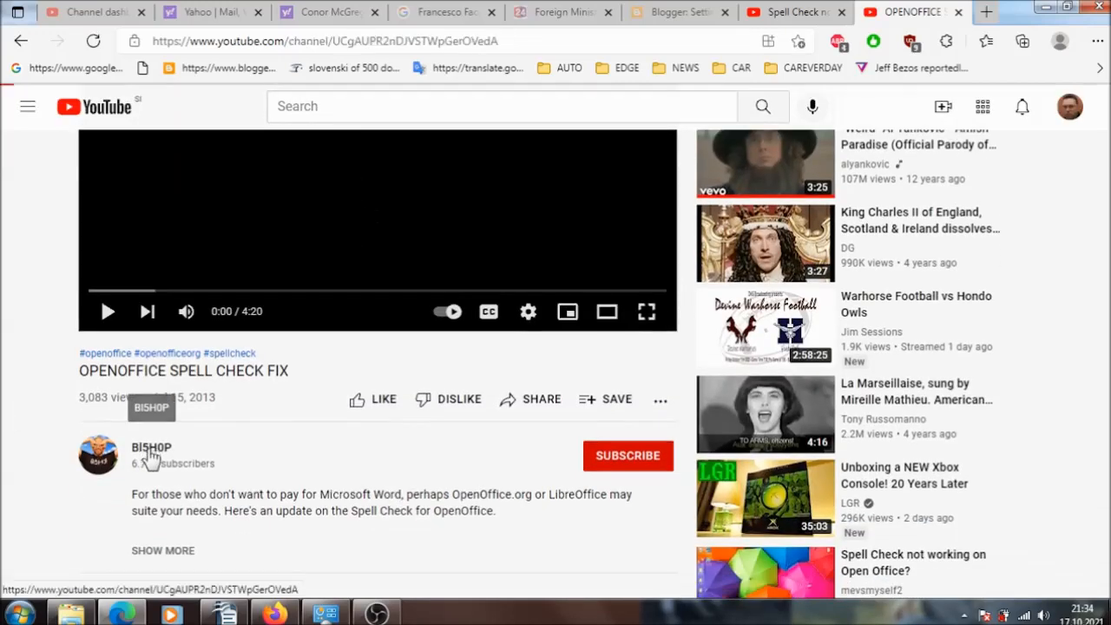
- Open the BI5H0P channel home page and scroll to Popular uploads
{"action": "left_click", "coordinate": [151, 447]}
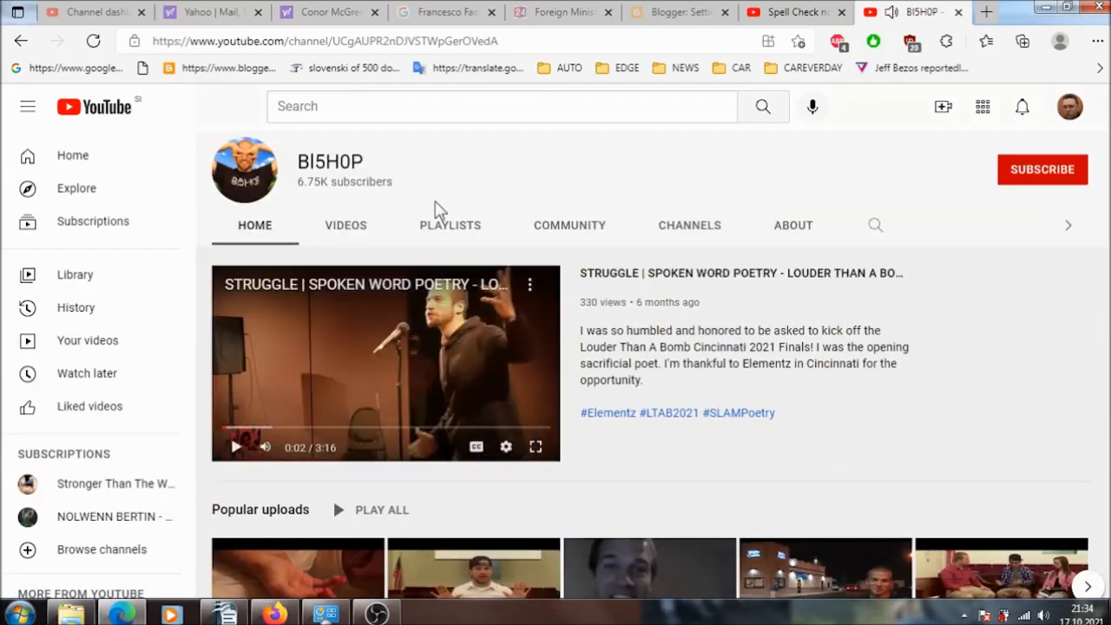
{"action": "mouse_move", "coordinate": [547, 189]}
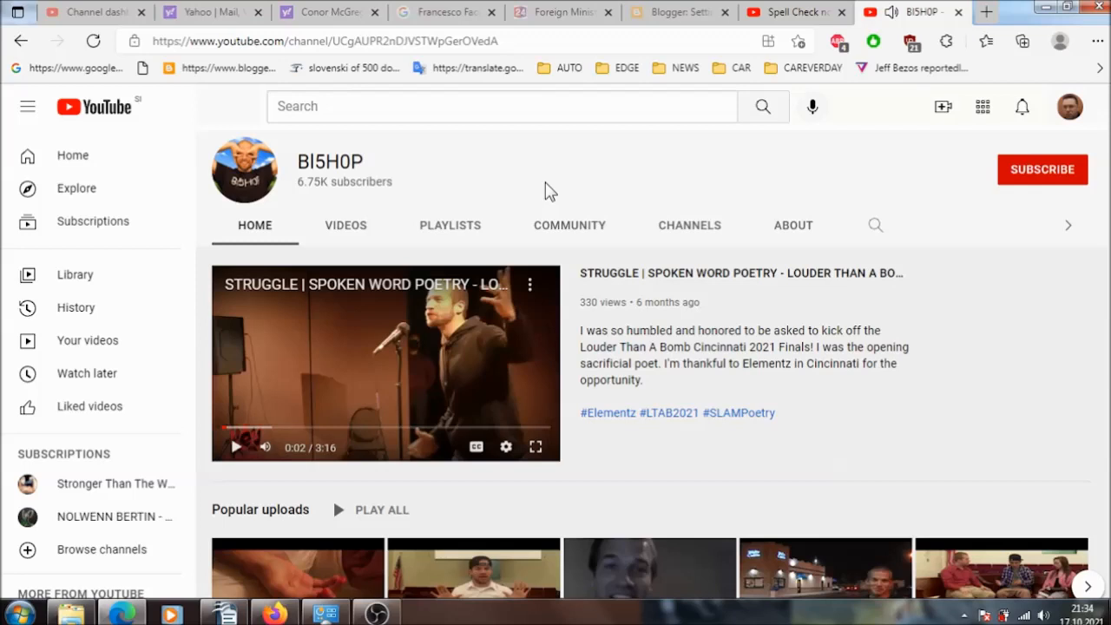
{"action": "mouse_move", "coordinate": [677, 173]}
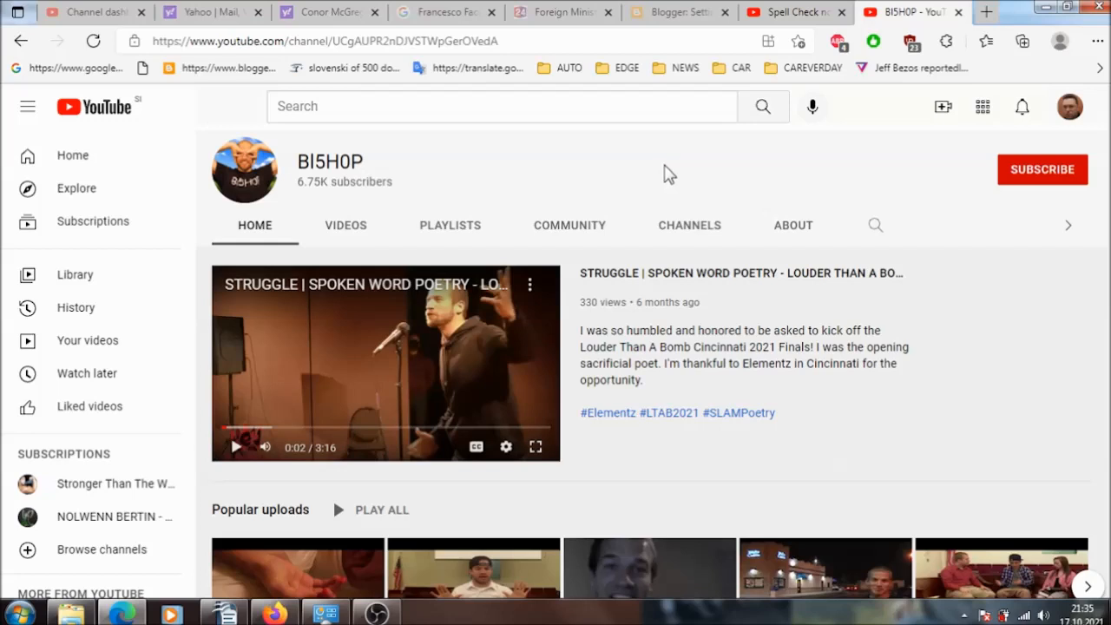
{"action": "mouse_move", "coordinate": [888, 194]}
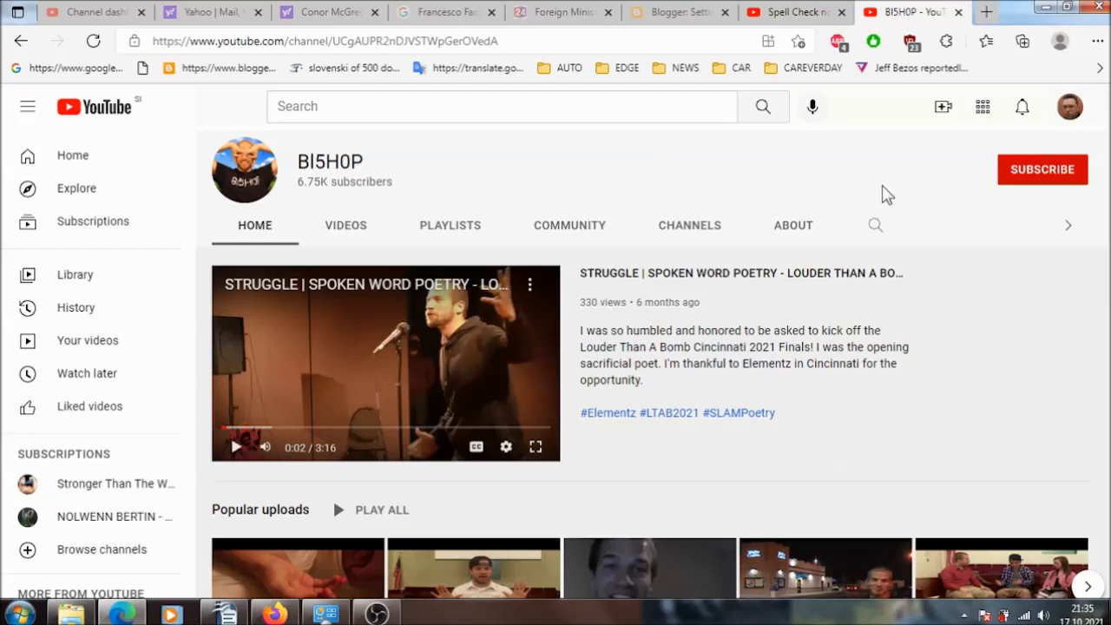
{"action": "scroll", "scroll_direction": "down", "scroll_amount": 3}
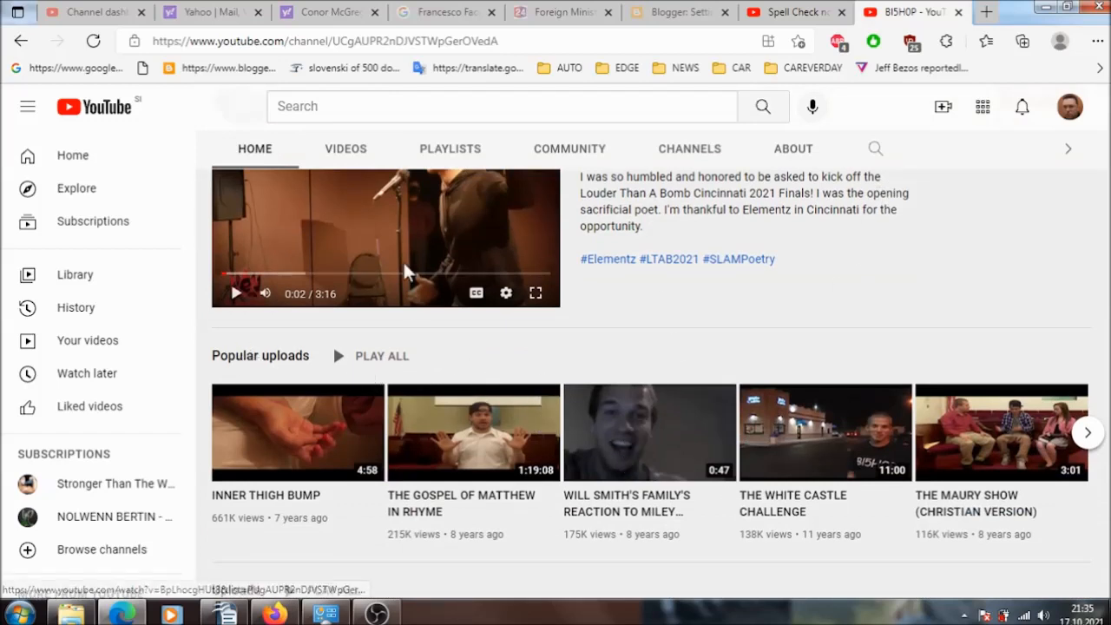
- Show the BI5H0P Videos tab and scroll down to uploads from one year ago
{"action": "left_click", "coordinate": [345, 148]}
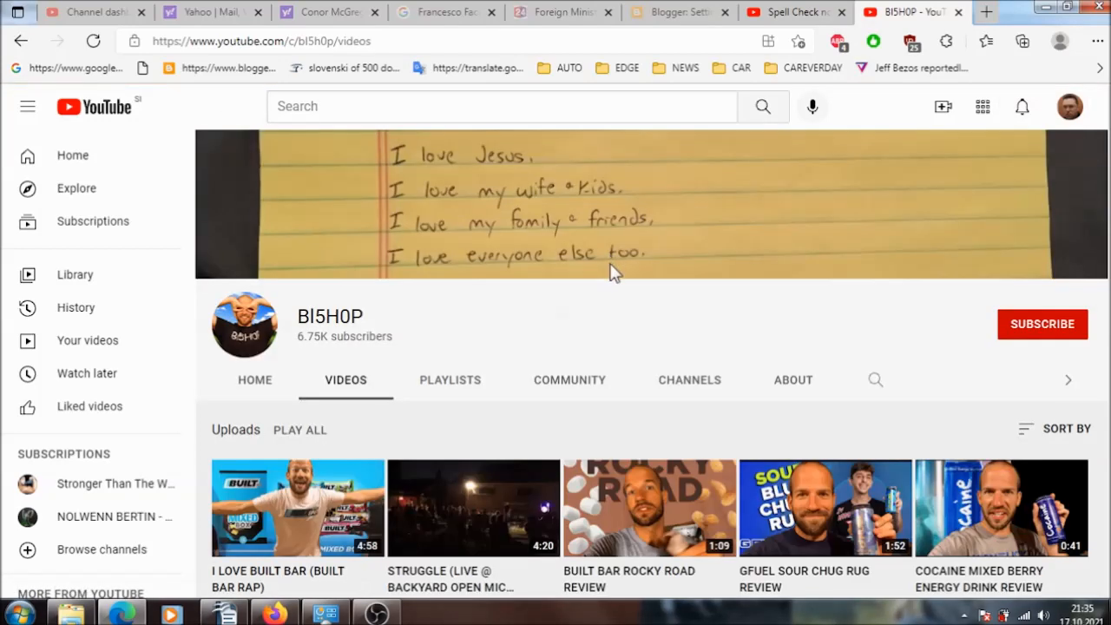
{"action": "scroll", "scroll_direction": "down", "scroll_amount": 3}
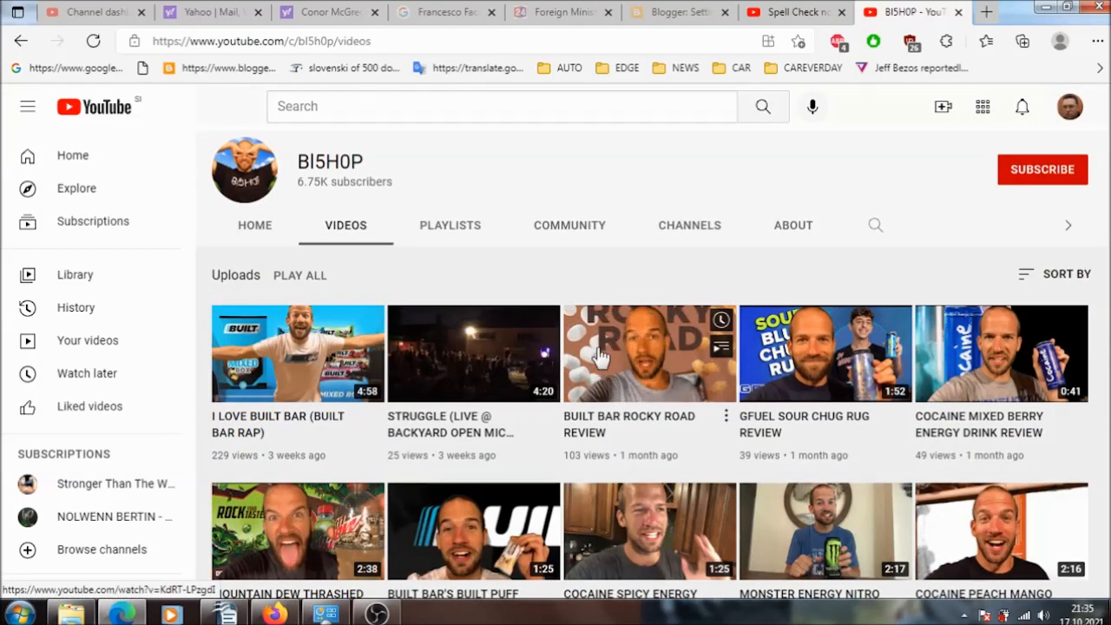
{"action": "scroll", "scroll_direction": "down", "scroll_amount": 3}
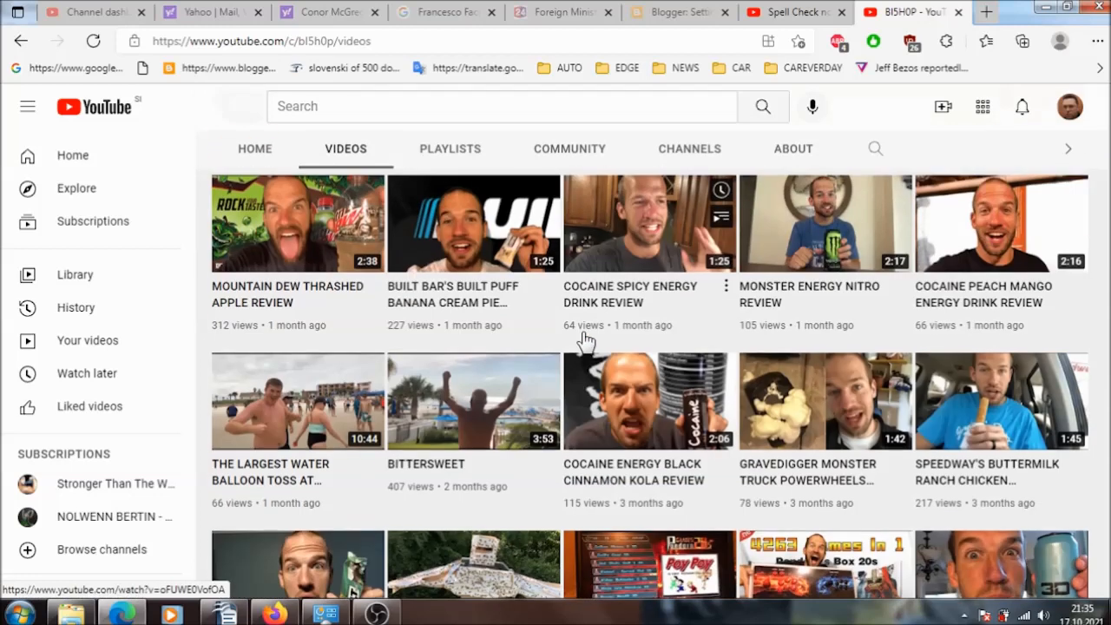
{"action": "scroll", "scroll_direction": "down", "scroll_amount": 3}
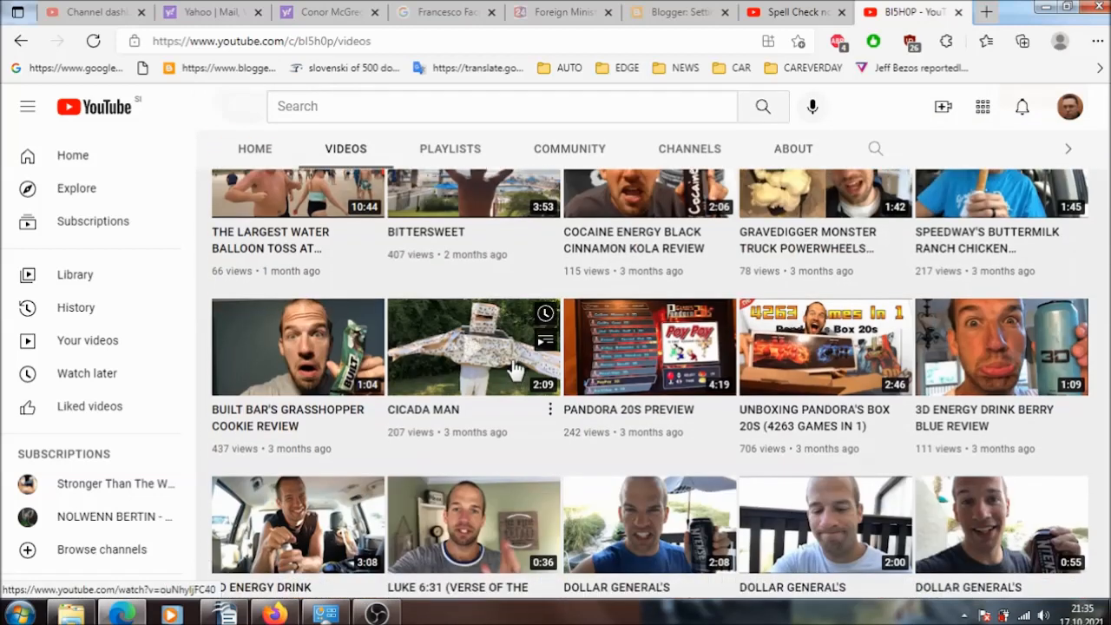
{"action": "scroll", "scroll_direction": "down", "scroll_amount": 3}
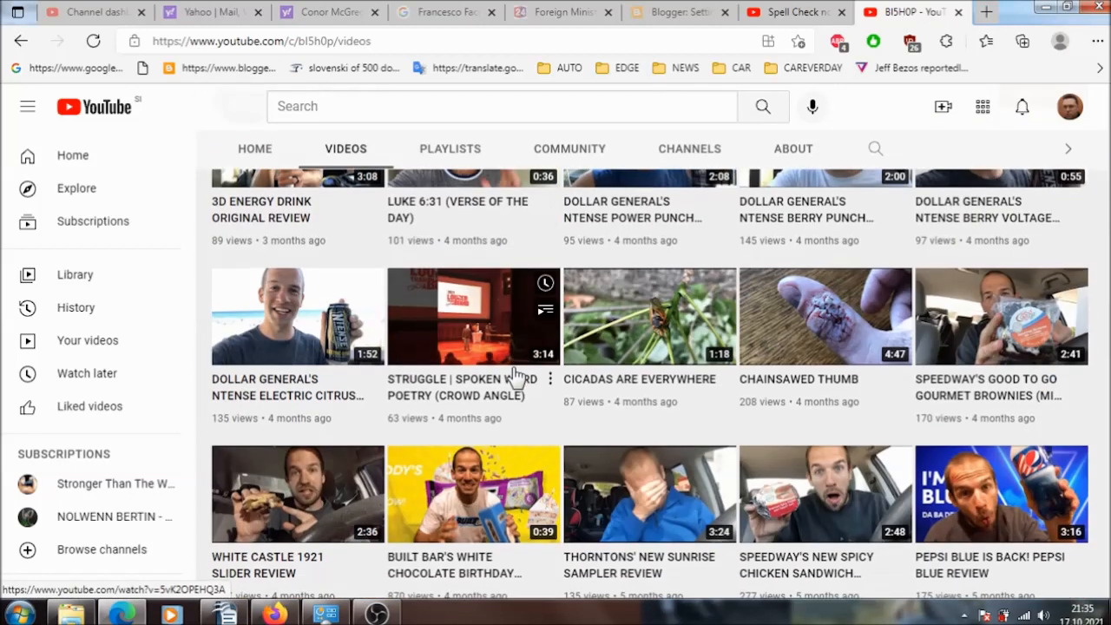
{"action": "scroll", "scroll_direction": "down", "scroll_amount": 3}
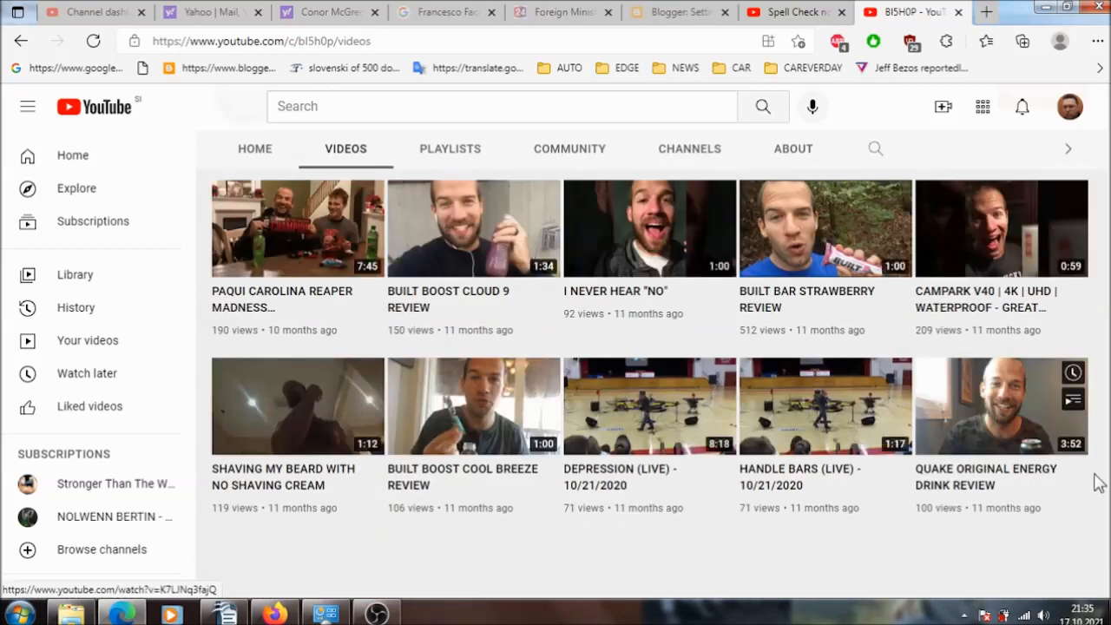
{"action": "scroll", "scroll_direction": "down", "scroll_amount": 3}
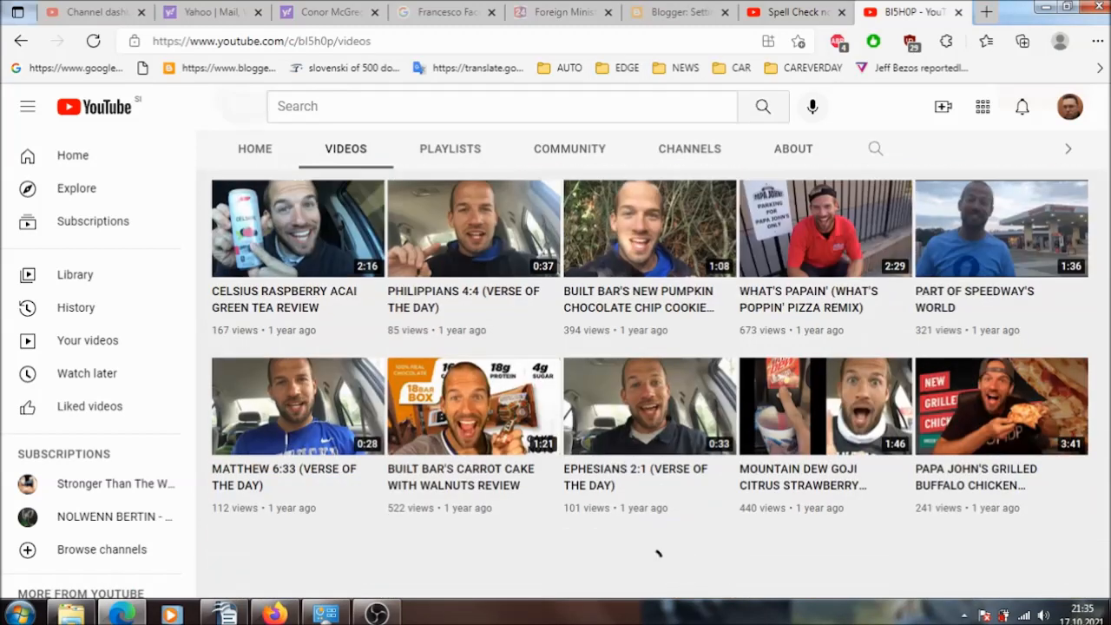
{"action": "scroll", "scroll_direction": "down", "scroll_amount": 3}
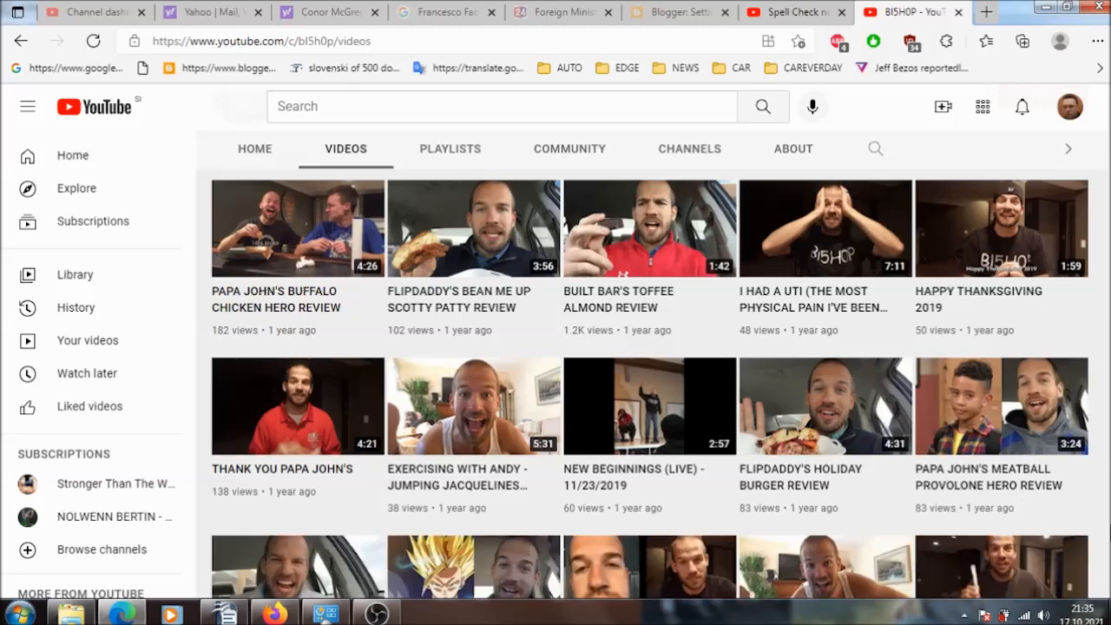
- Scroll the Videos list further to the three-year-old Da Dirty 30 vlog uploads
{"action": "scroll", "scroll_direction": "down", "scroll_amount": 3}
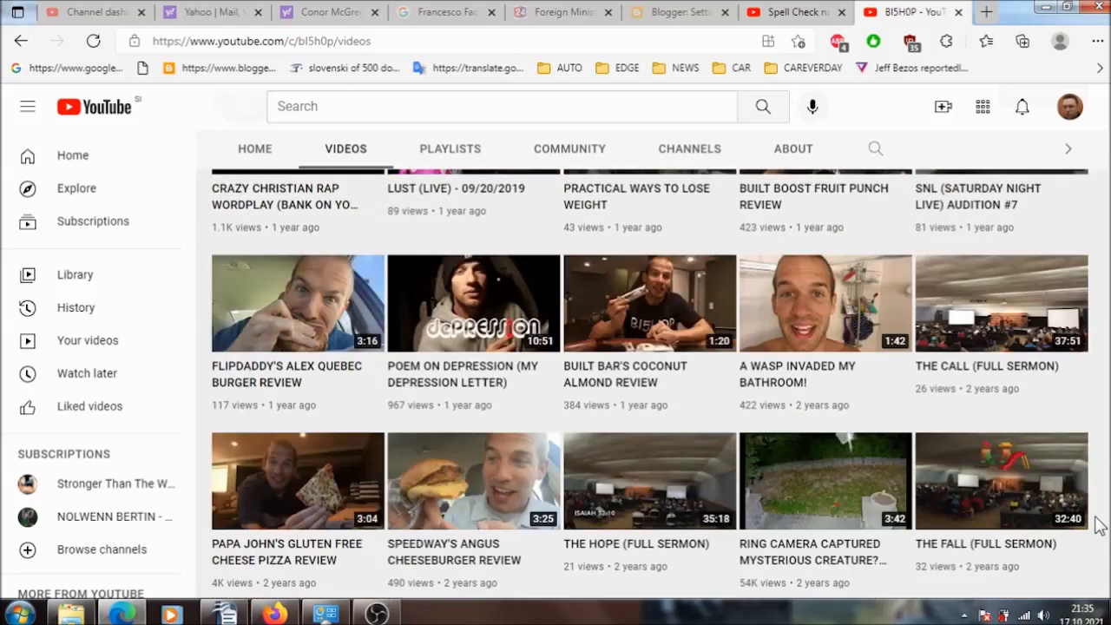
{"action": "scroll", "scroll_direction": "down", "scroll_amount": 3}
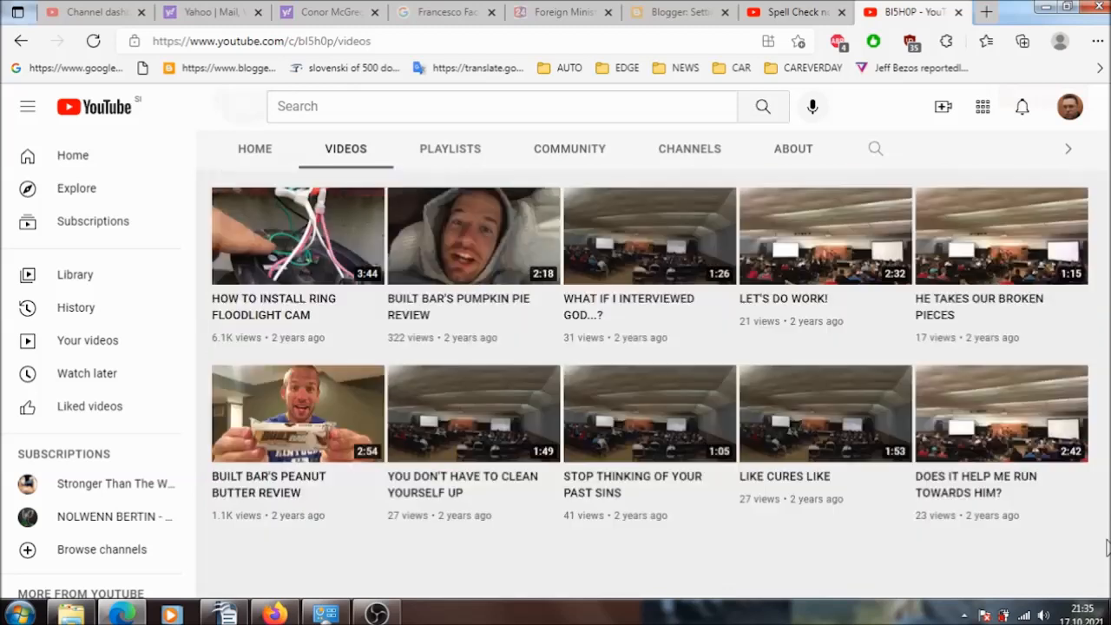
{"action": "scroll", "scroll_direction": "down", "scroll_amount": 3}
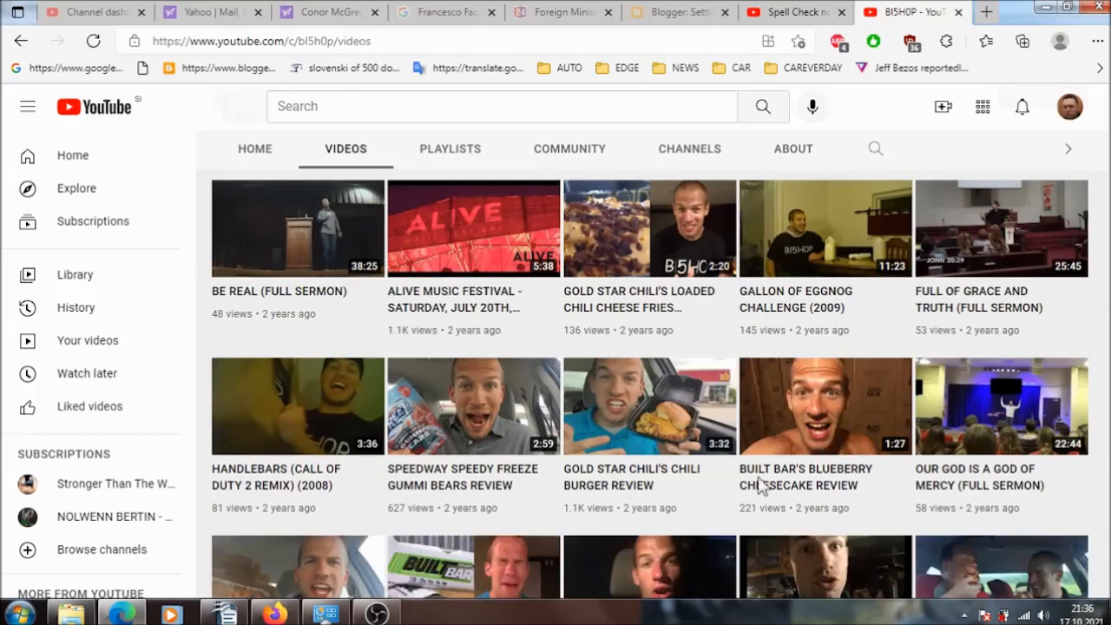
{"action": "mouse_move", "coordinate": [760, 484]}
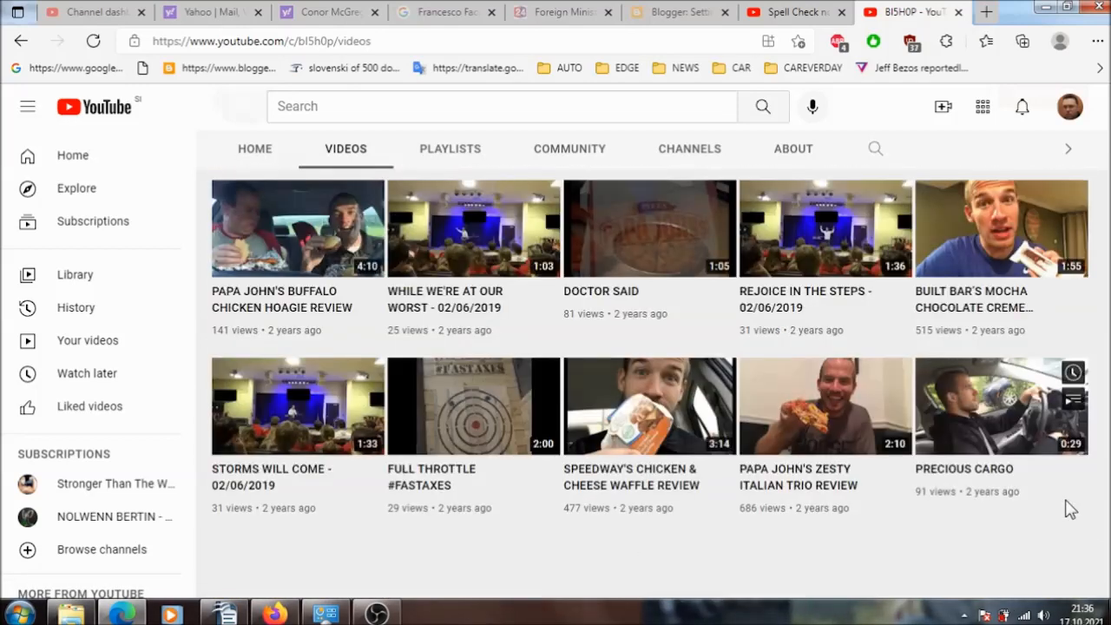
{"action": "scroll", "scroll_direction": "down", "scroll_amount": 3}
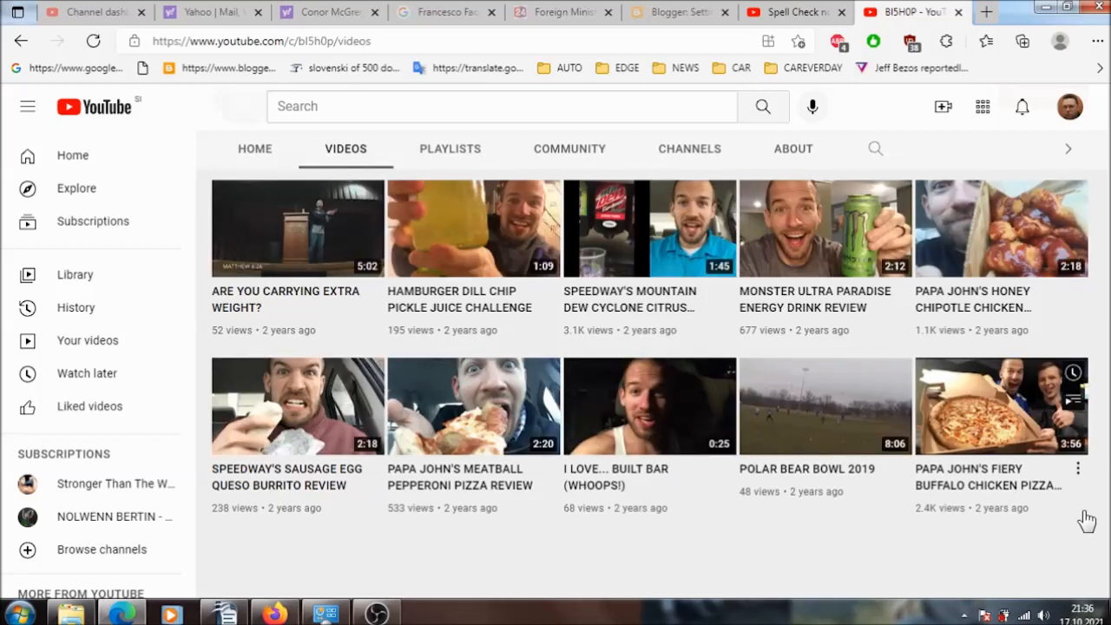
{"action": "scroll", "scroll_direction": "down", "scroll_amount": 3}
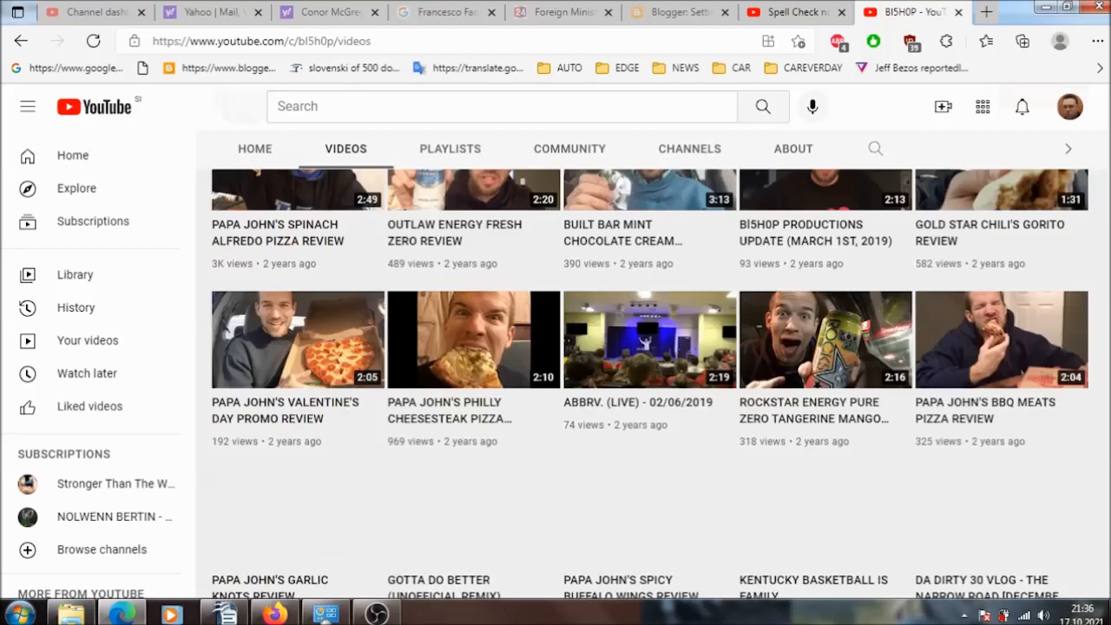
{"action": "scroll", "scroll_direction": "down", "scroll_amount": 3}
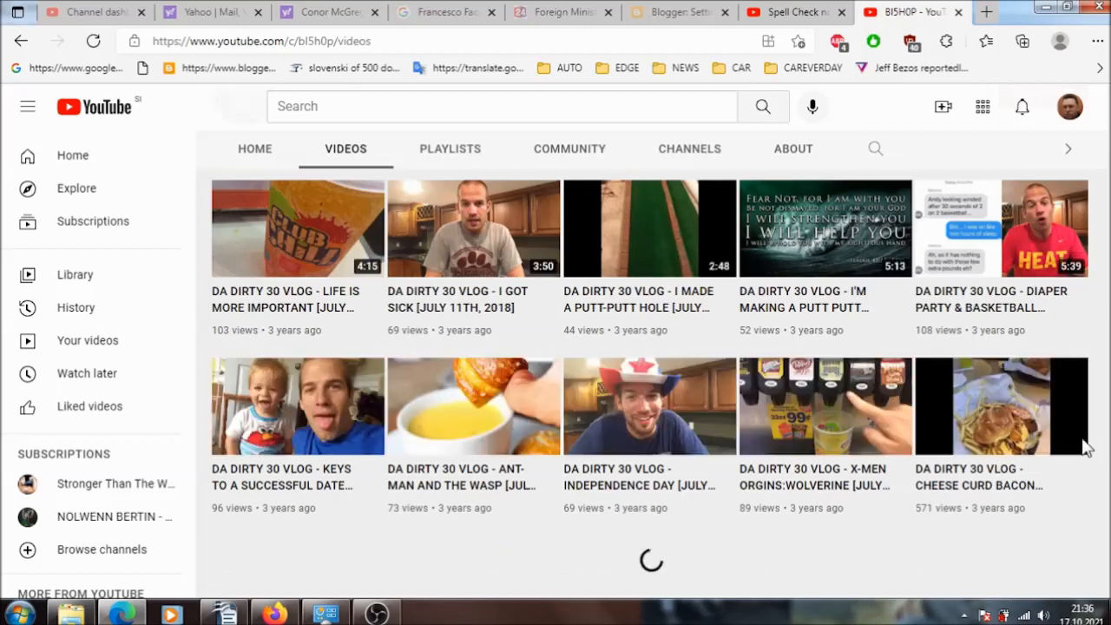
- Scroll the BI5H0P Videos list down to the five-year-old uploads
{"action": "scroll", "scroll_direction": "down", "scroll_amount": 3}
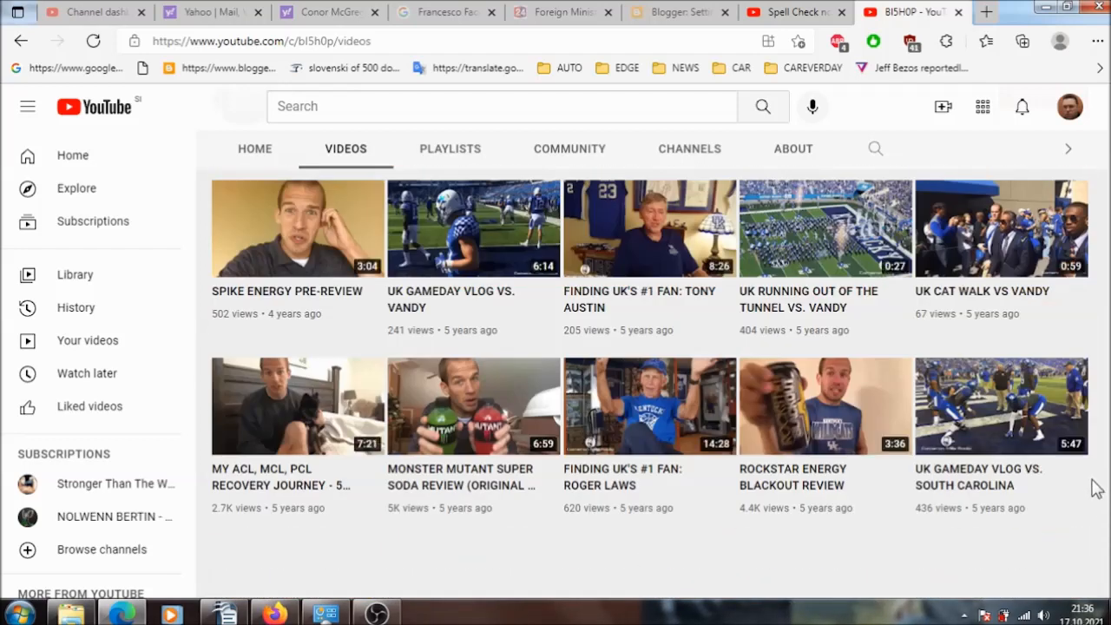
{"action": "scroll", "scroll_direction": "down", "scroll_amount": 3}
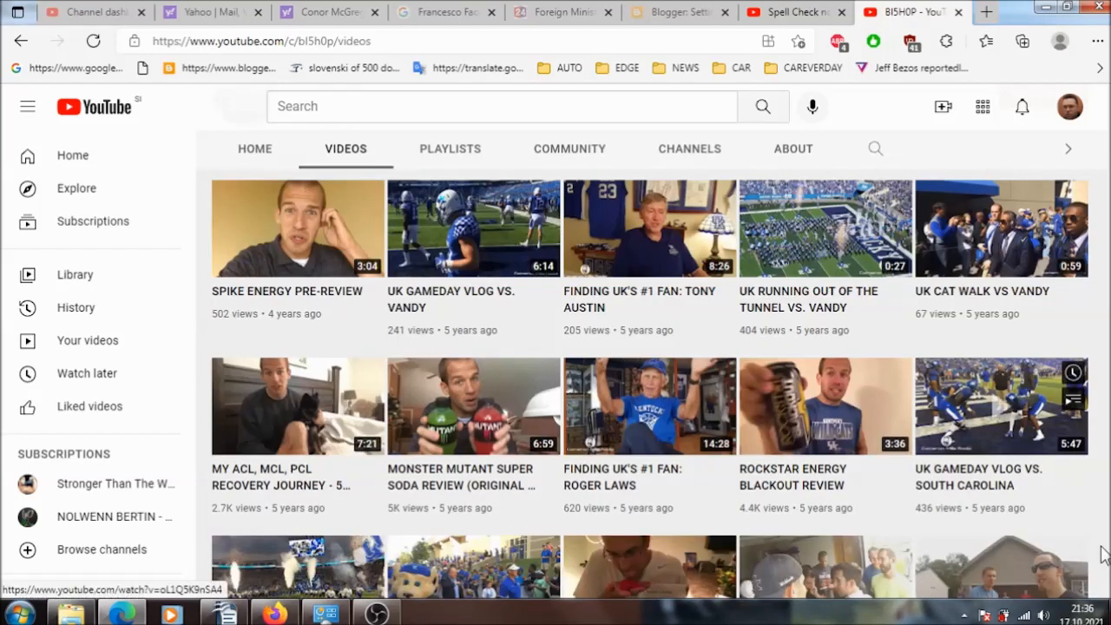
{"action": "scroll", "scroll_direction": "down", "scroll_amount": 3}
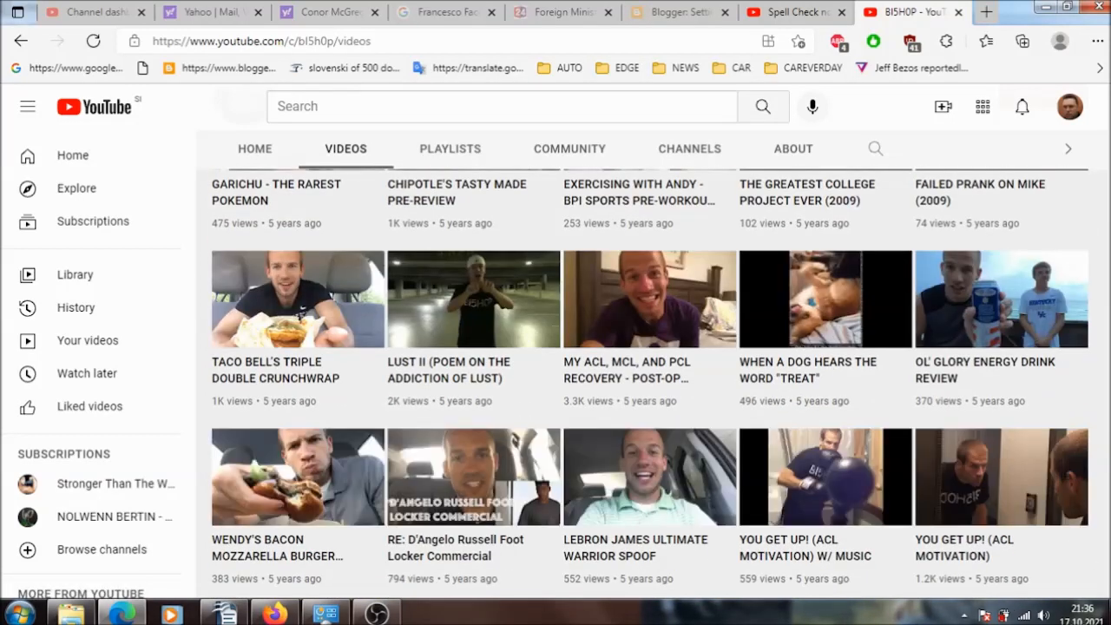
{"action": "scroll", "scroll_direction": "down", "scroll_amount": 3}
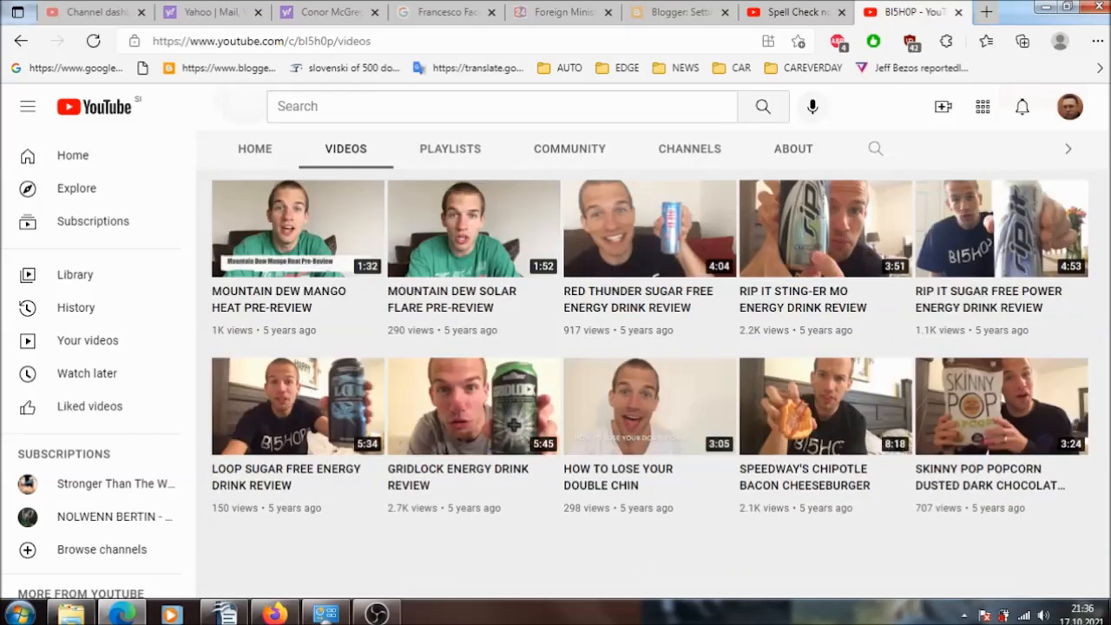
{"action": "scroll", "scroll_direction": "down", "scroll_amount": 3}
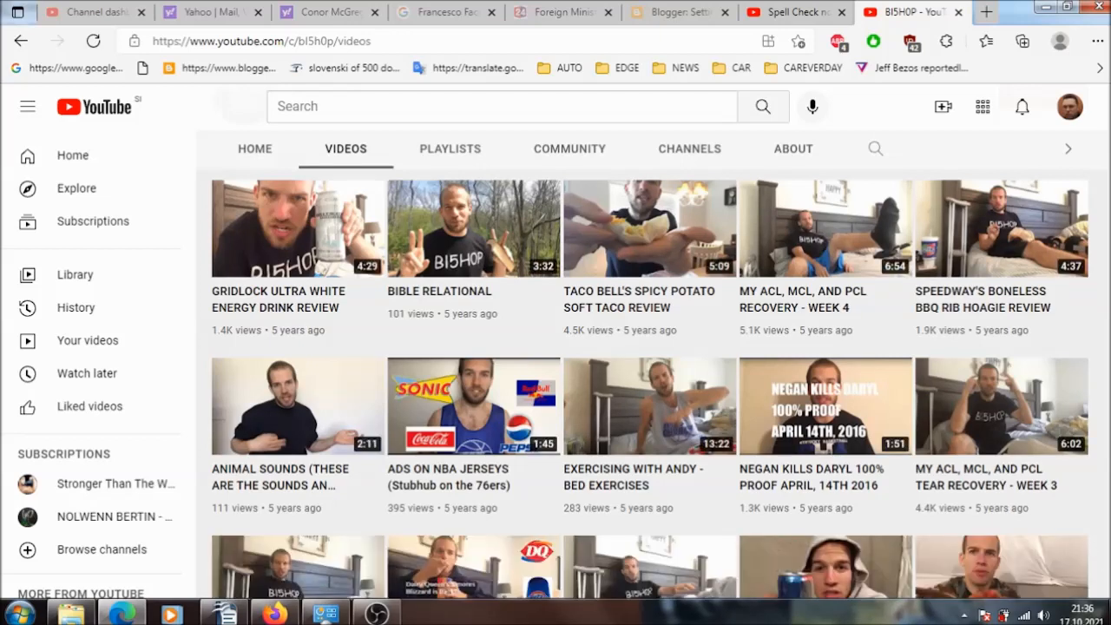
{"action": "scroll", "scroll_direction": "down", "scroll_amount": 3}
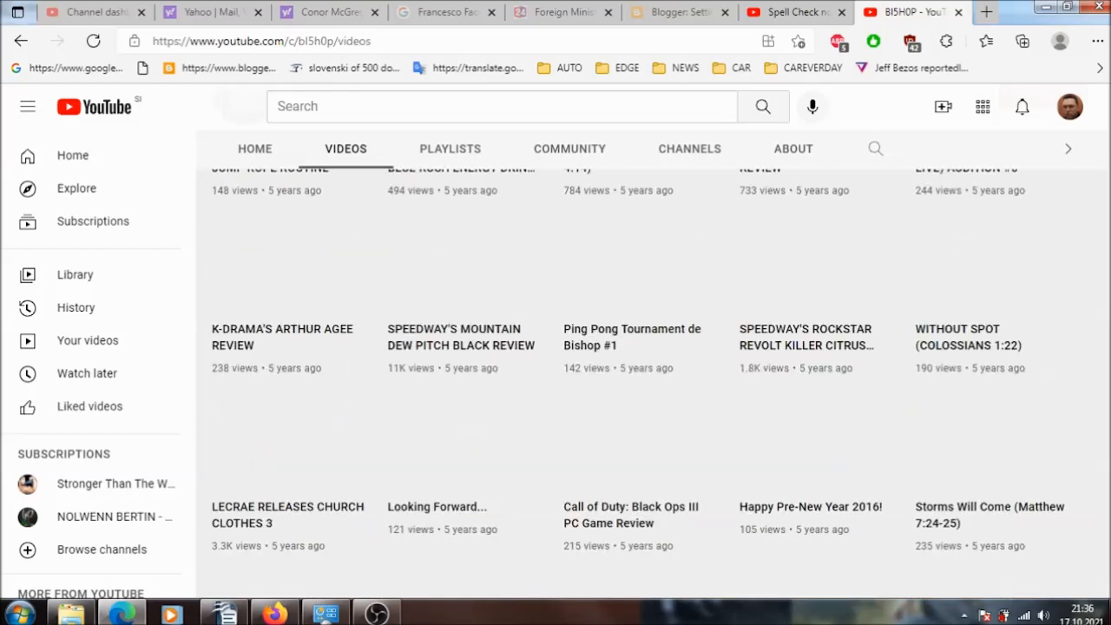
{"action": "scroll", "scroll_direction": "down", "scroll_amount": 3}
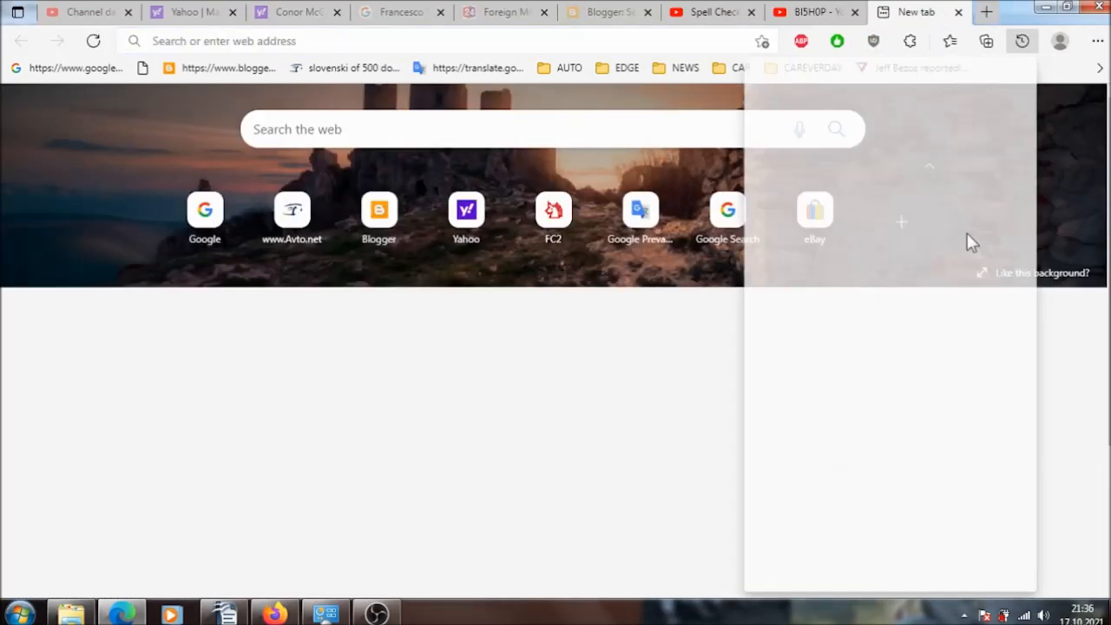
- Bring up BI5H0P's 'ROOMMATE HONKS [EPISODE 3 - GAME NIGHT]' video in the new Edge tab
{"action": "left_click", "coordinate": [1021, 41]}
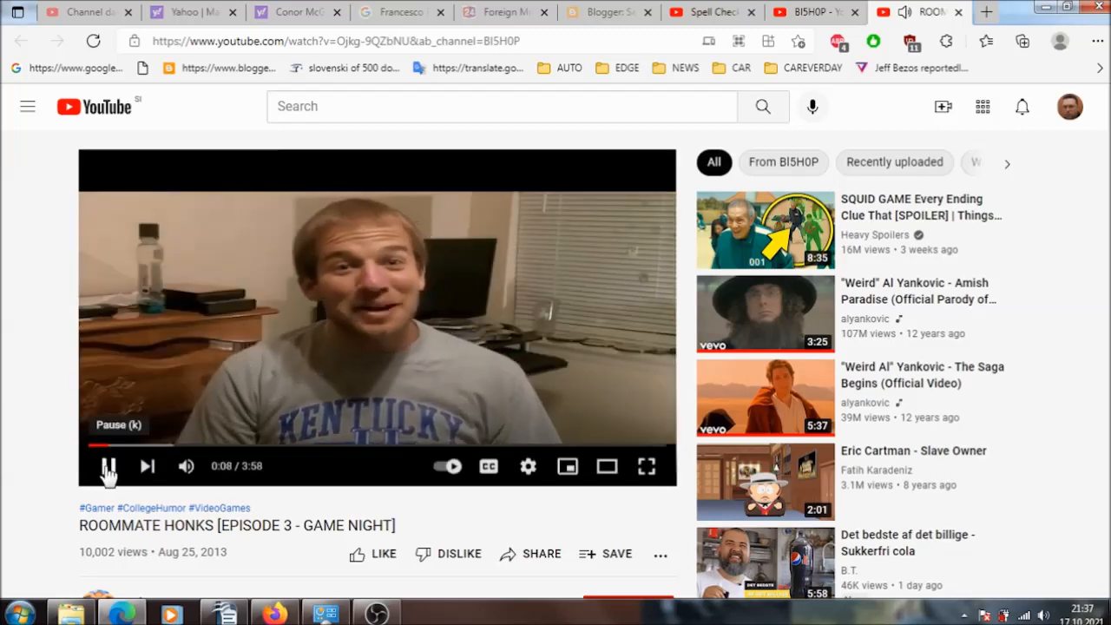
- Pause the Roommate Honks Game Night video, restart playback, then pause it again
{"action": "left_click", "coordinate": [107, 466]}
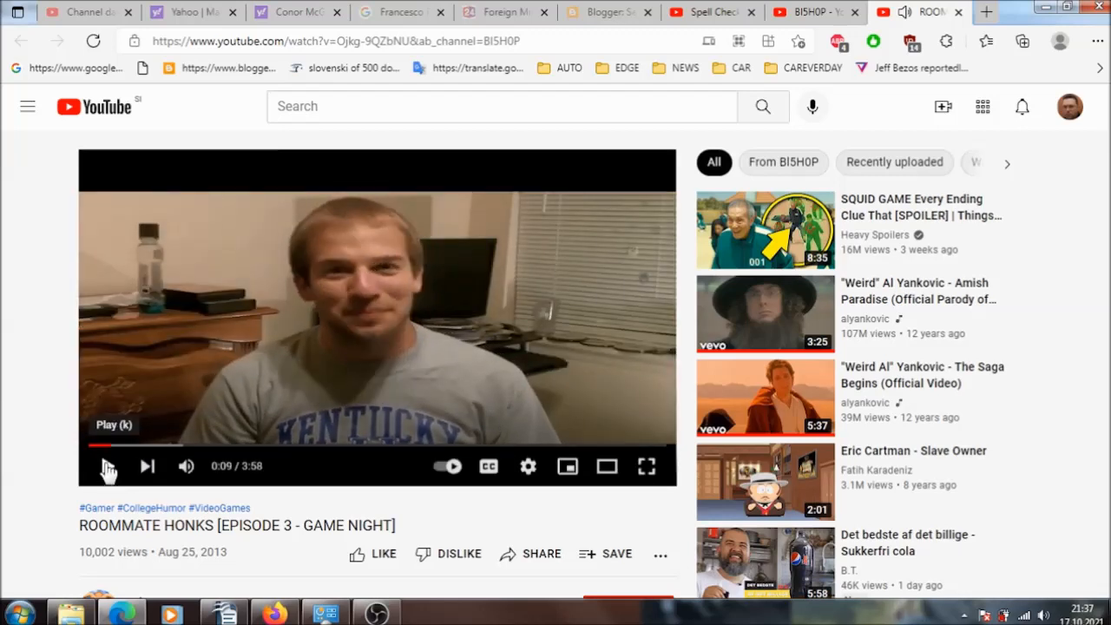
{"action": "left_click", "coordinate": [106, 466]}
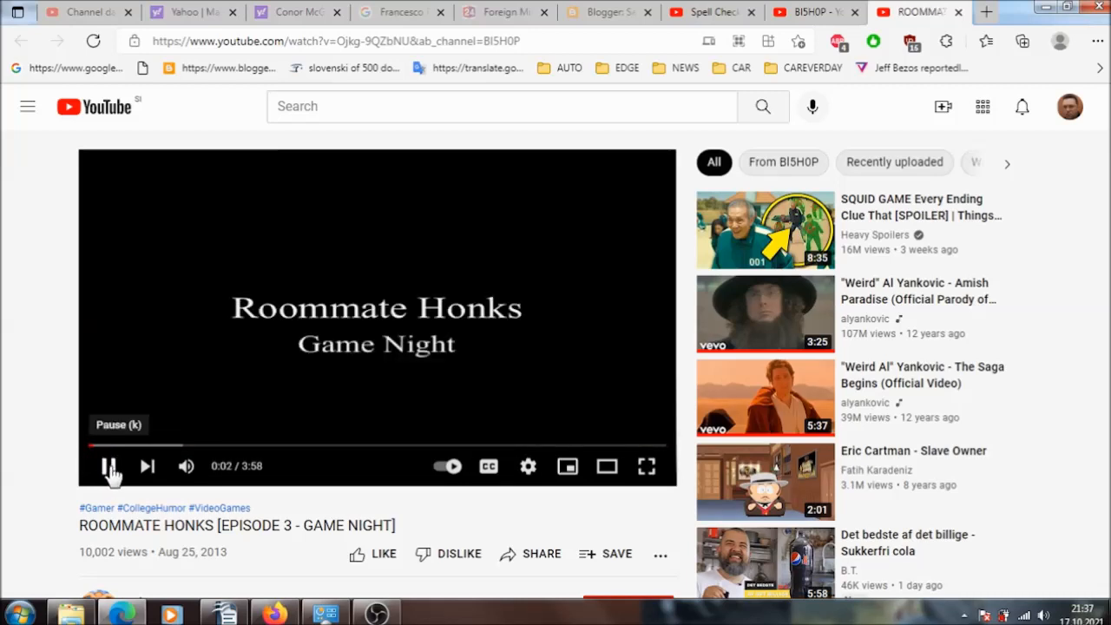
{"action": "left_click", "coordinate": [108, 467]}
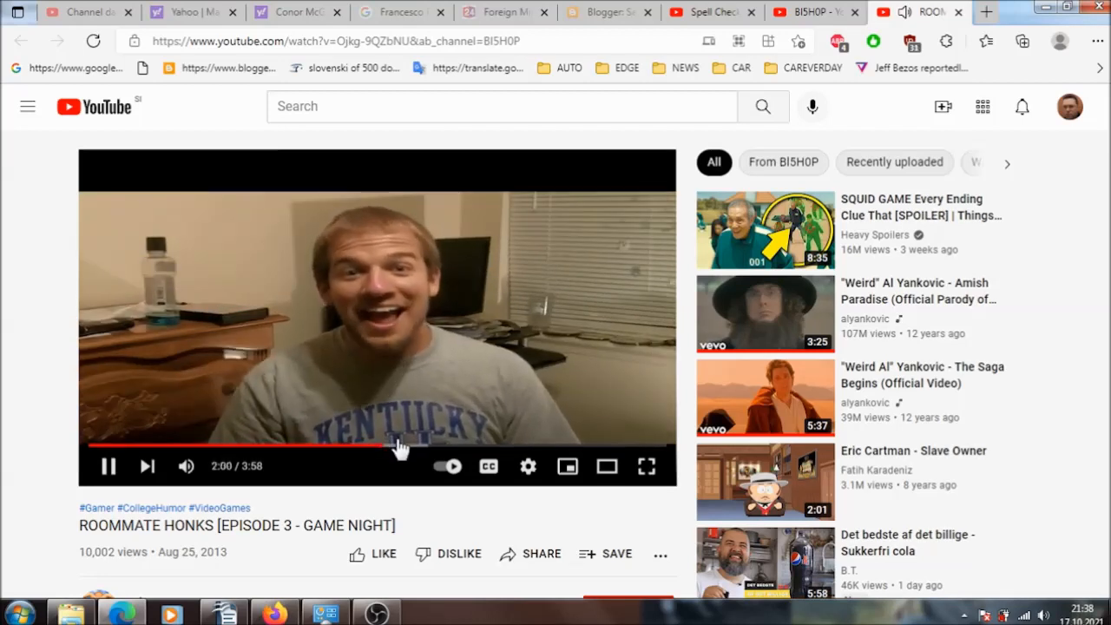
{"action": "mouse_move", "coordinate": [425, 449]}
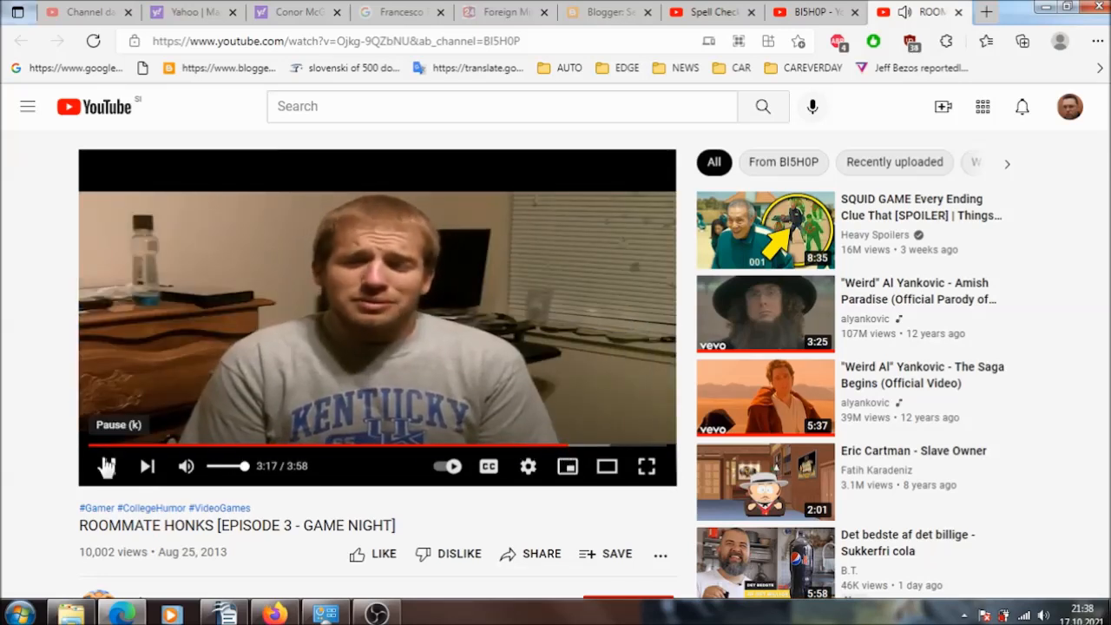
- Pause and resume the Game Night episode several times, finally pausing at 3:49 of 3:58
{"action": "left_click", "coordinate": [108, 465]}
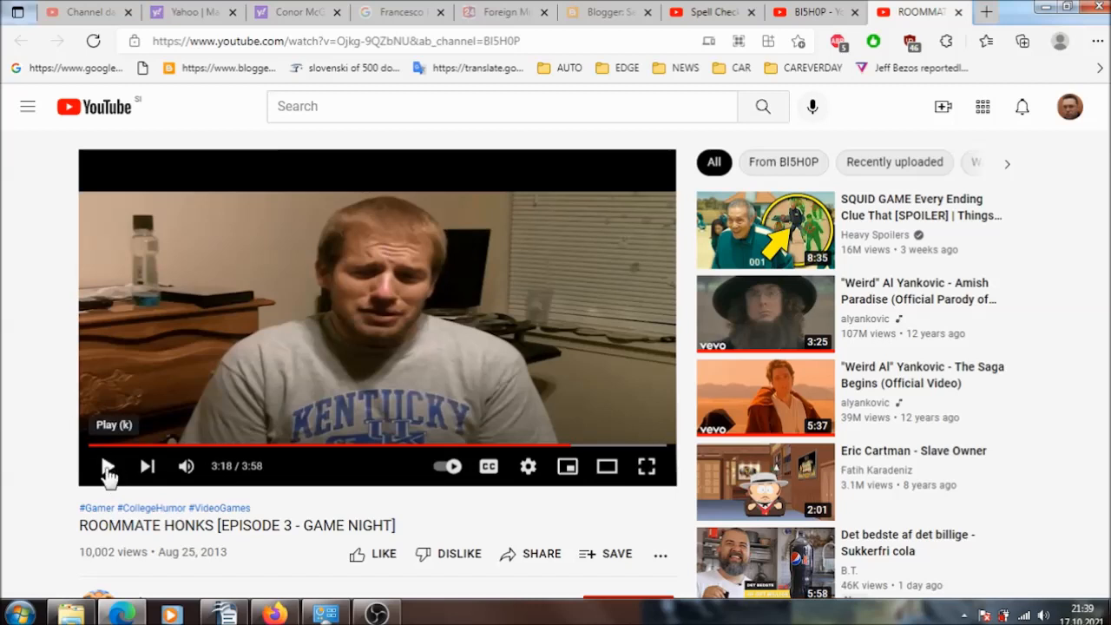
{"action": "left_click", "coordinate": [108, 466]}
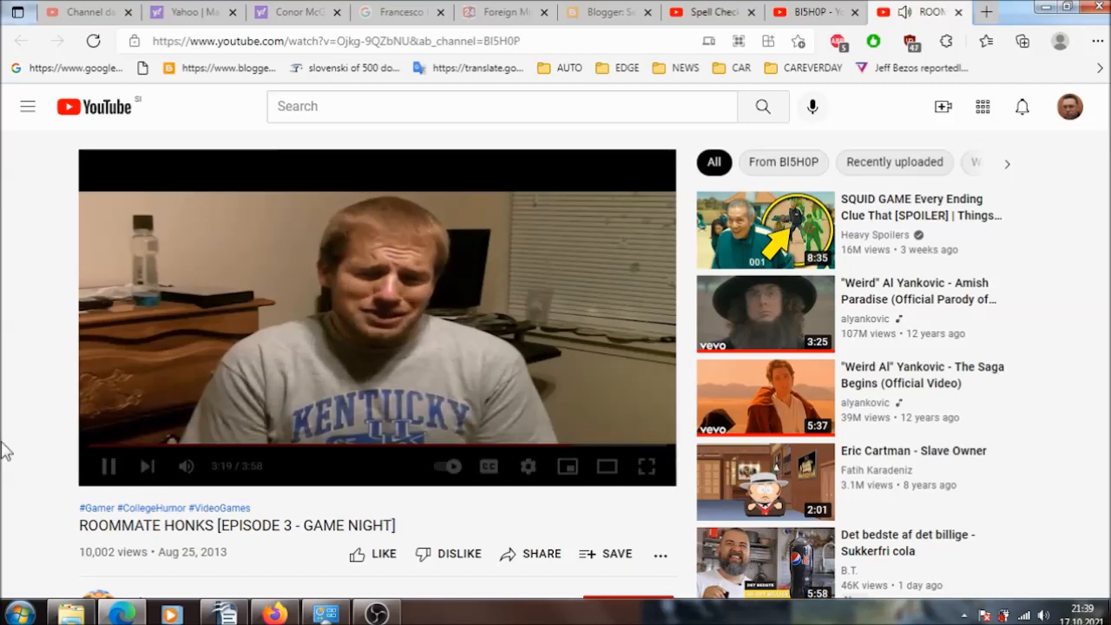
{"action": "mouse_move", "coordinate": [108, 466]}
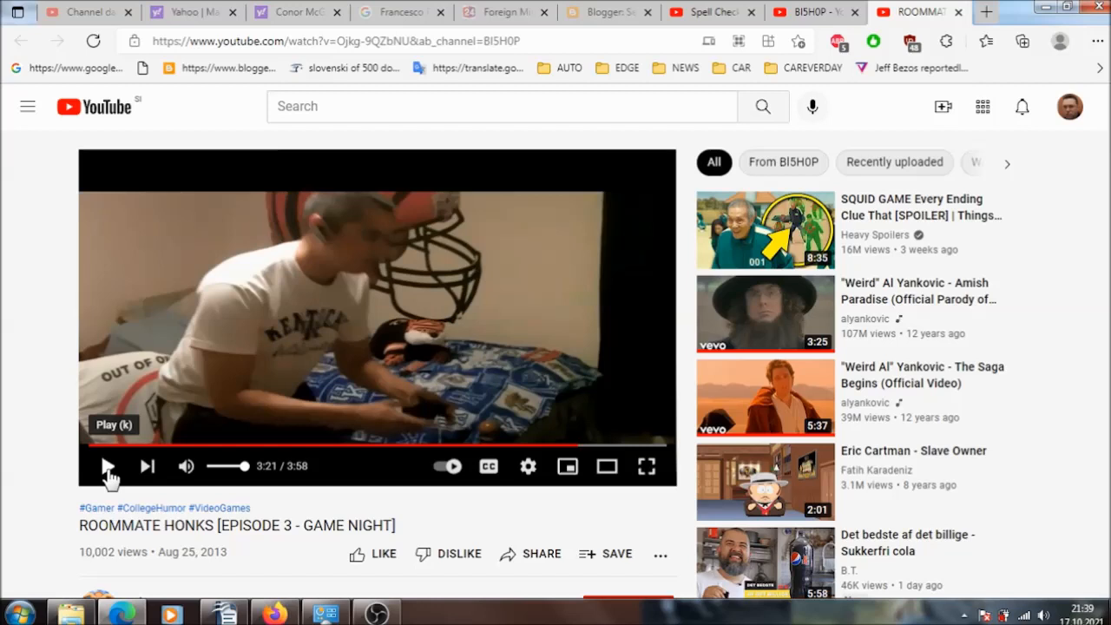
{"action": "left_click", "coordinate": [105, 466]}
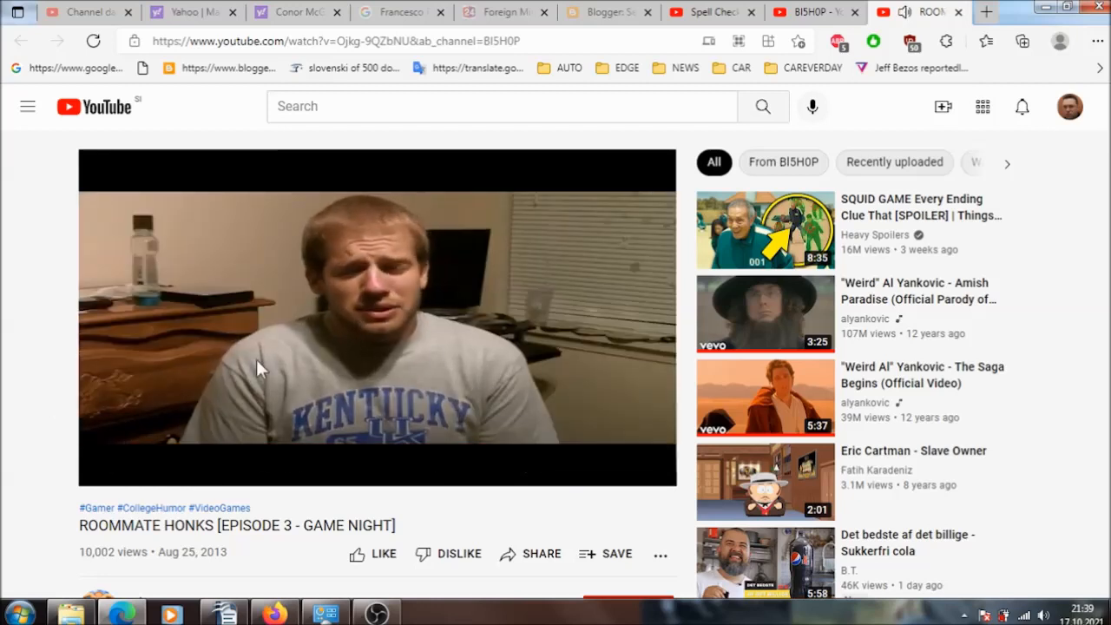
{"action": "mouse_move", "coordinate": [601, 446]}
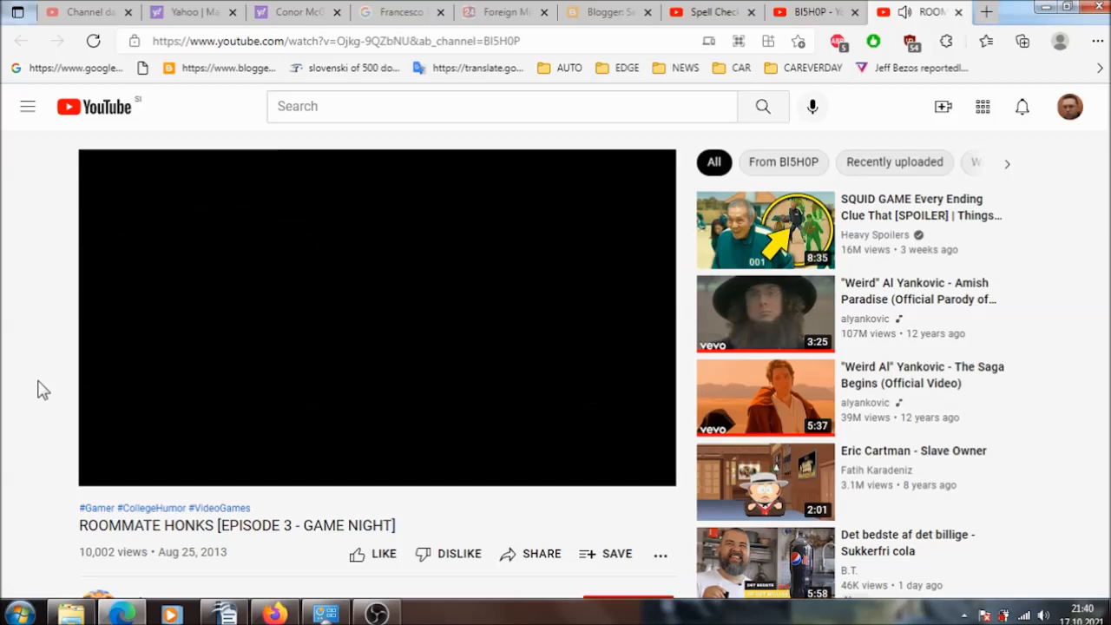
{"action": "left_click", "coordinate": [376, 316]}
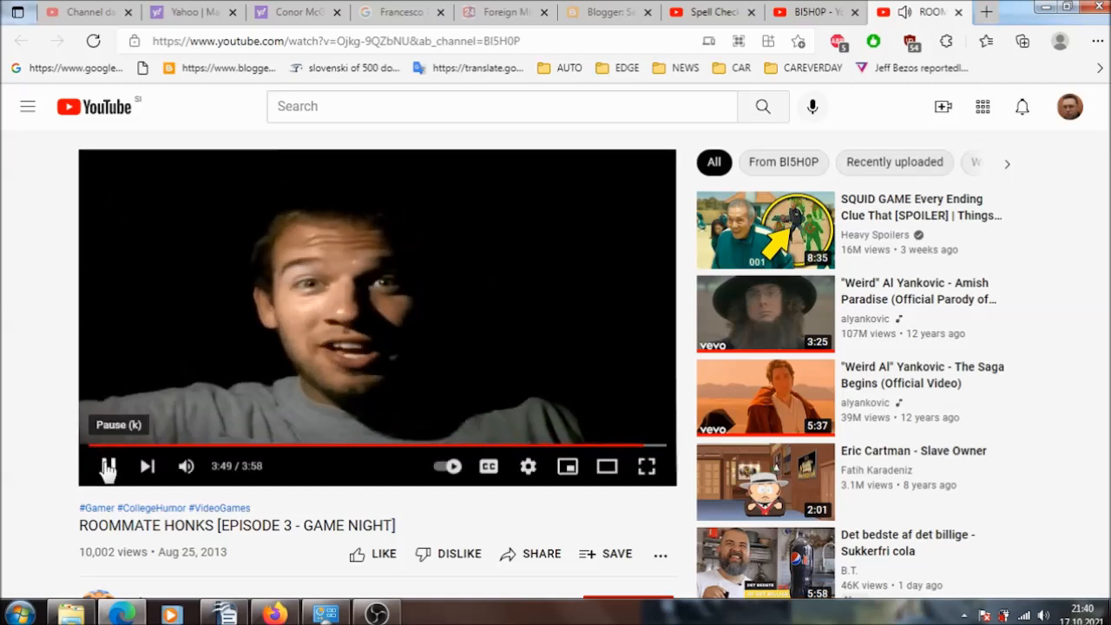
{"action": "left_click", "coordinate": [108, 467]}
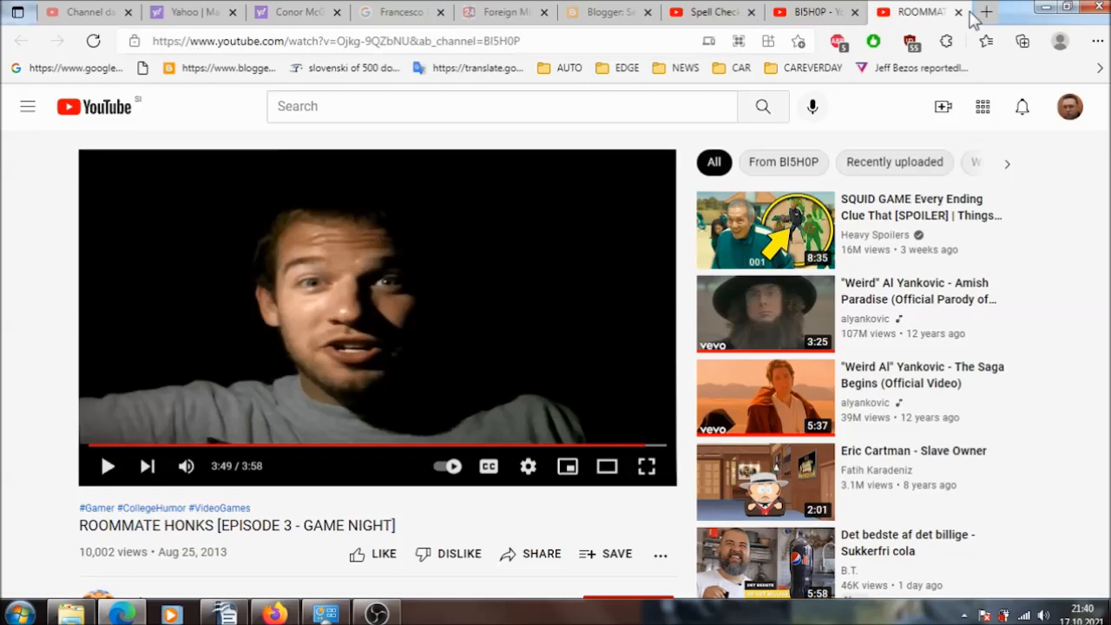
- Open a new tab on the Yahoo home page via its shortcut tile and scroll the feed
{"action": "left_click", "coordinate": [986, 12]}
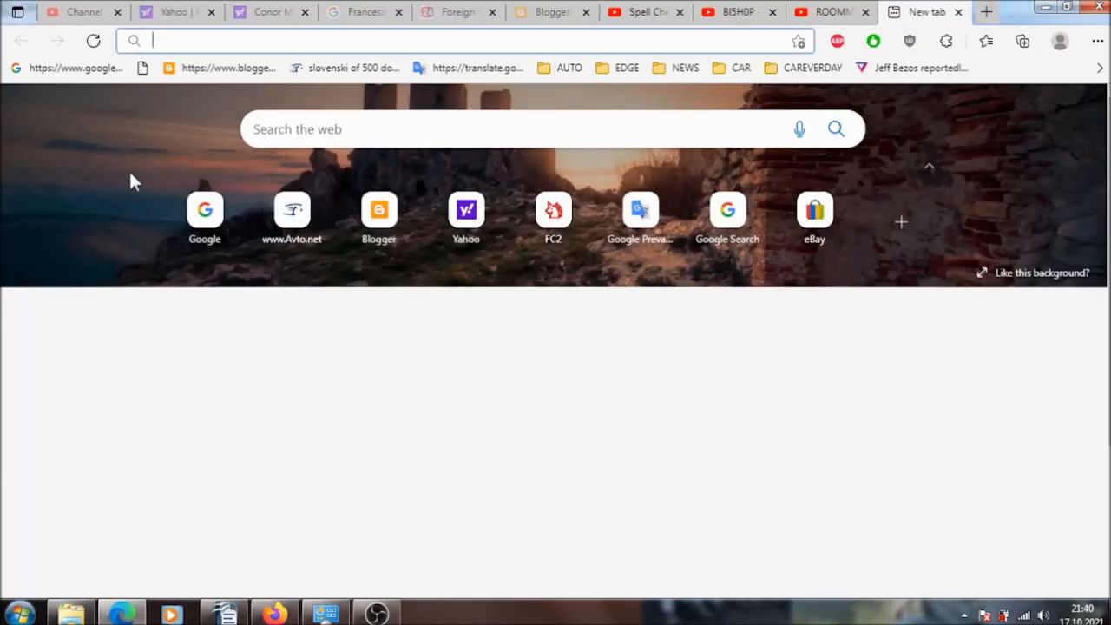
{"action": "mouse_move", "coordinate": [466, 215]}
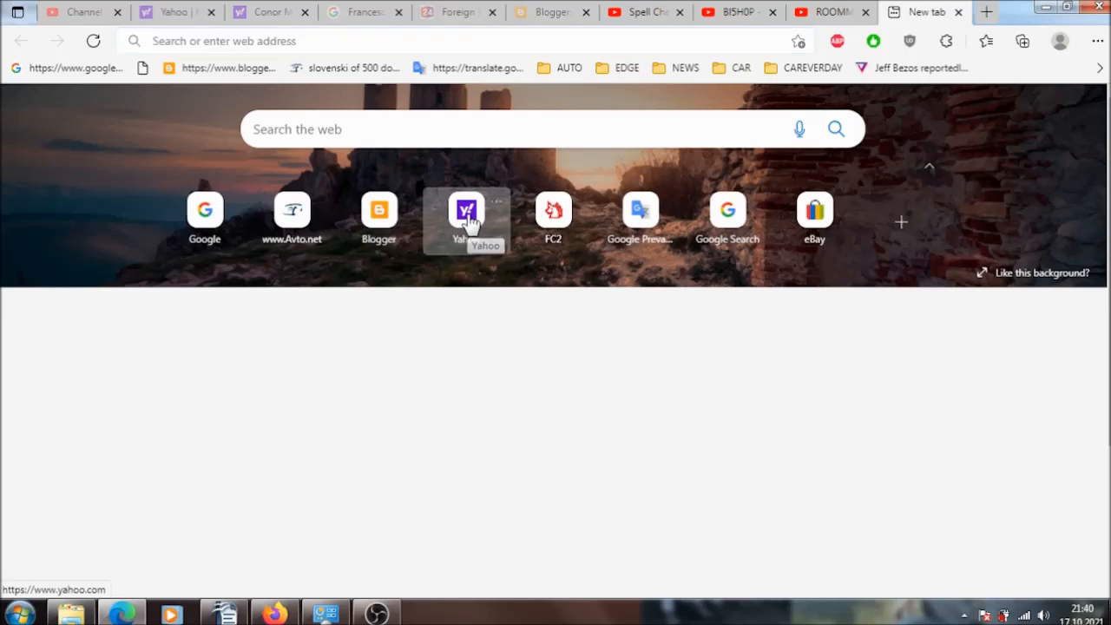
{"action": "left_click", "coordinate": [466, 210]}
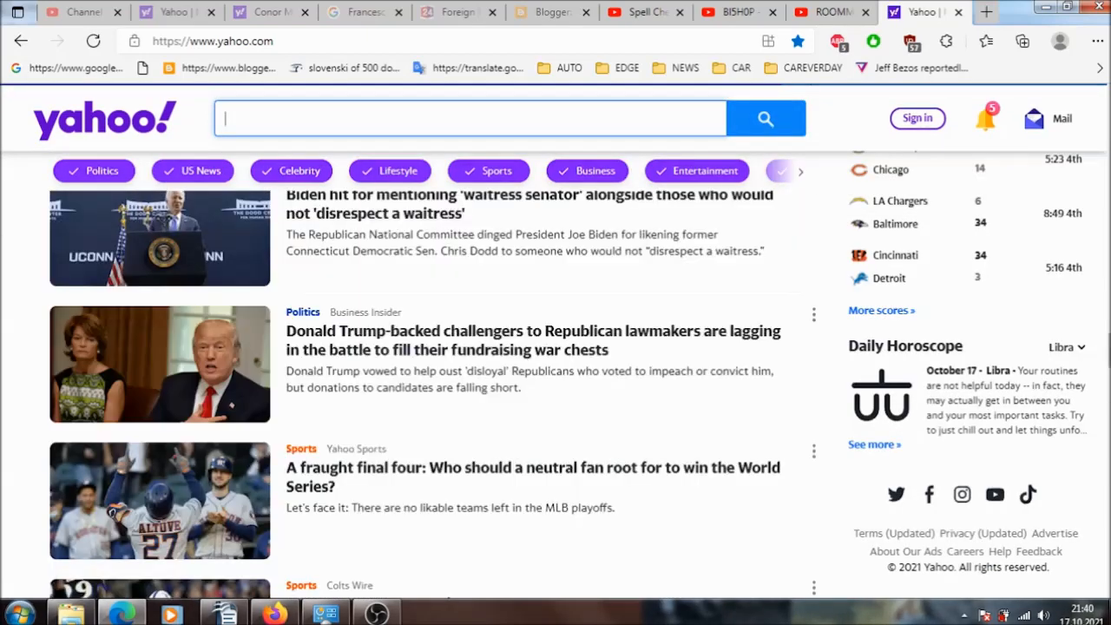
{"action": "scroll", "scroll_direction": "down", "scroll_amount": 3}
{"action": "type", "text": "SPEARS"}
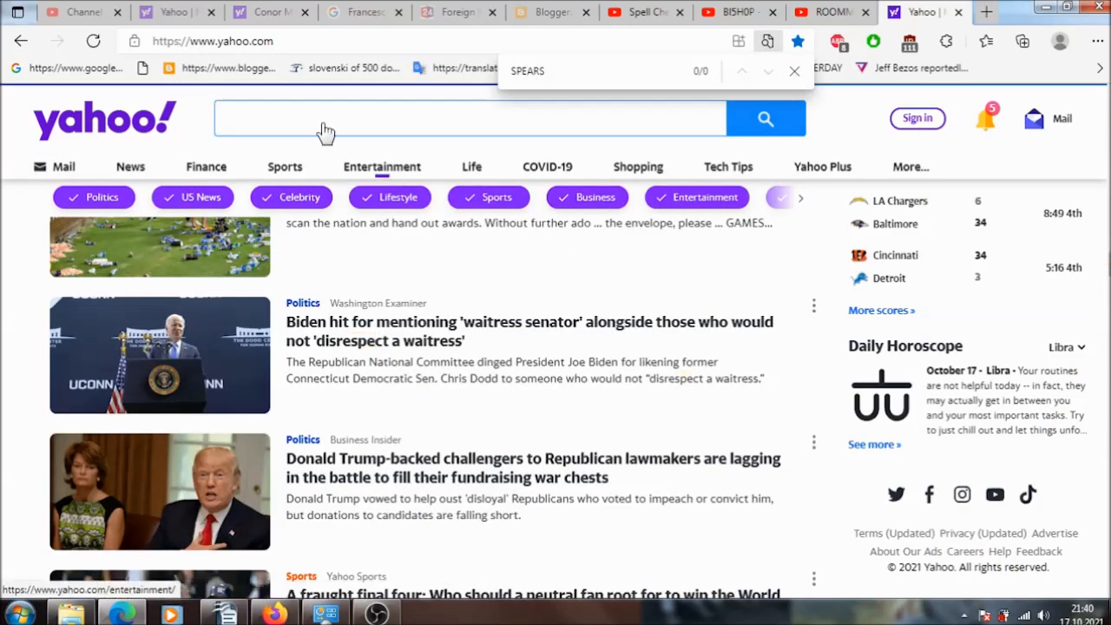
- Search Google for BRITNEY SPEARS YAHOO, filtered to News from the past 24 hours
{"action": "left_click", "coordinate": [73, 68]}
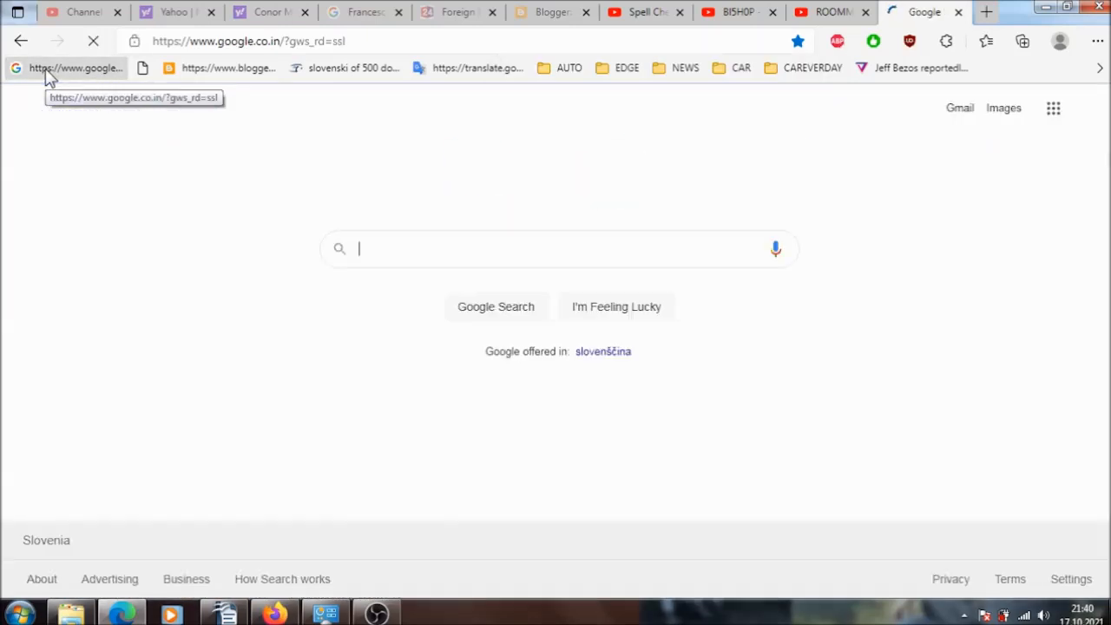
{"action": "type", "text": "BRITNEY"}
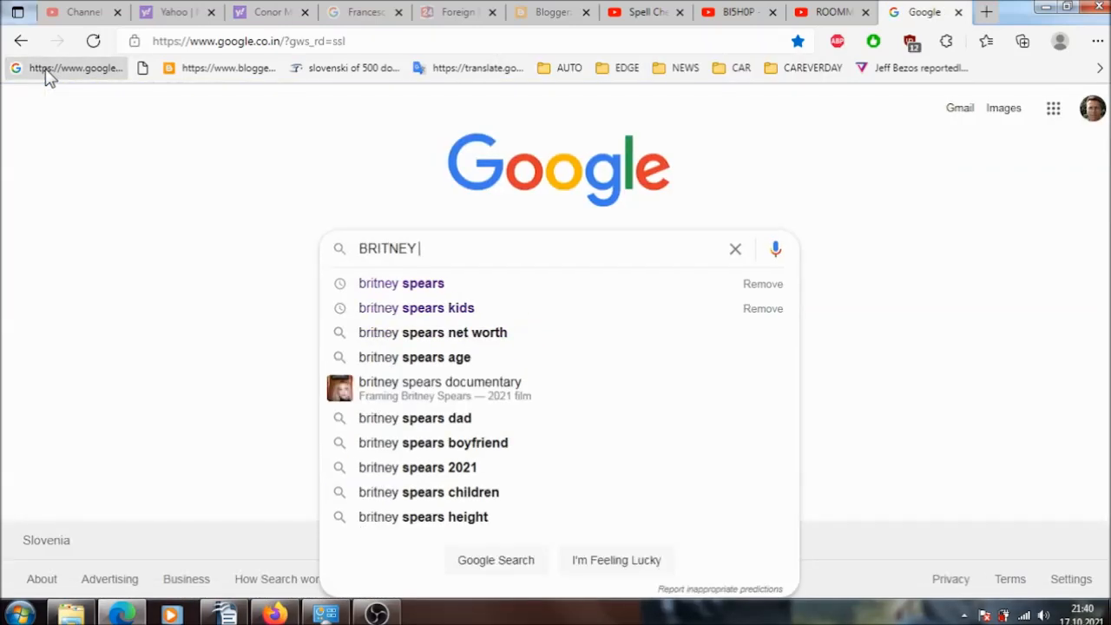
{"action": "left_click", "coordinate": [401, 283]}
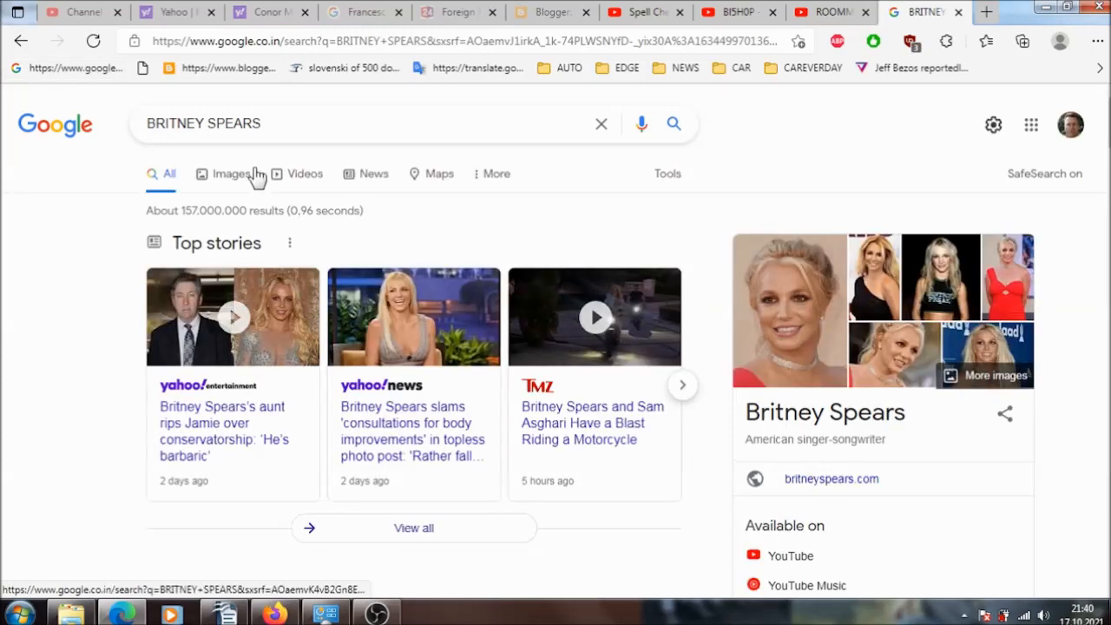
{"action": "left_click", "coordinate": [667, 172]}
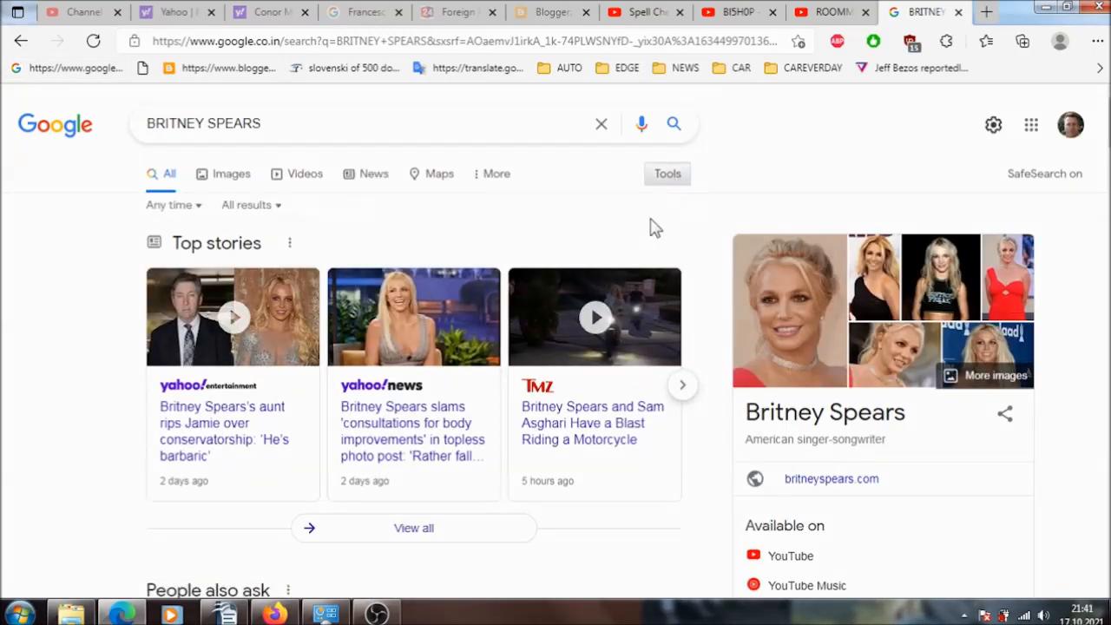
{"action": "left_click", "coordinate": [169, 211]}
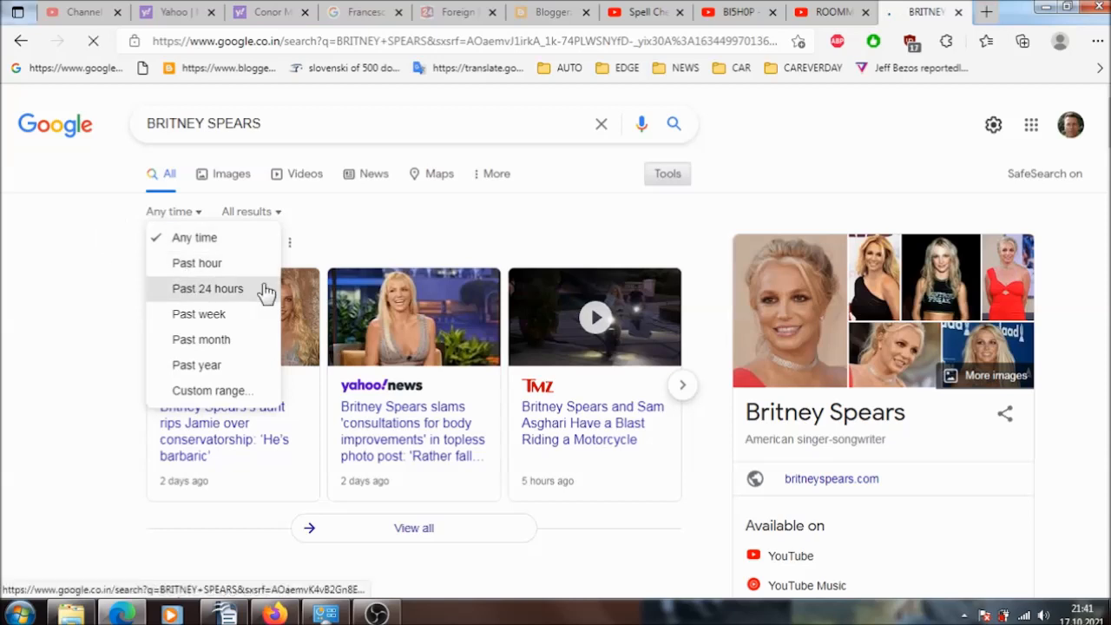
{"action": "left_click", "coordinate": [207, 288]}
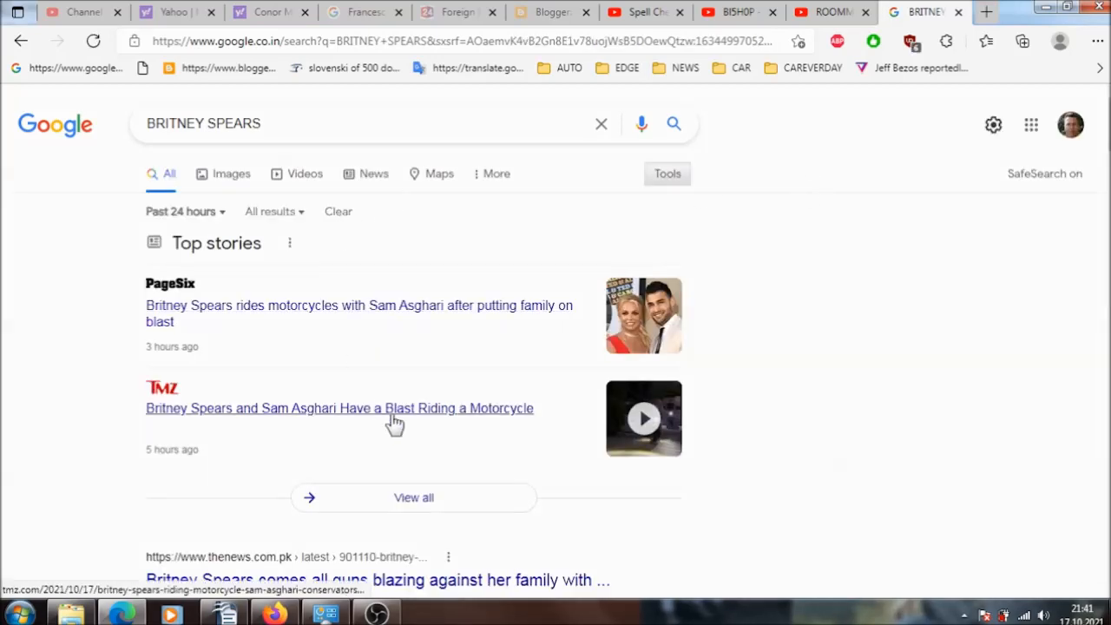
{"action": "left_click", "coordinate": [373, 174]}
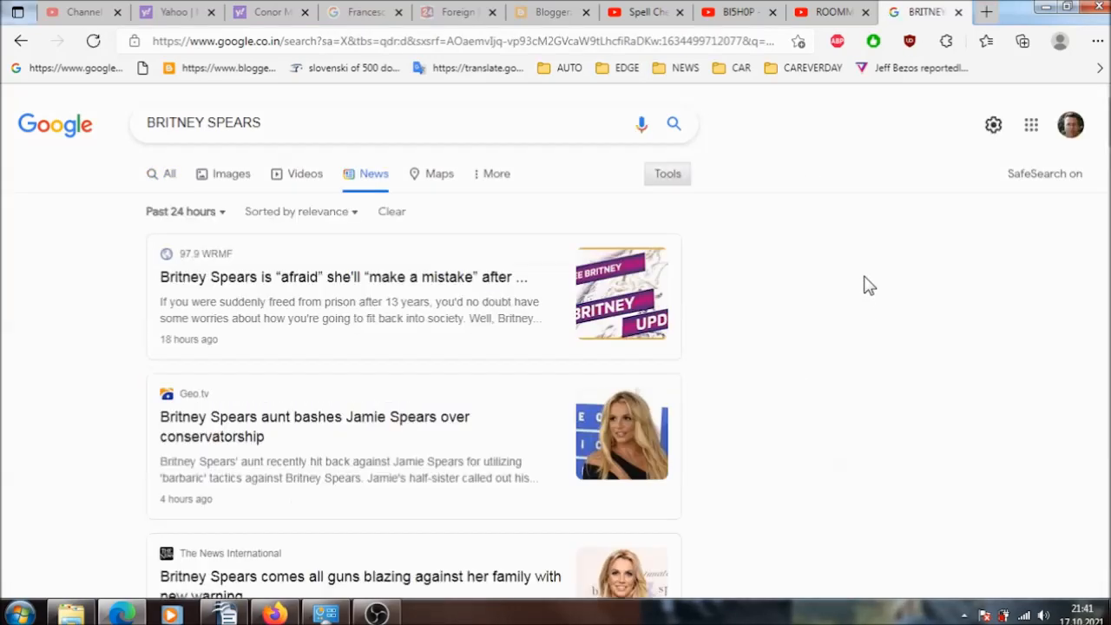
- Scroll through the past-24-hour news results to the end of the list
{"action": "scroll", "scroll_direction": "down", "scroll_amount": 3}
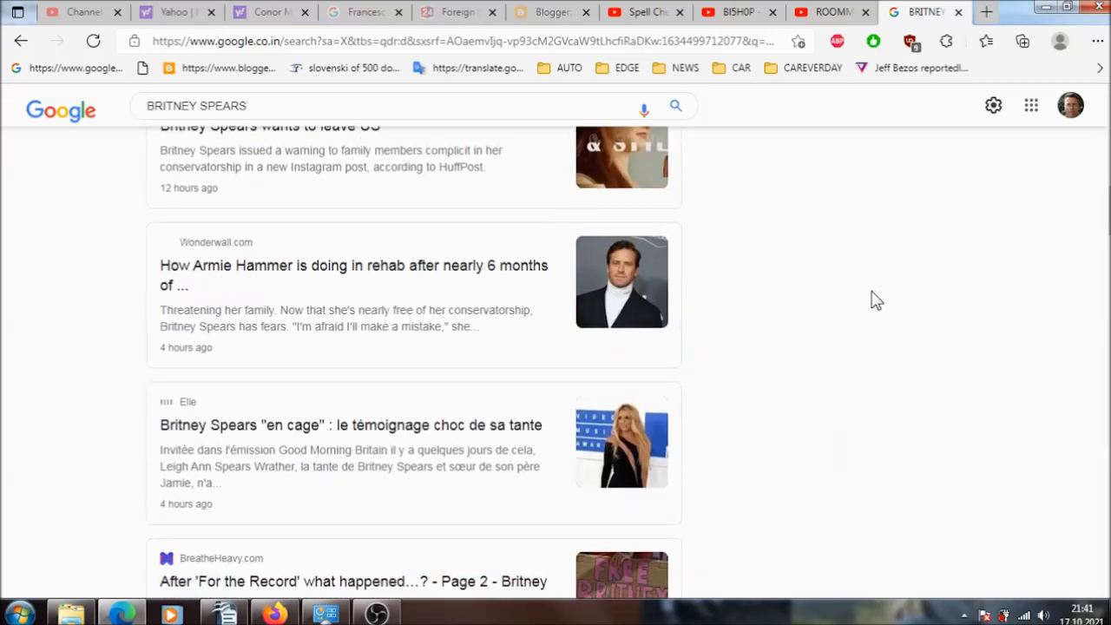
{"action": "scroll", "scroll_direction": "down", "scroll_amount": 3}
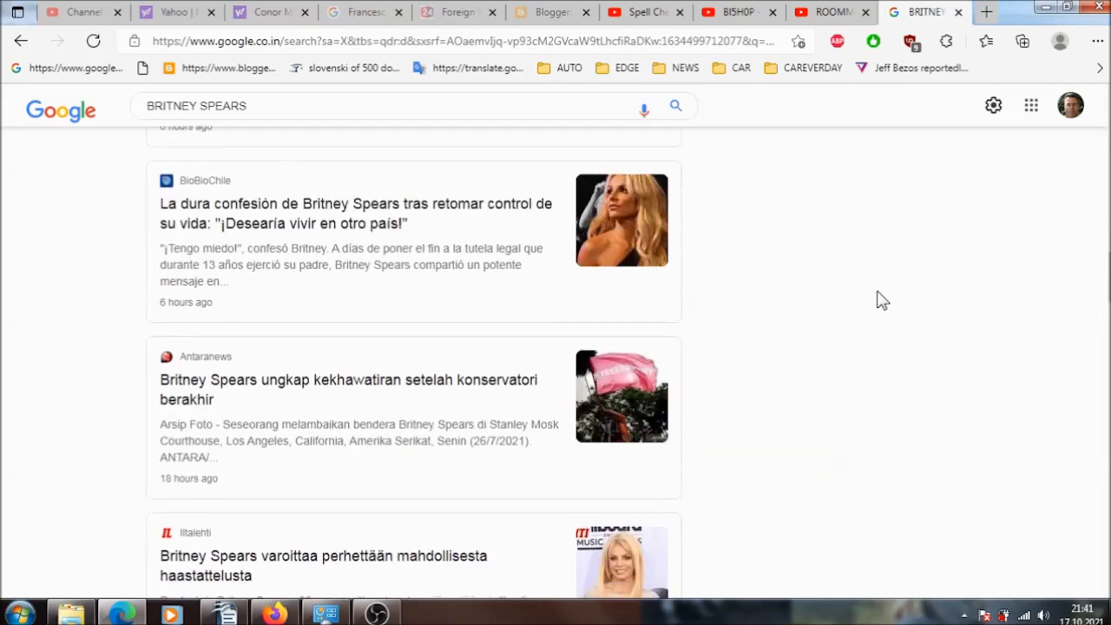
{"action": "scroll", "scroll_direction": "down", "scroll_amount": 3}
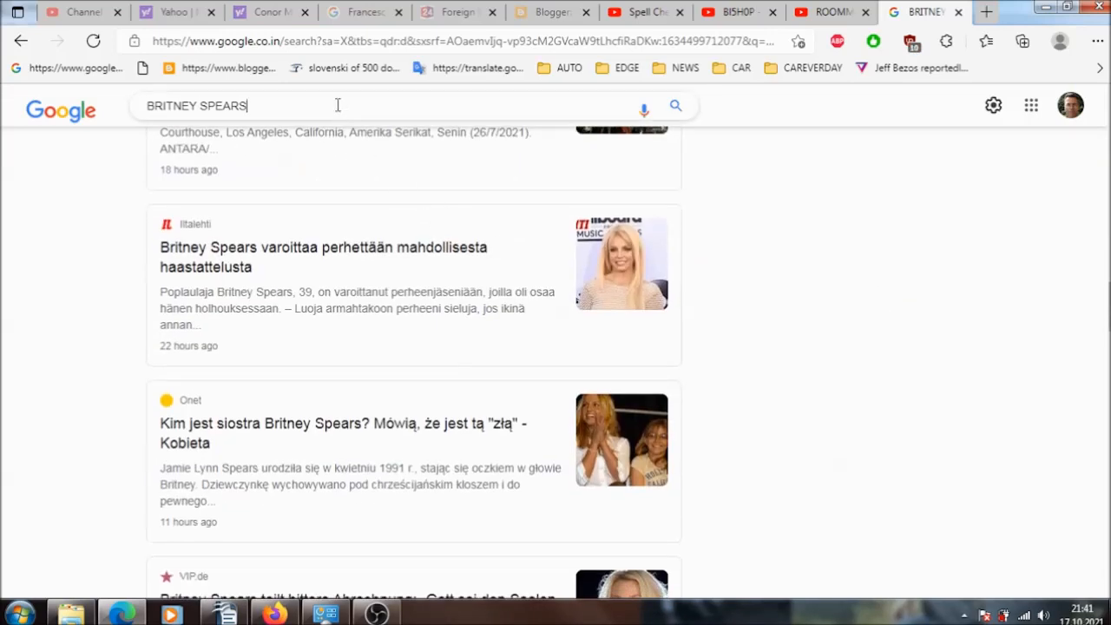
{"action": "type", "text": "YAHOO"}
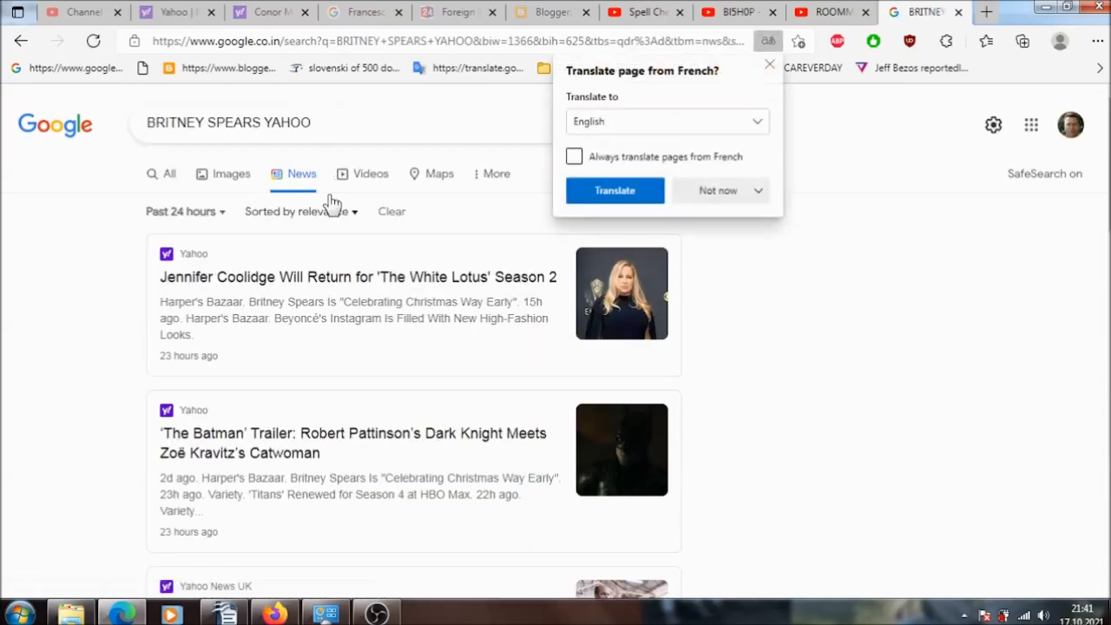
{"action": "scroll", "scroll_direction": "down", "scroll_amount": 3}
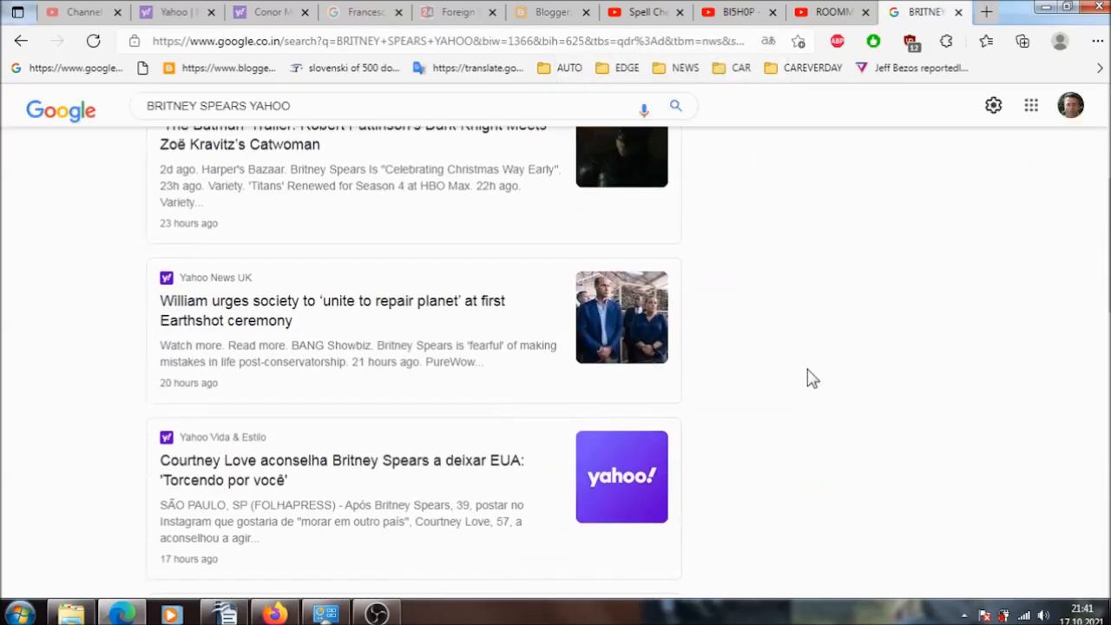
{"action": "scroll", "scroll_direction": "down", "scroll_amount": 3}
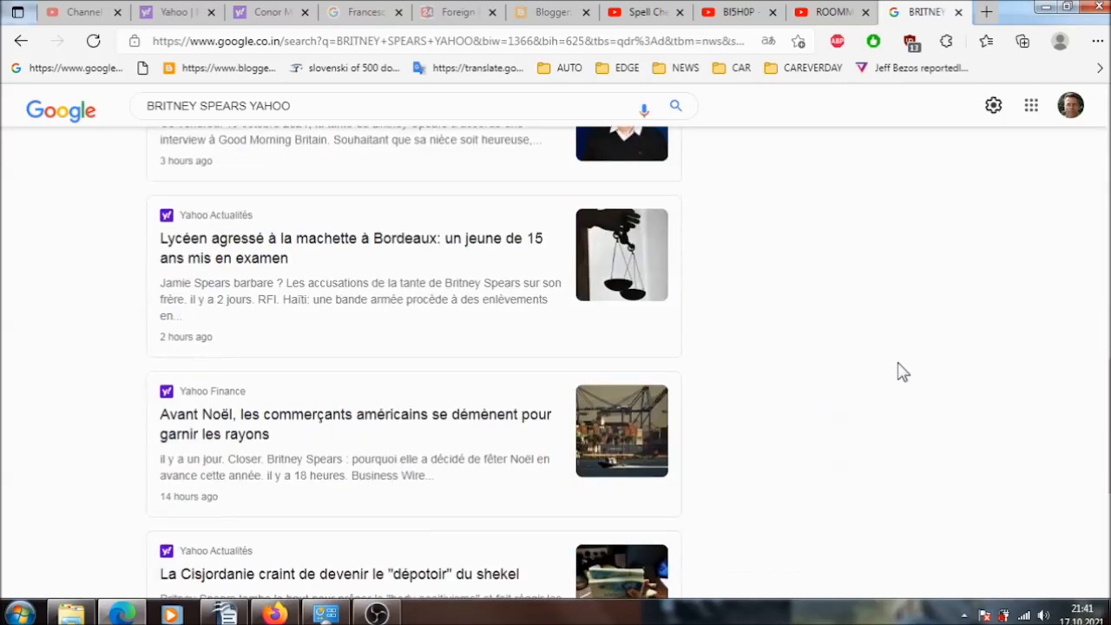
{"action": "scroll", "scroll_direction": "down", "scroll_amount": 3}
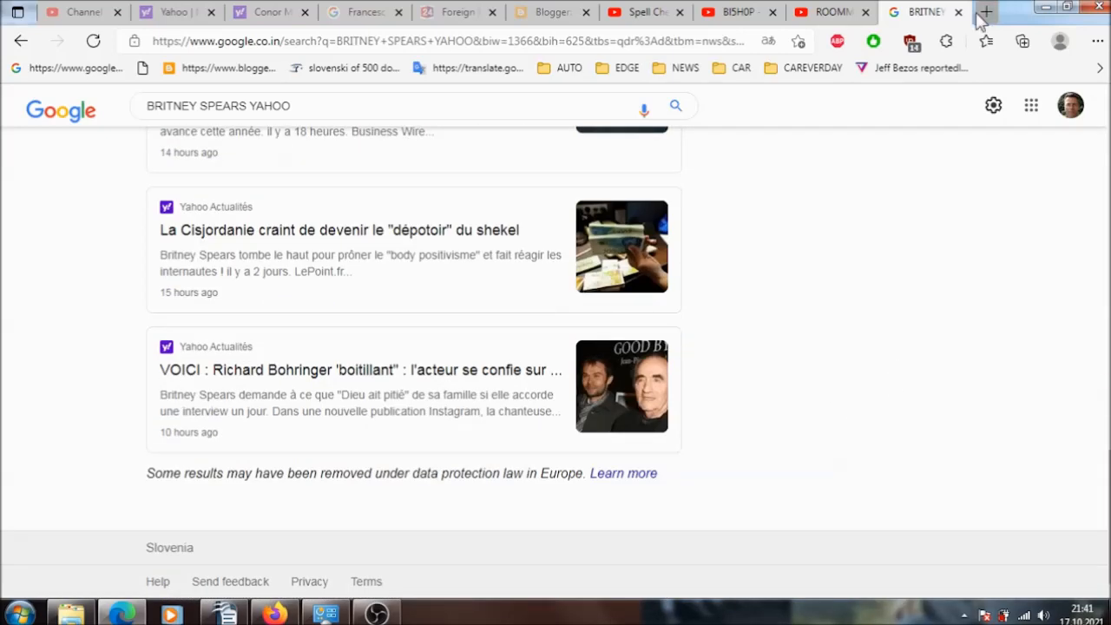
- Search Edge's browsing history for SPEARS to list matching pages
{"action": "left_click", "coordinate": [1097, 40]}
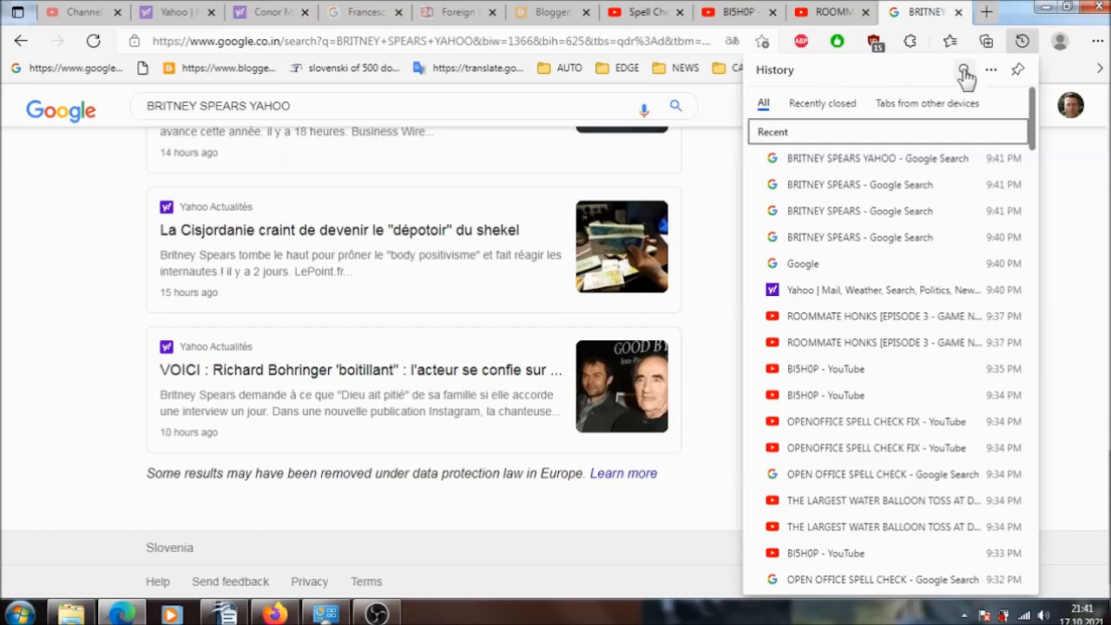
{"action": "type", "text": "BRIT"}
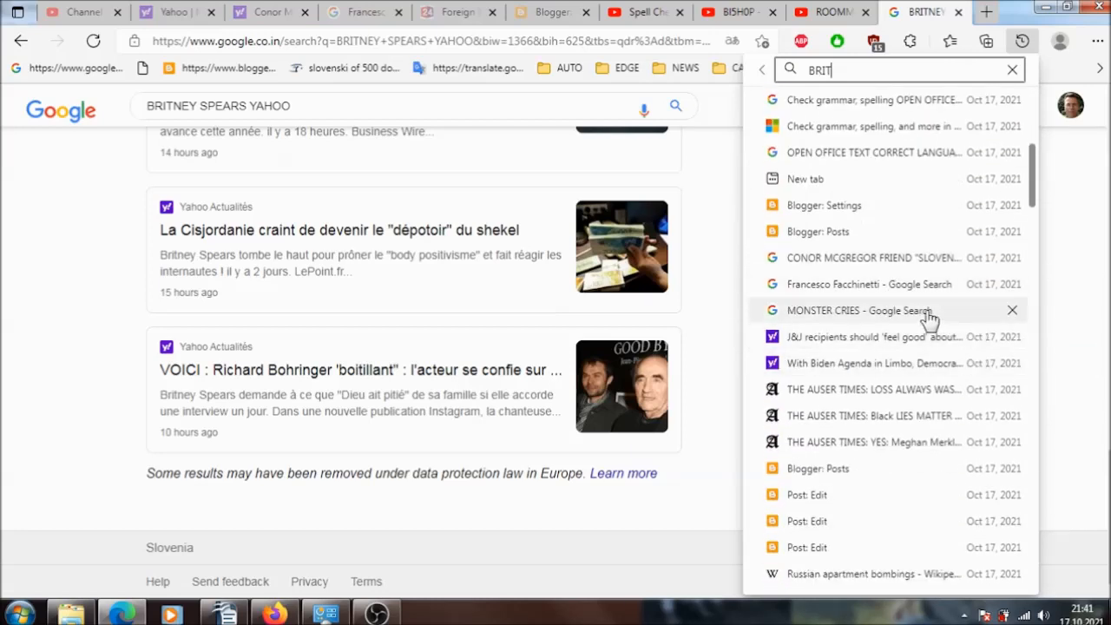
{"action": "mouse_move", "coordinate": [977, 163]}
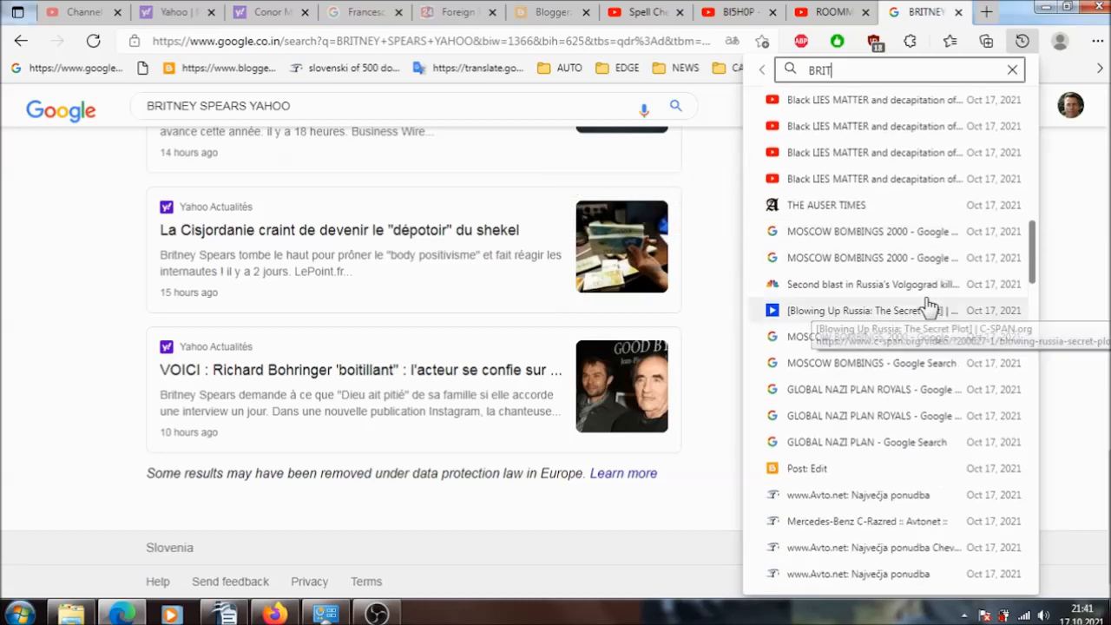
{"action": "scroll", "scroll_direction": "down", "scroll_amount": 3}
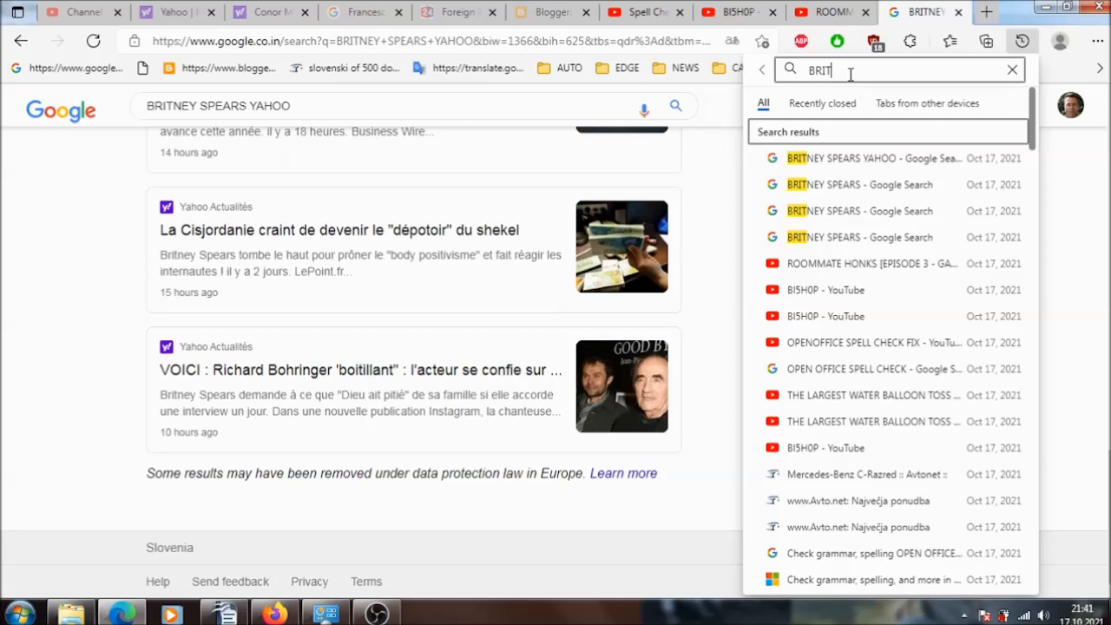
{"action": "type", "text": "S"}
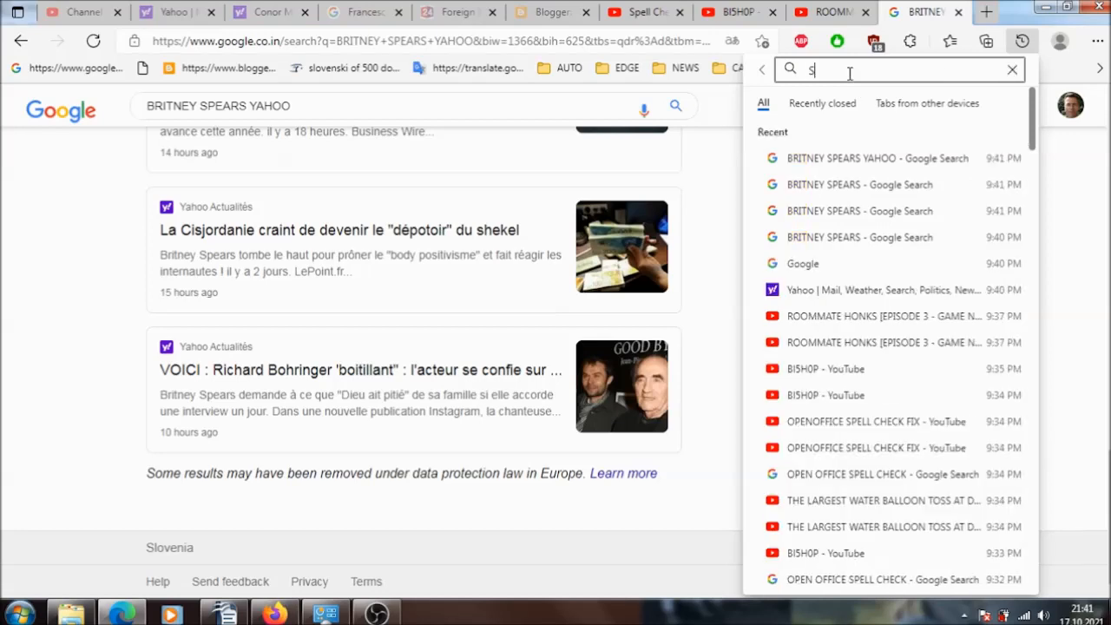
{"action": "type", "text": "PEARS"}
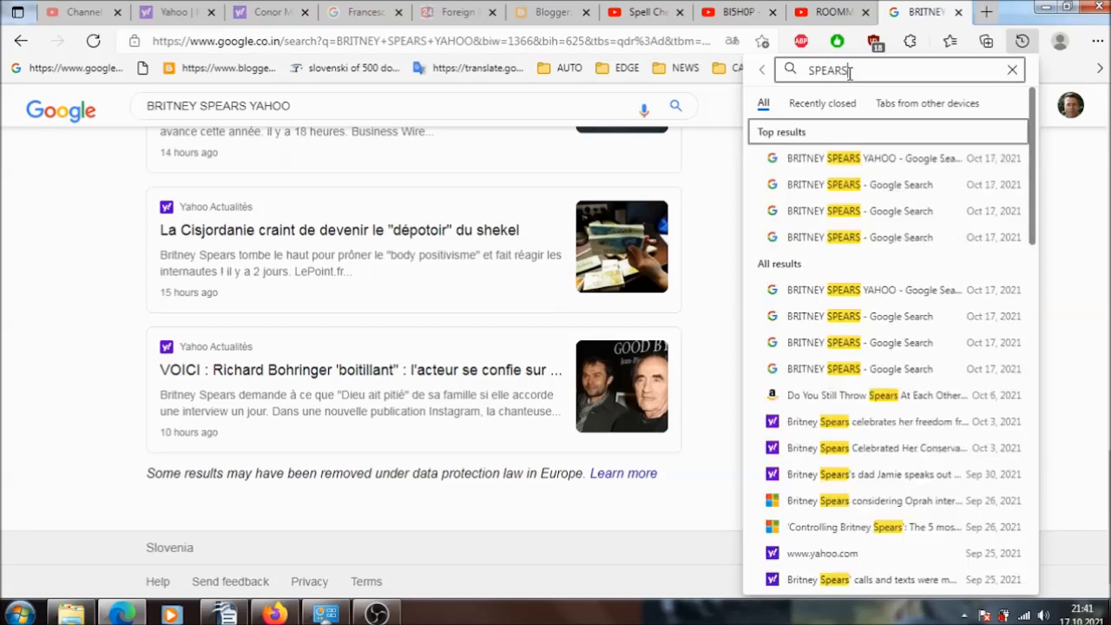
{"action": "mouse_move", "coordinate": [899, 432]}
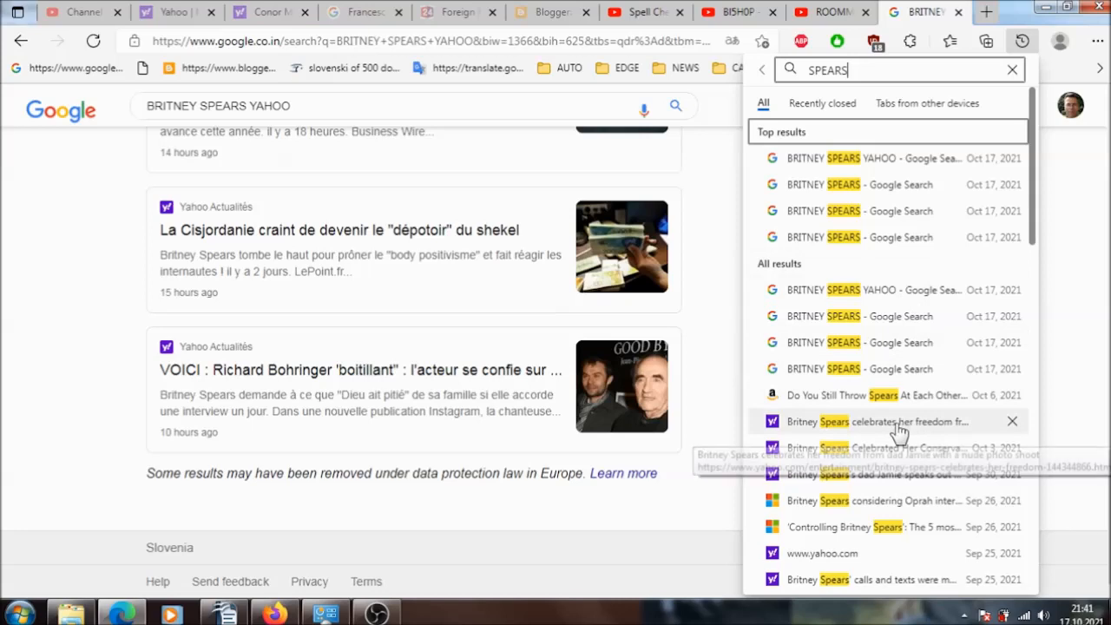
- Reopen the Yahoo 'Britney Spears celebrates her freedom' article from History and scroll through it
{"action": "left_click", "coordinate": [877, 421]}
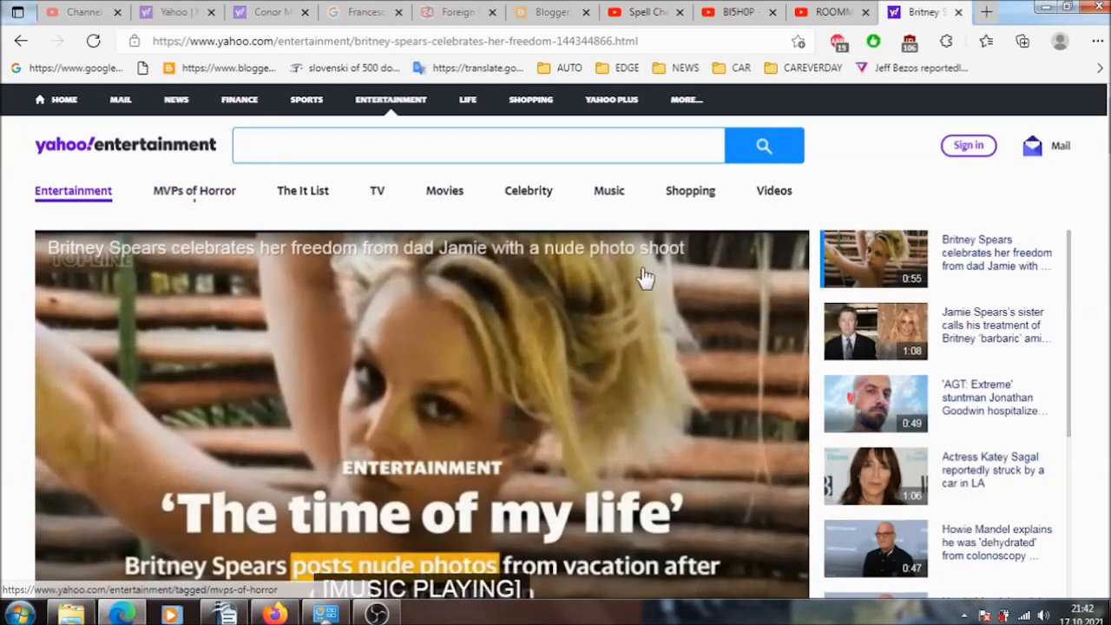
{"action": "scroll", "scroll_direction": "down", "scroll_amount": 3}
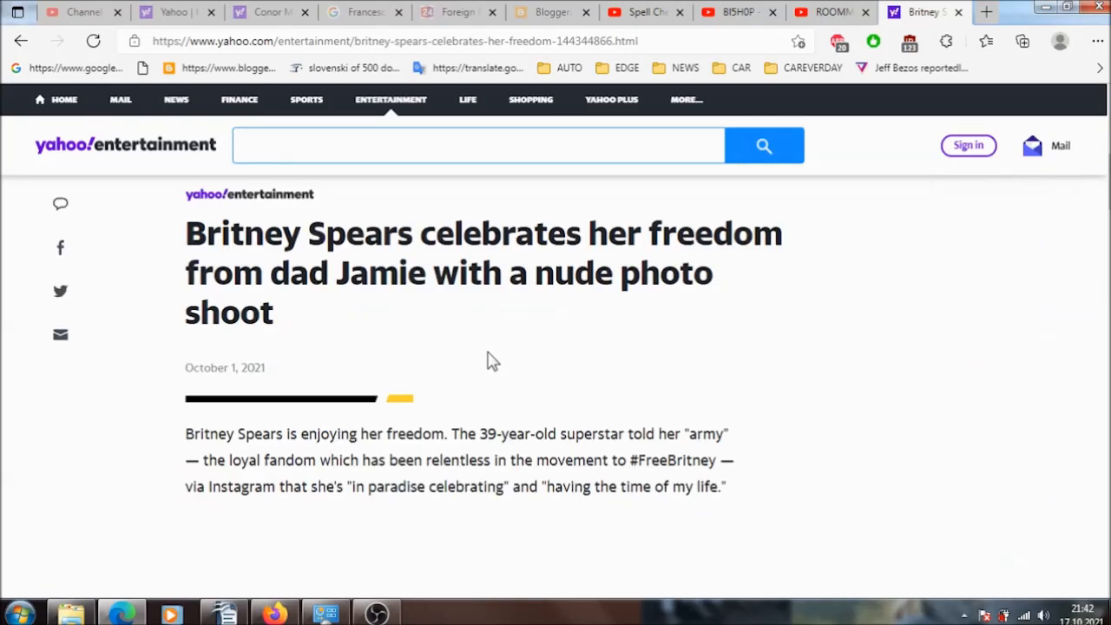
{"action": "scroll", "scroll_direction": "down", "scroll_amount": 3}
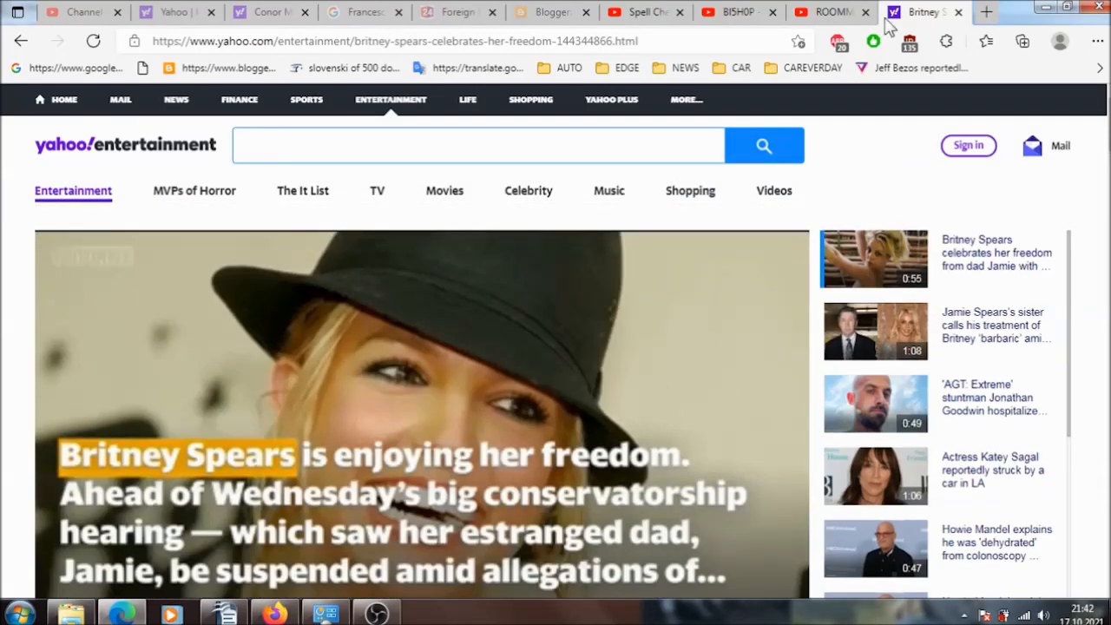
{"action": "left_click", "coordinate": [1097, 41]}
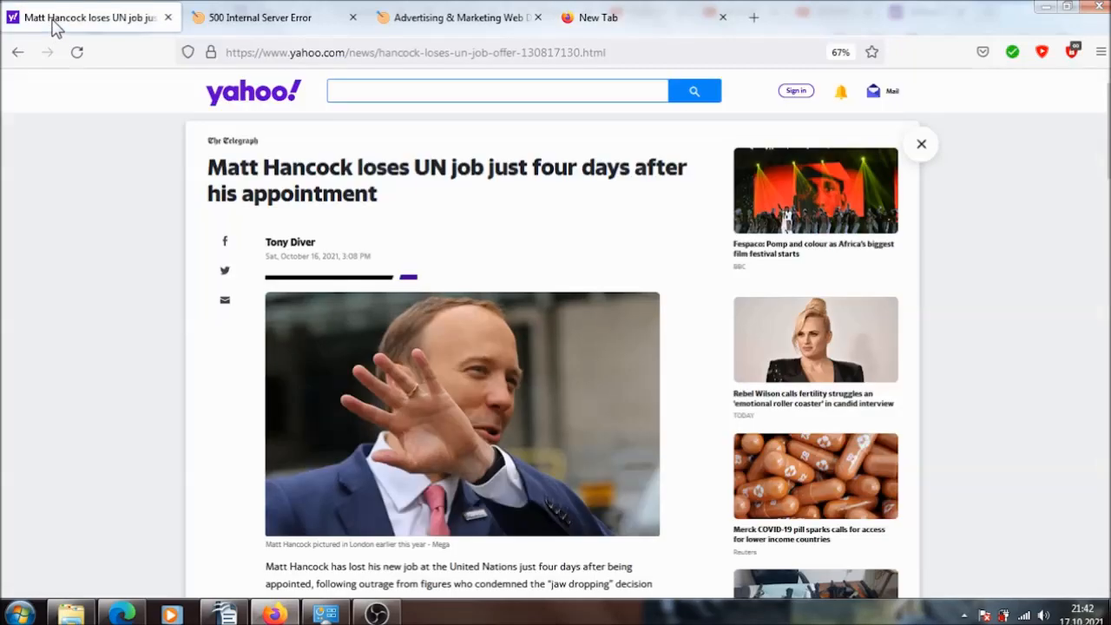
- Select Firefox's blank New Tab and show History in the hamburger menu
{"action": "left_click", "coordinate": [642, 18]}
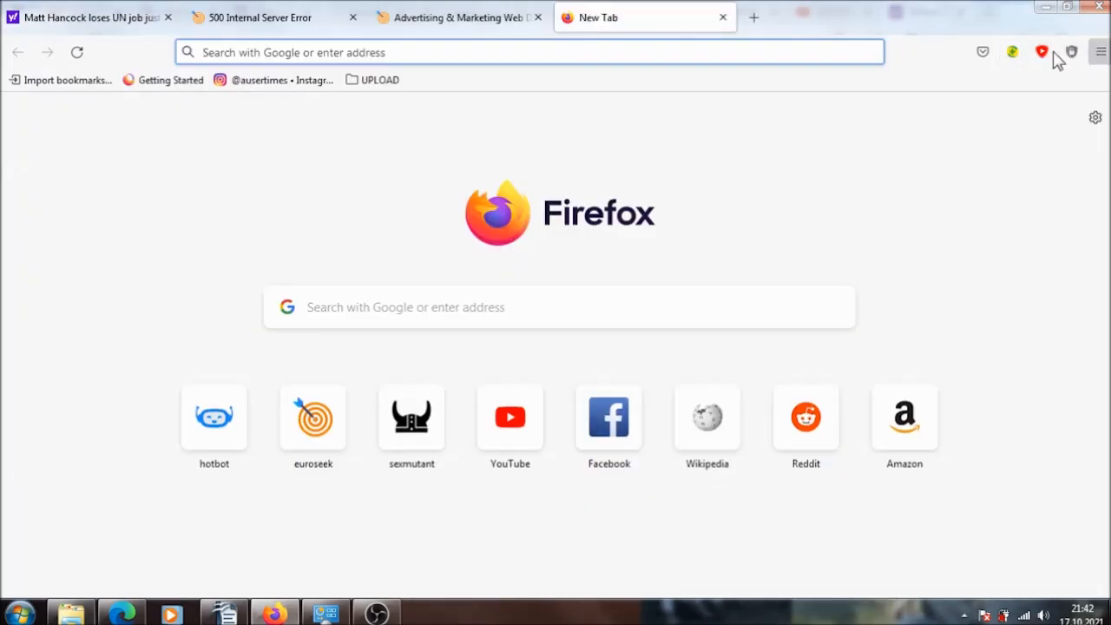
{"action": "left_click", "coordinate": [1098, 52]}
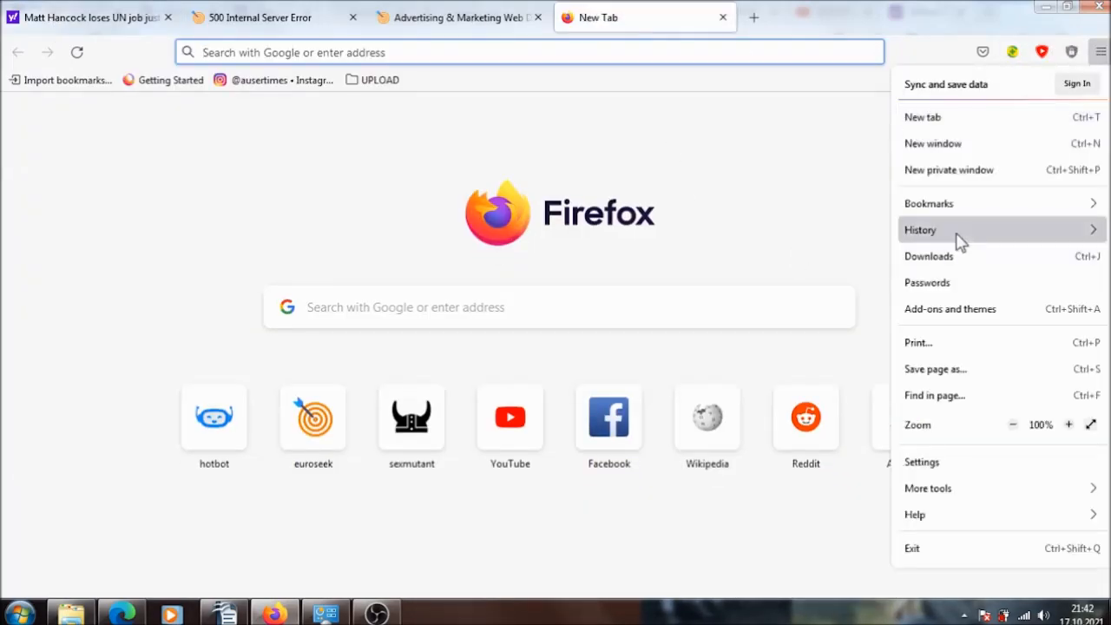
{"action": "left_click", "coordinate": [921, 229]}
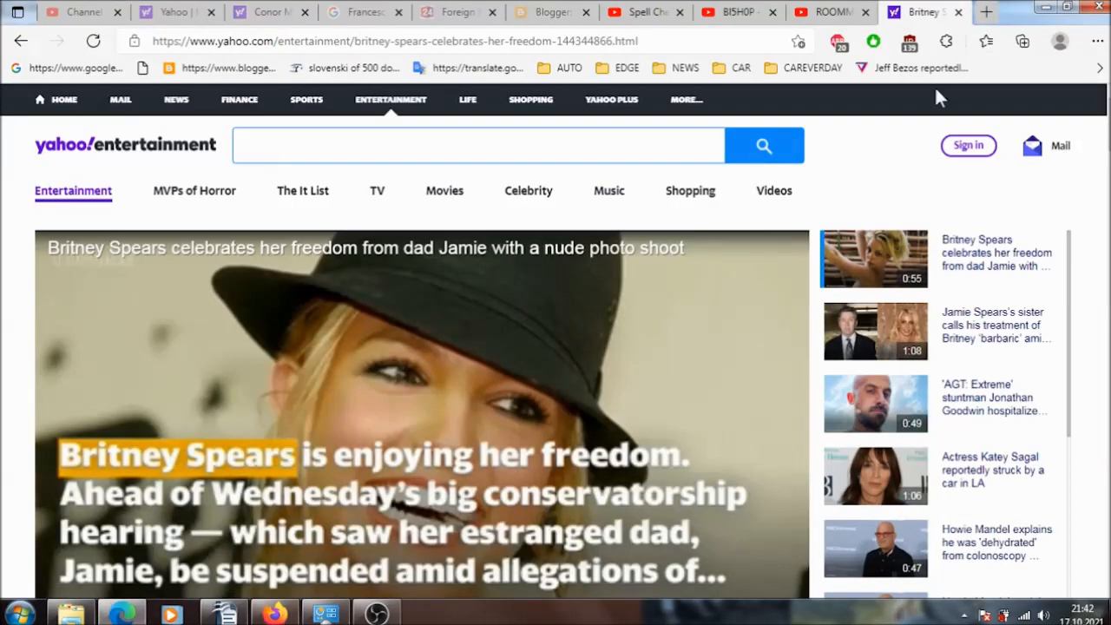
{"action": "mouse_move", "coordinate": [987, 13]}
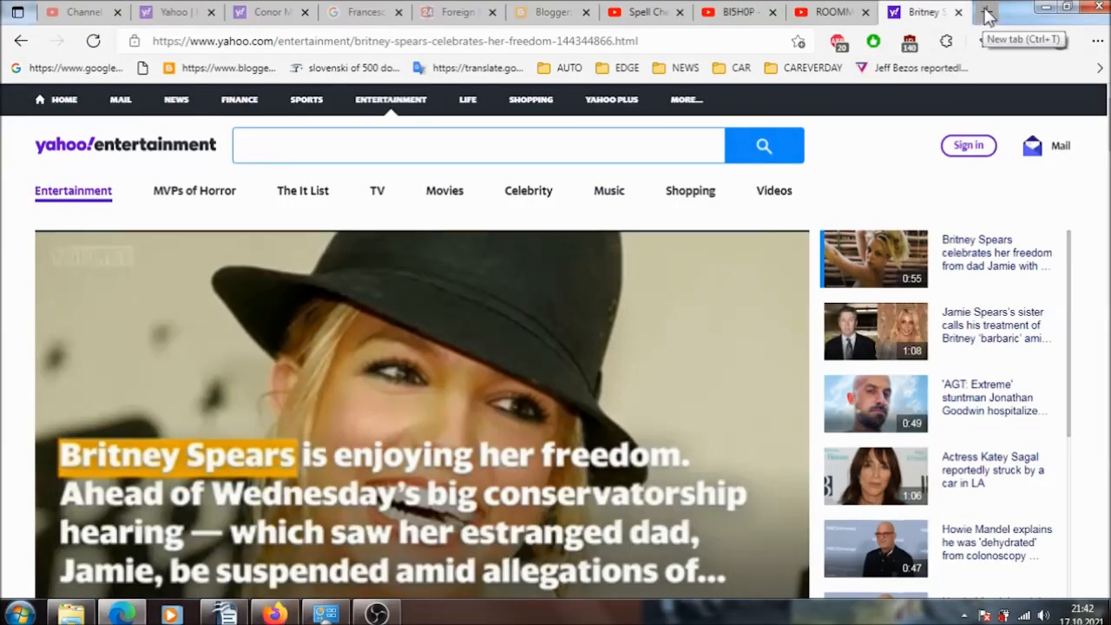
- Type BRITNEY SPEARS into the Yahoo Entertainment search box
{"action": "left_click", "coordinate": [1096, 40]}
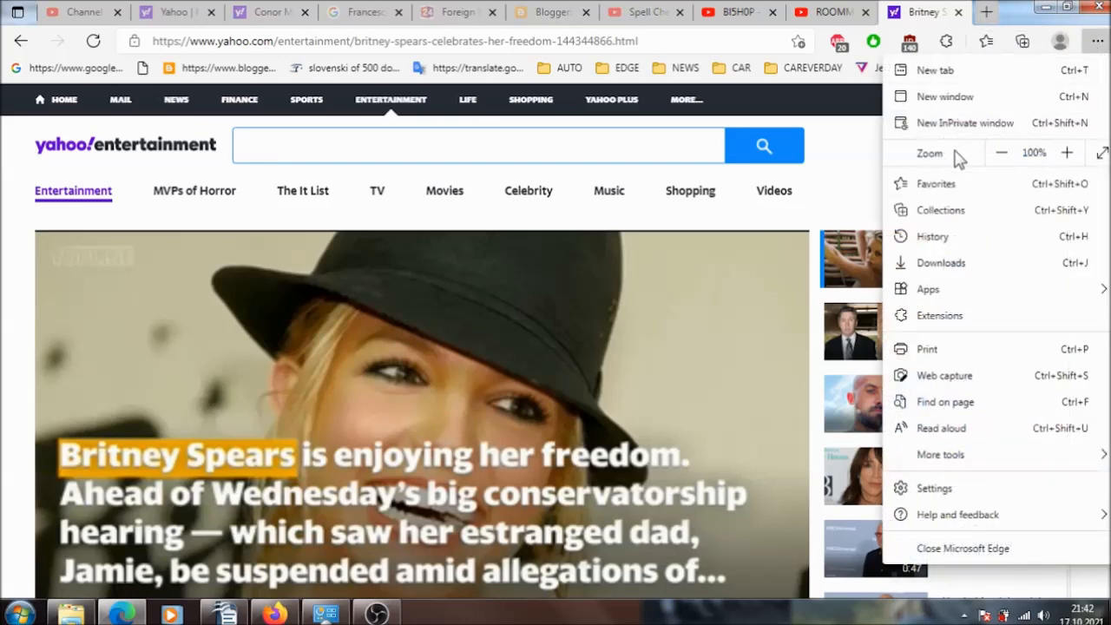
{"action": "left_click", "coordinate": [477, 145]}
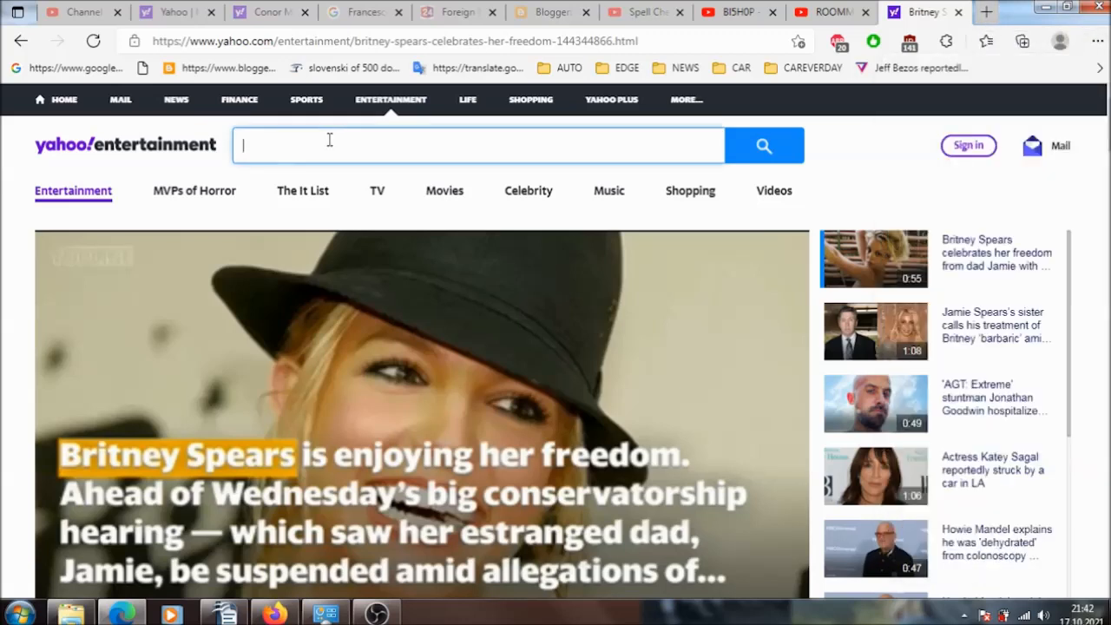
{"action": "type", "text": "BRITNEY SPE"}
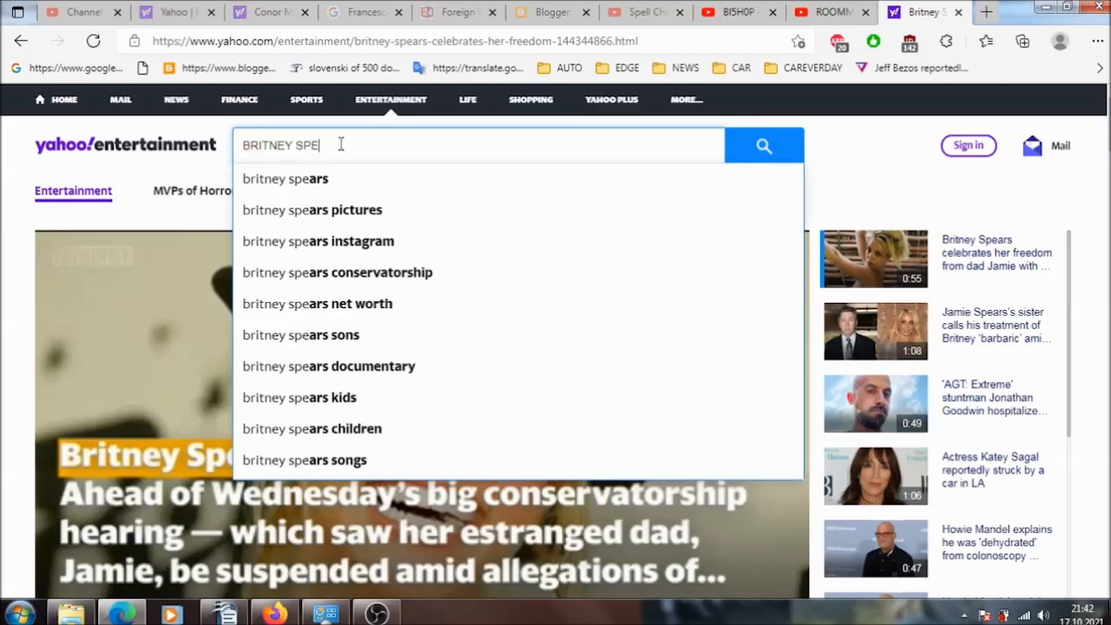
{"action": "type", "text": "ARS"}
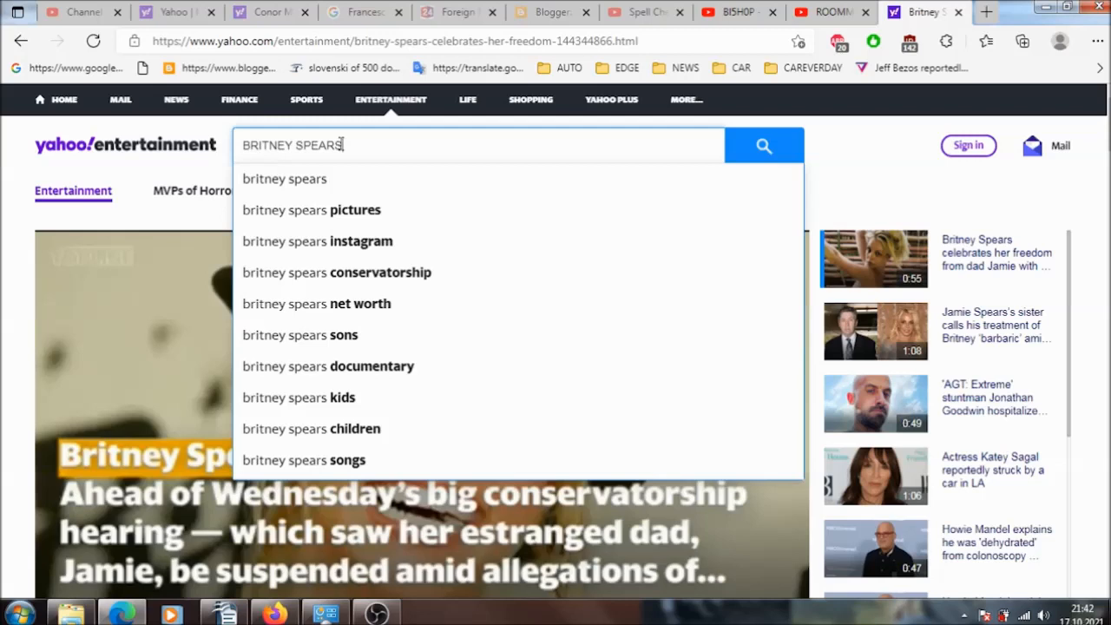
- Run the Britney Spears search, scroll to Videos, and open 'The Masked Singer: Bull Performs Circus'
{"action": "left_click", "coordinate": [763, 145]}
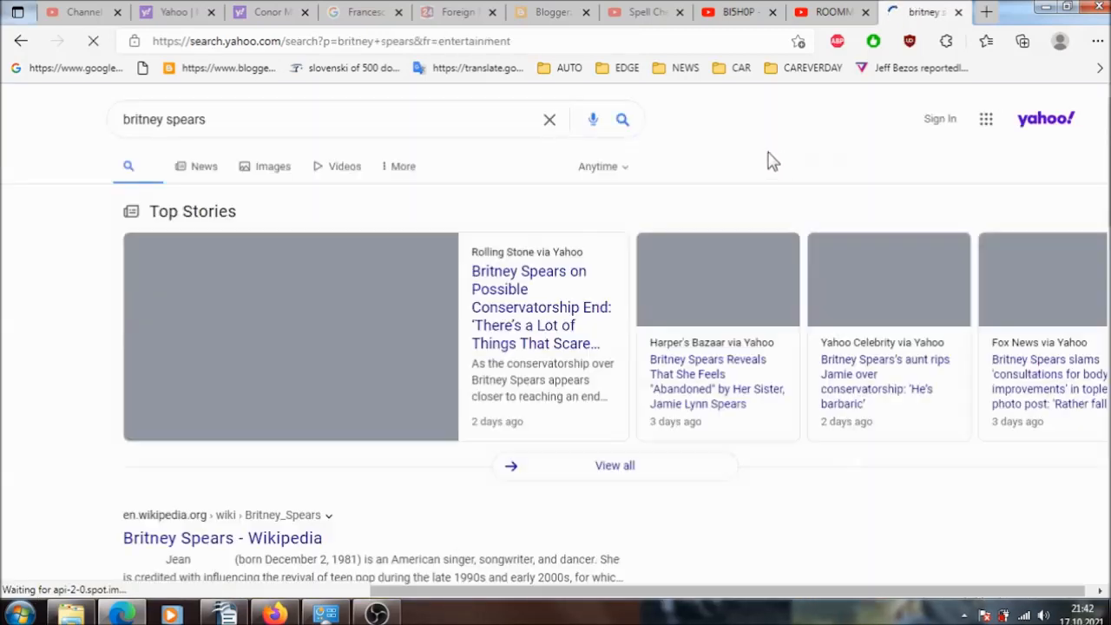
{"action": "scroll", "scroll_direction": "down", "scroll_amount": 3}
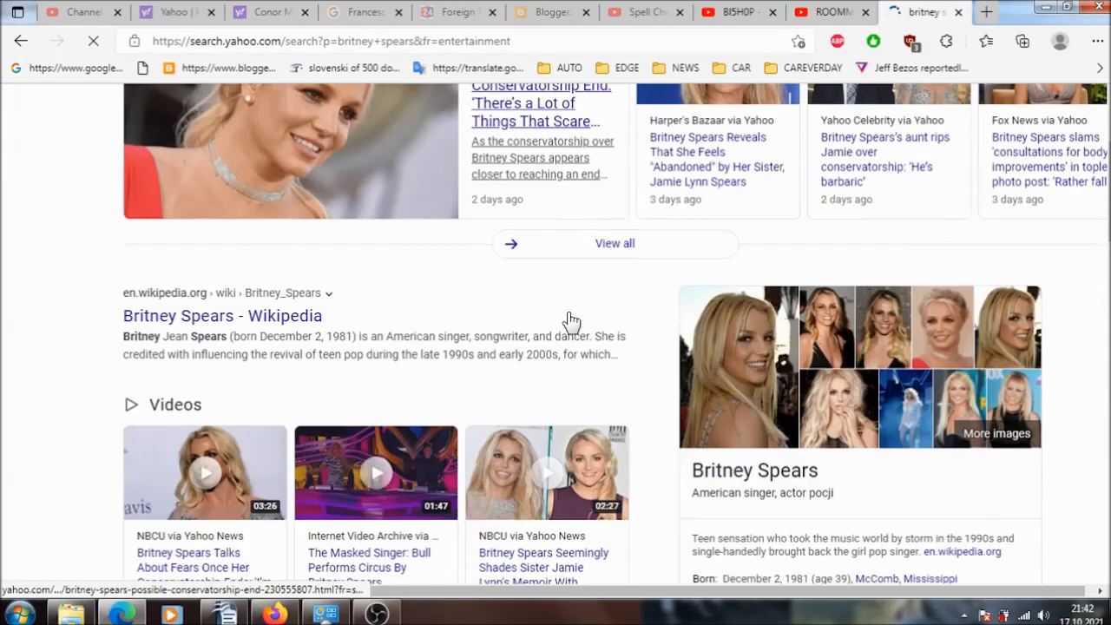
{"action": "scroll", "scroll_direction": "down", "scroll_amount": 3}
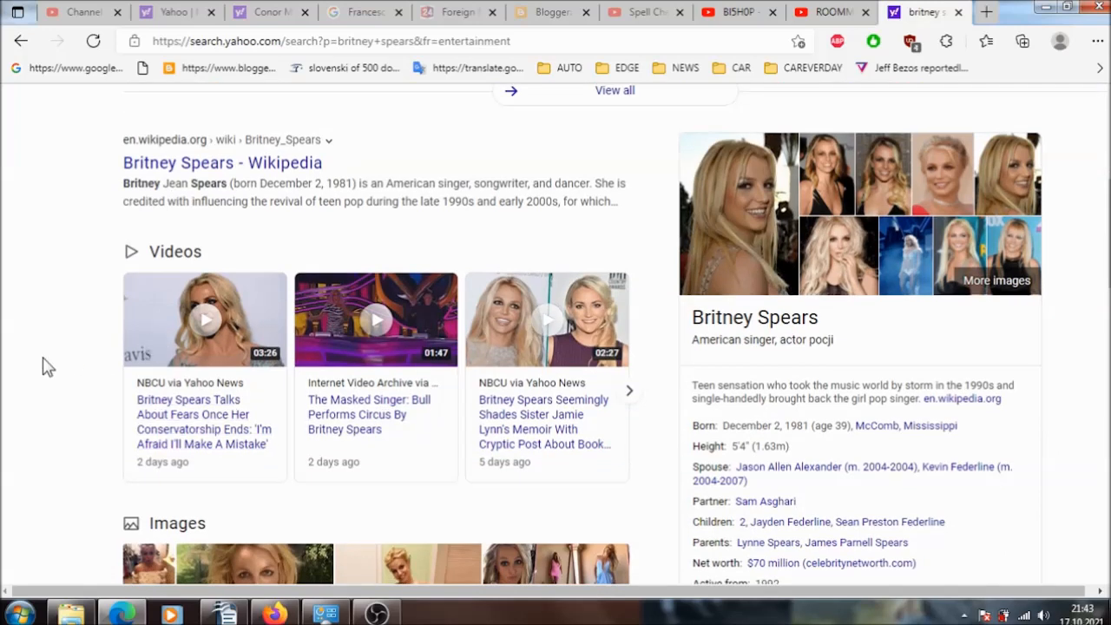
{"action": "mouse_move", "coordinate": [39, 365]}
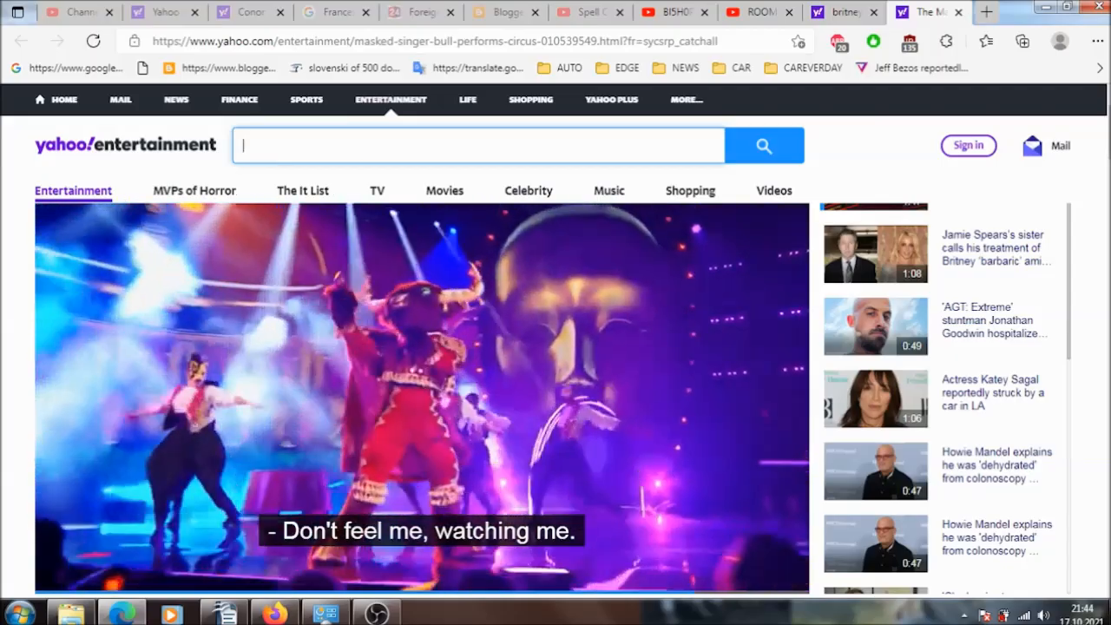
{"action": "left_click", "coordinate": [376, 615]}
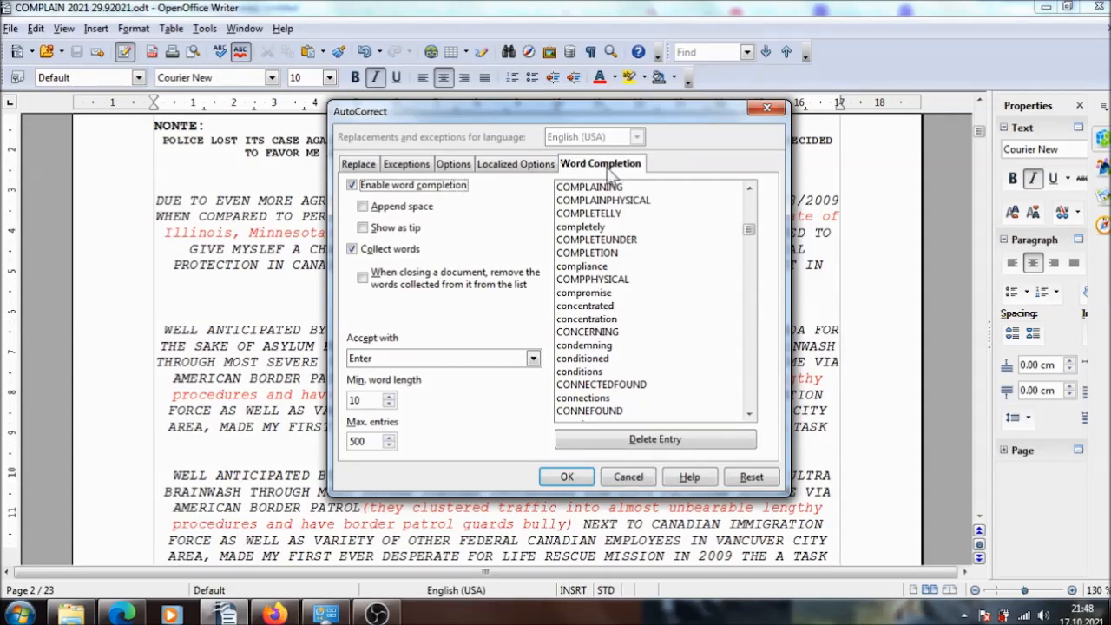
{"action": "mouse_move", "coordinate": [640, 324]}
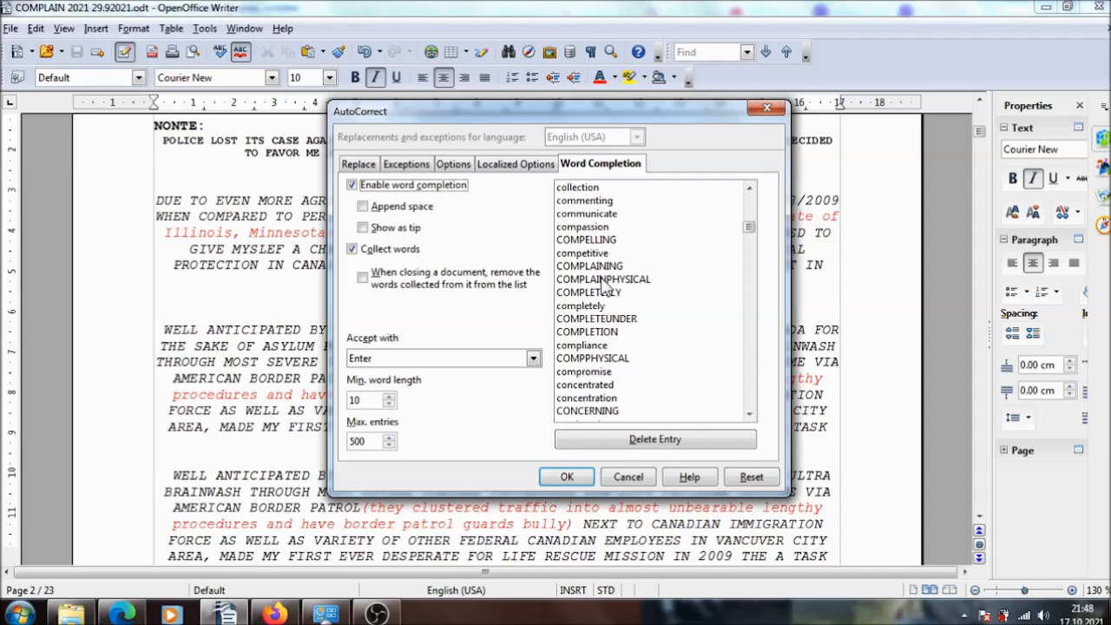
{"action": "mouse_move", "coordinate": [644, 285]}
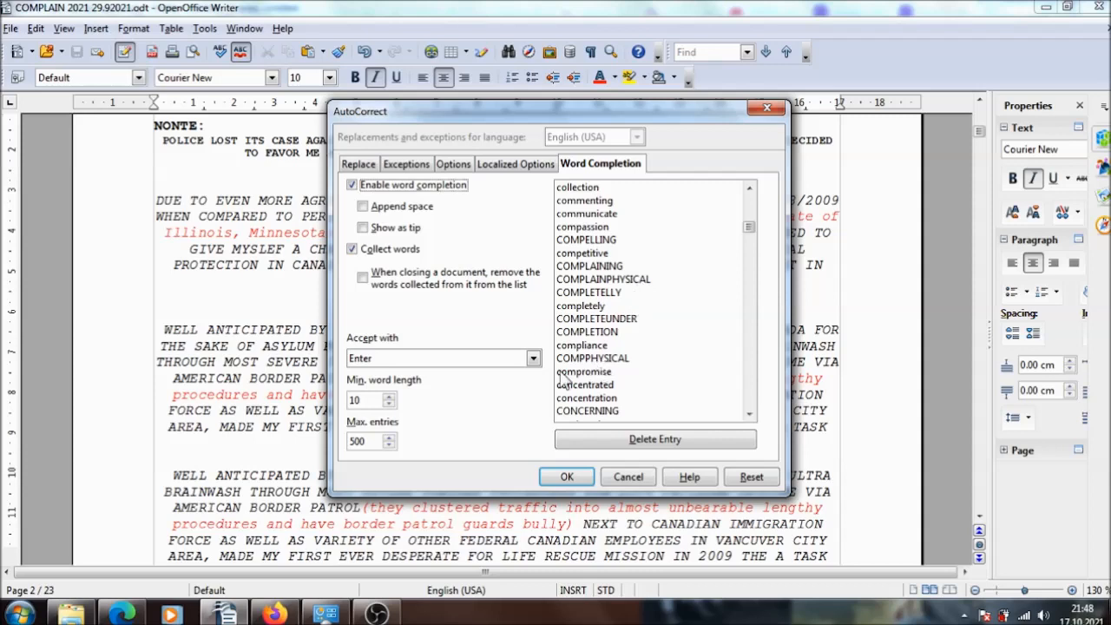
{"action": "mouse_move", "coordinate": [608, 334]}
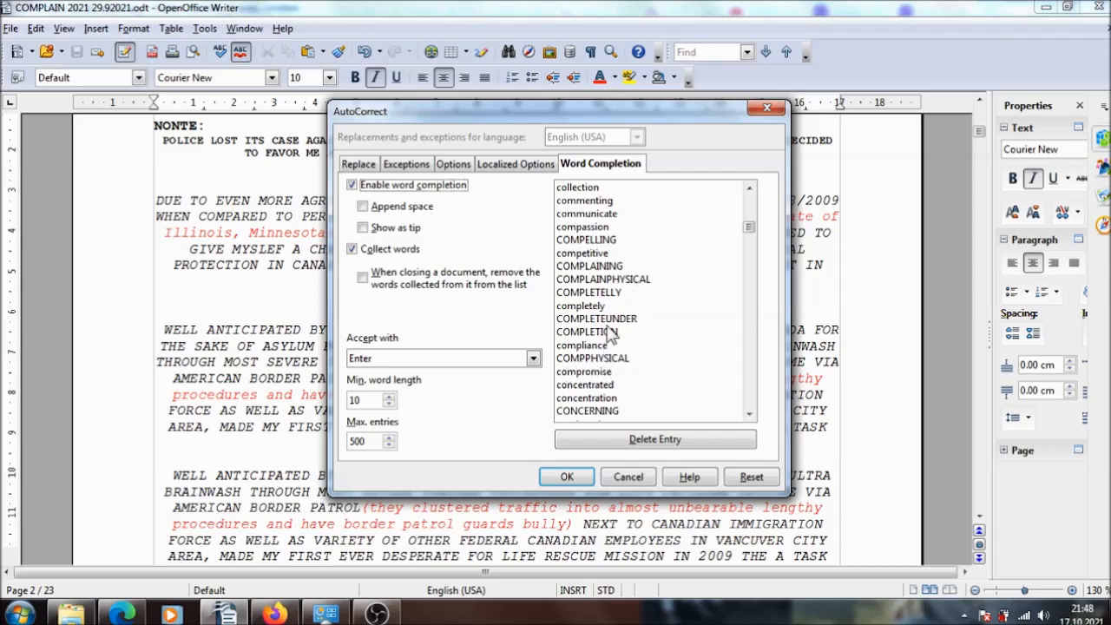
{"action": "mouse_move", "coordinate": [607, 334]}
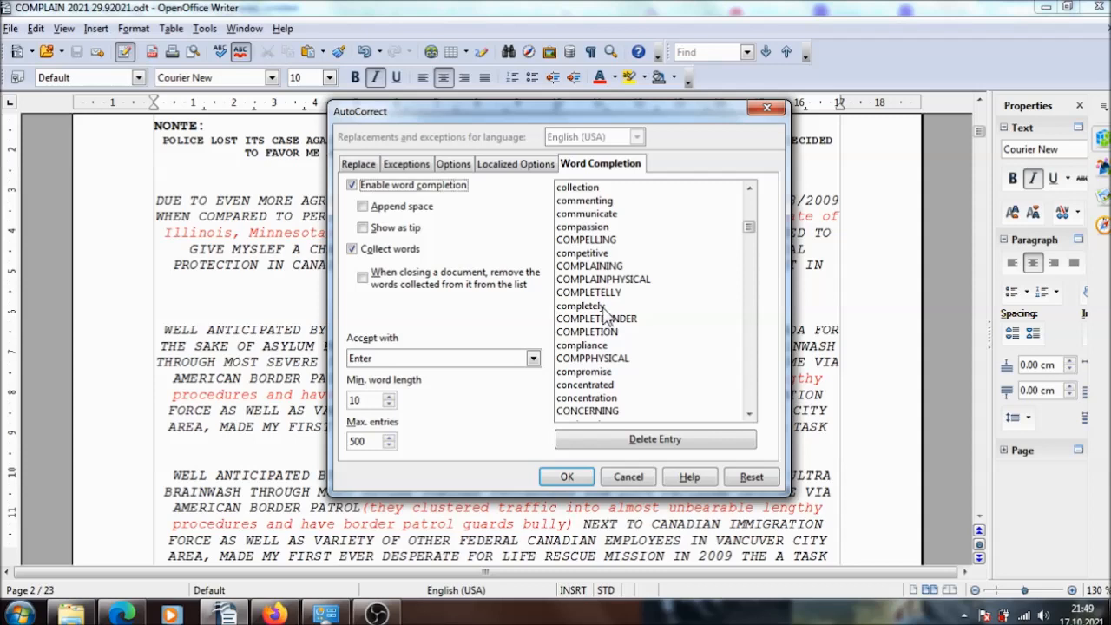
{"action": "mouse_move", "coordinate": [475, 246]}
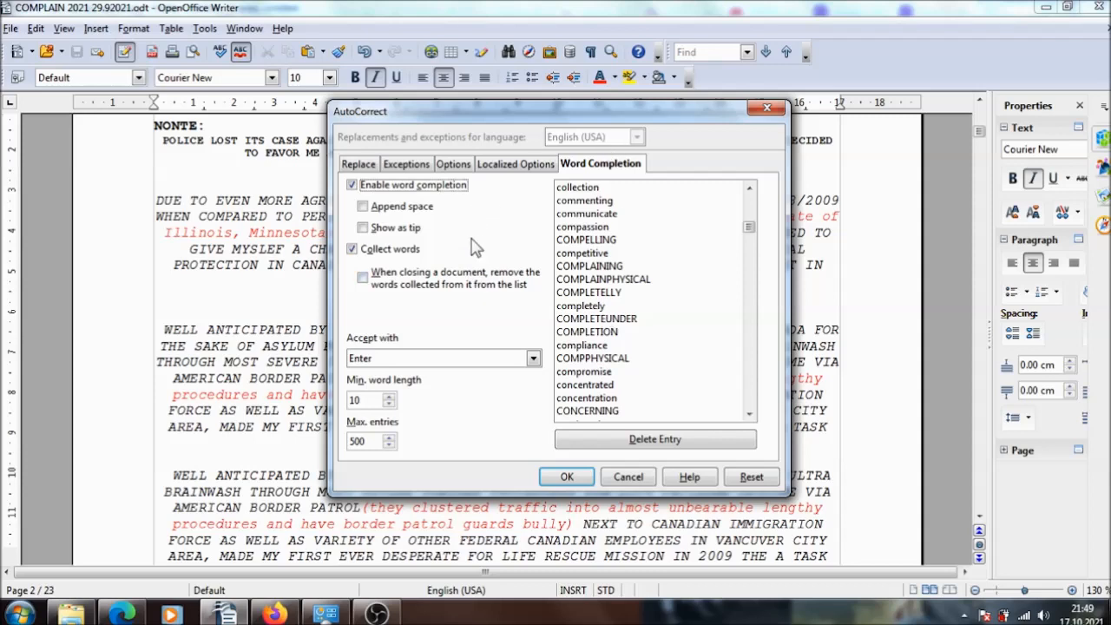
{"action": "mouse_move", "coordinate": [506, 241]}
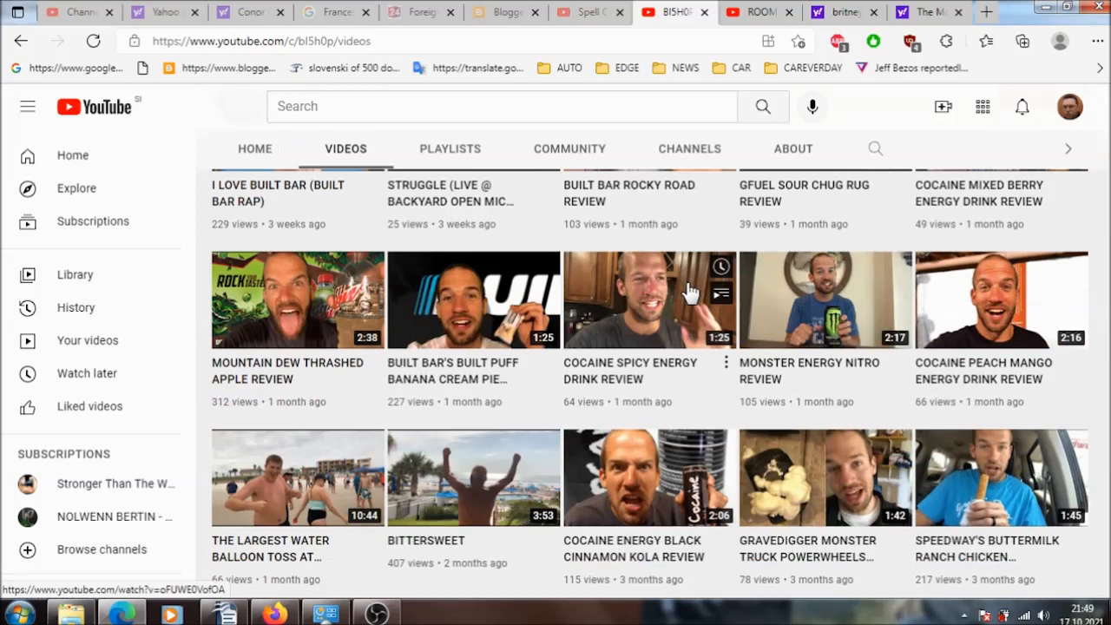
- Play 'The Largest Water Balloon Toss at Daytona Beach 2021' from the uploads, then pause it
{"action": "scroll", "scroll_direction": "down", "scroll_amount": 3}
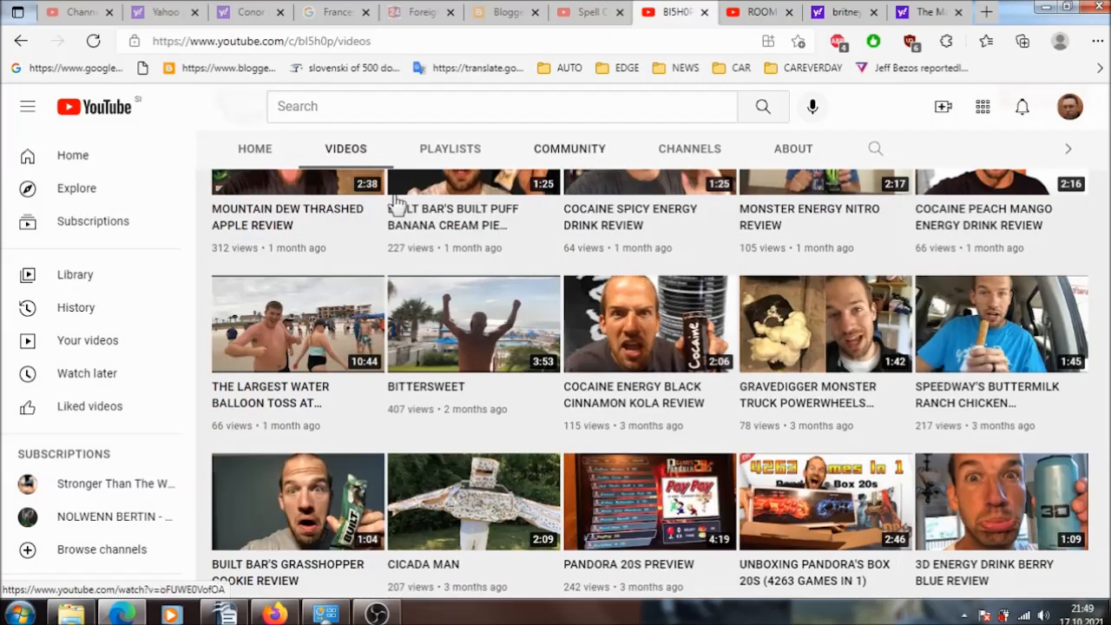
{"action": "left_click", "coordinate": [297, 324]}
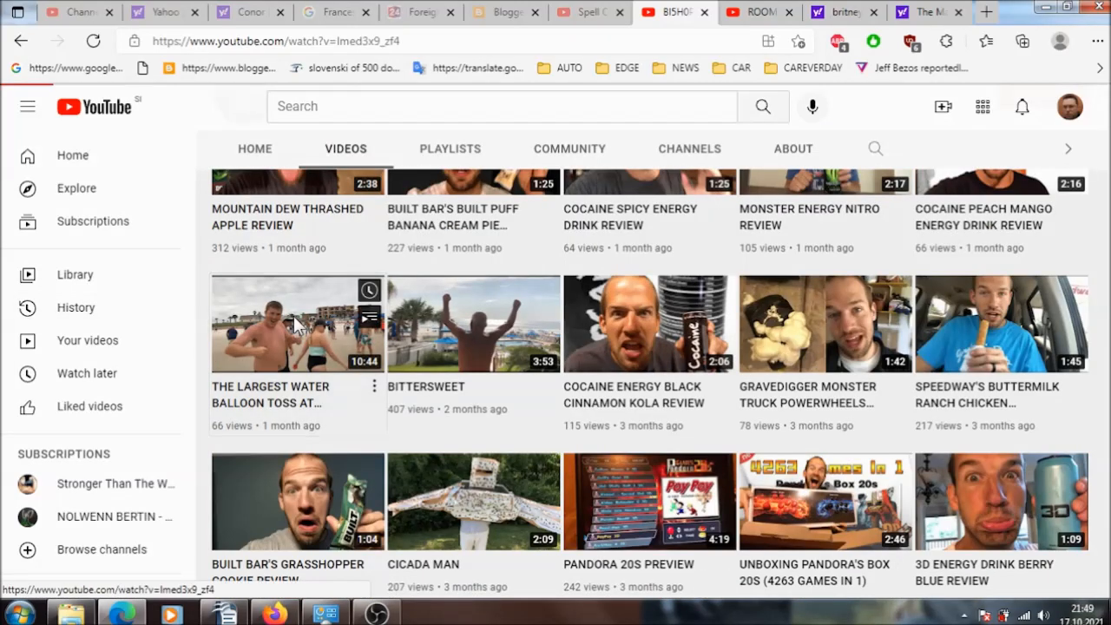
{"action": "left_click", "coordinate": [297, 324]}
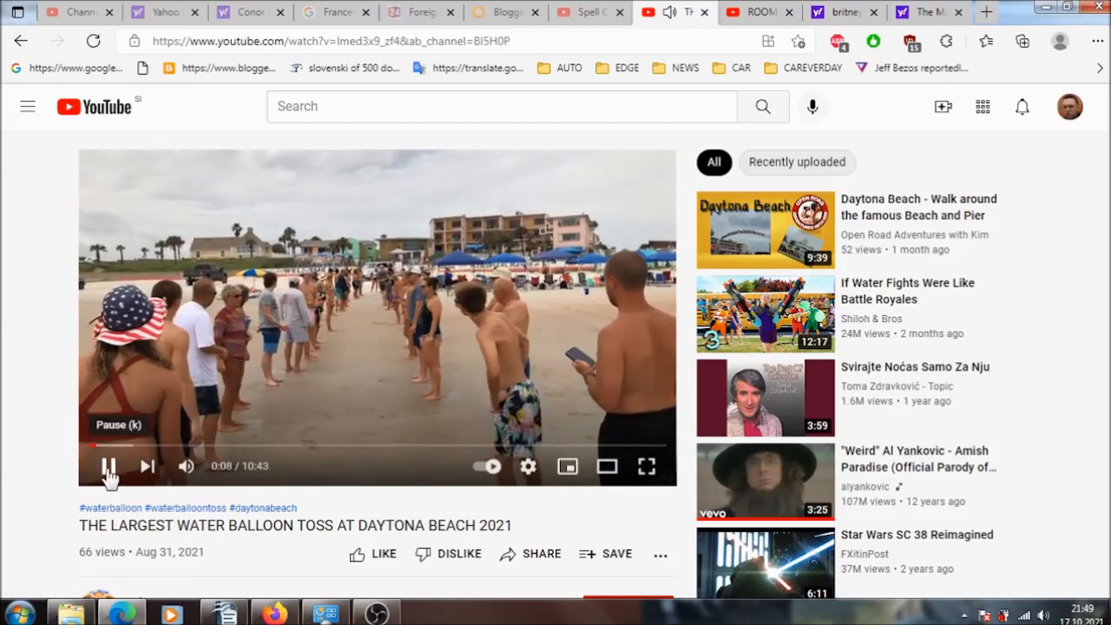
{"action": "left_click", "coordinate": [107, 466]}
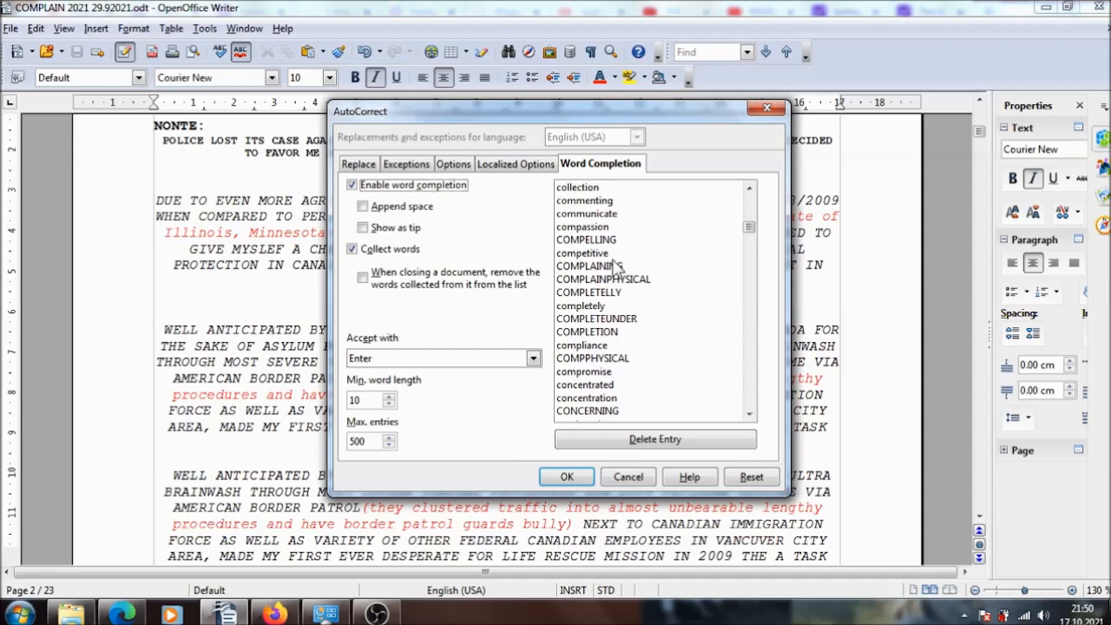
{"action": "mouse_move", "coordinate": [615, 265]}
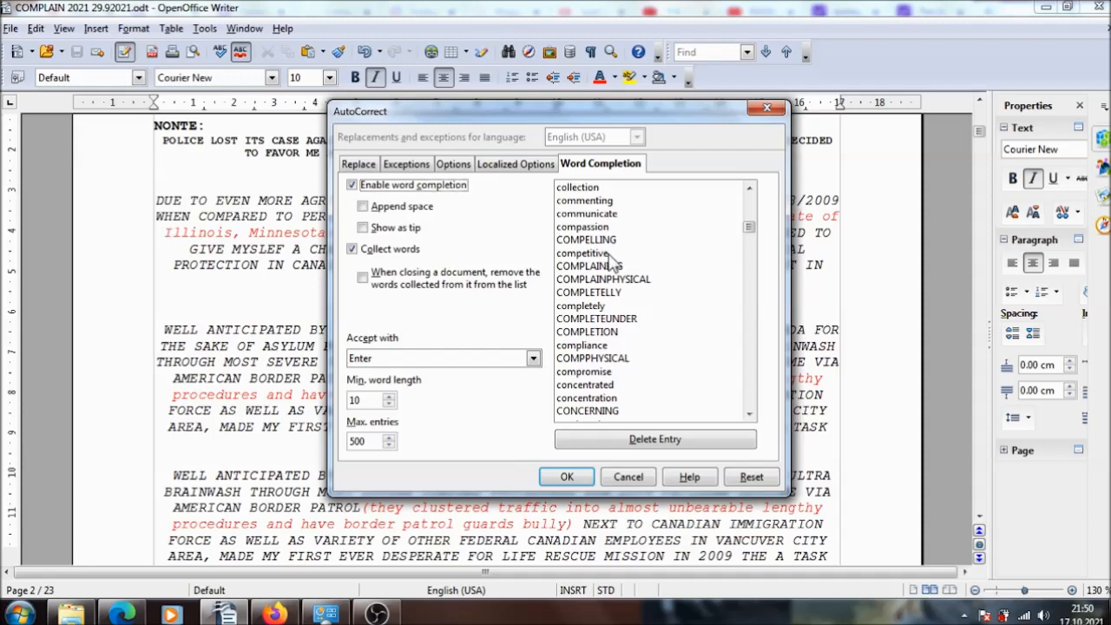
{"action": "mouse_move", "coordinate": [612, 256]}
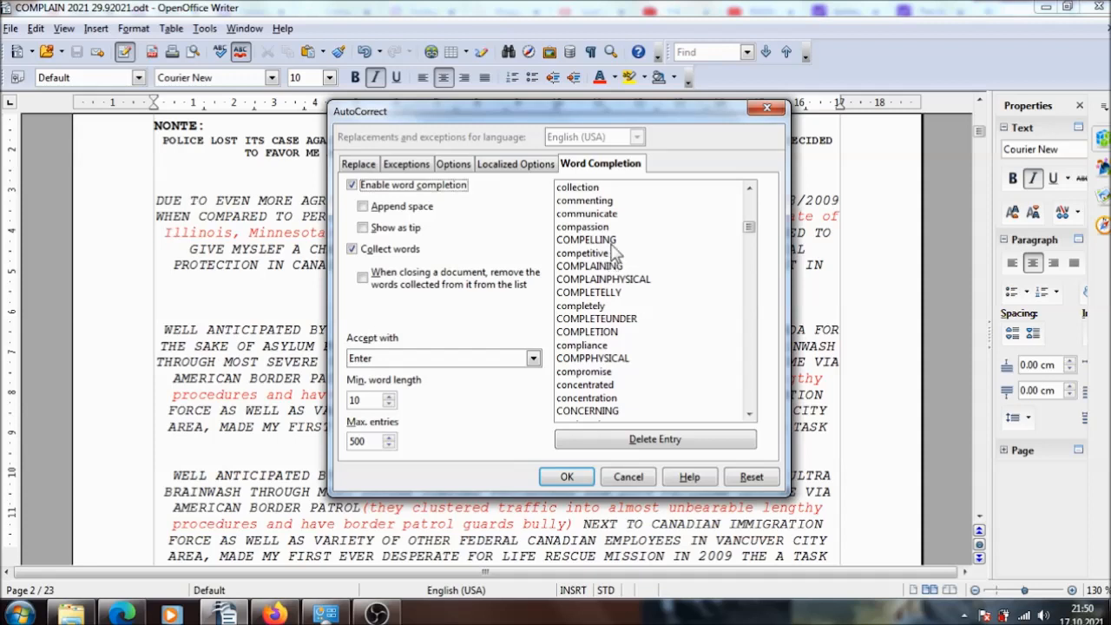
{"action": "mouse_move", "coordinate": [599, 345]}
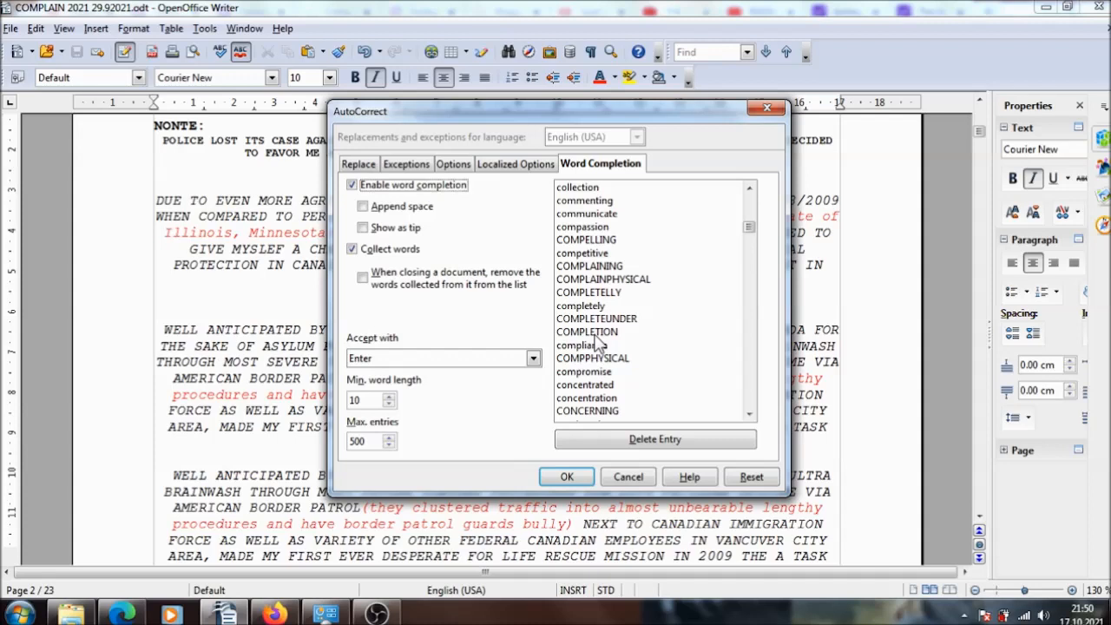
{"action": "mouse_move", "coordinate": [627, 343]}
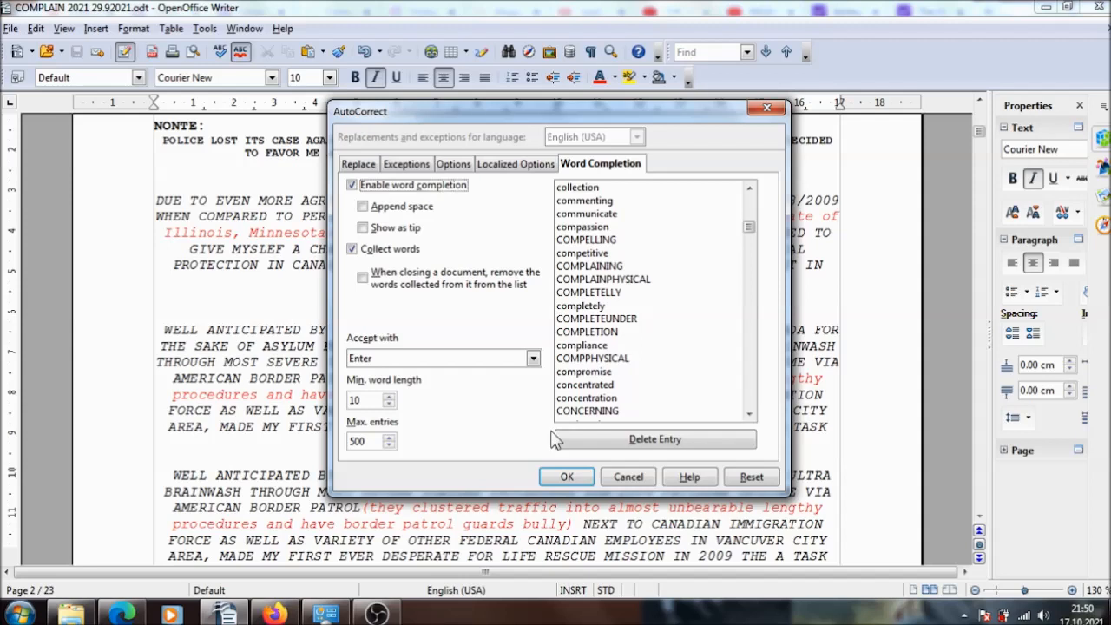
{"action": "mouse_move", "coordinate": [553, 444]}
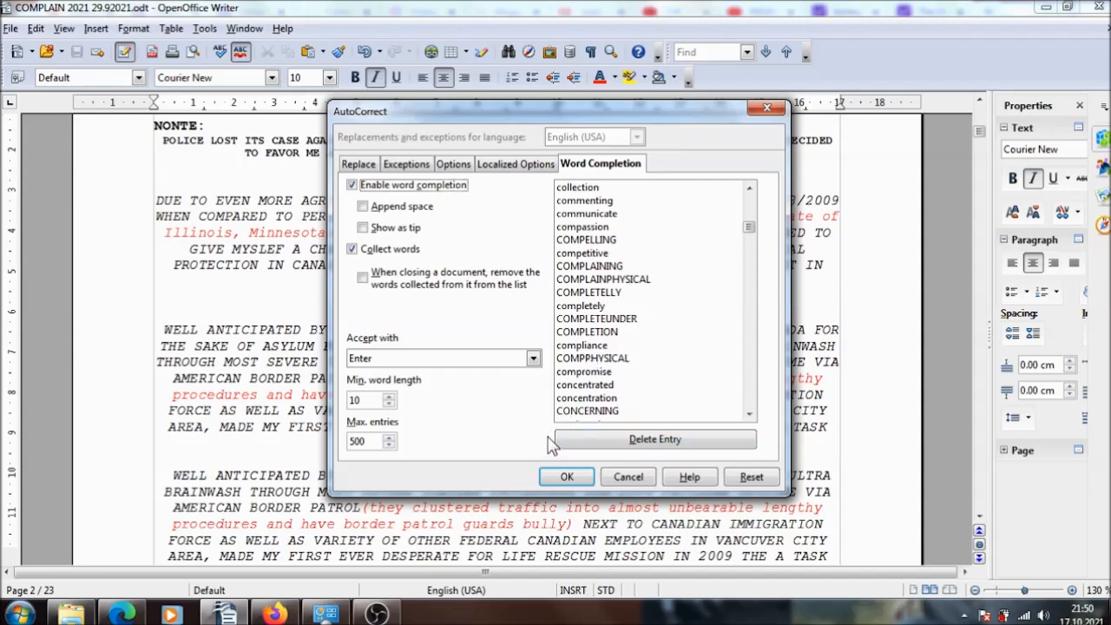
{"action": "mouse_move", "coordinate": [582, 306]}
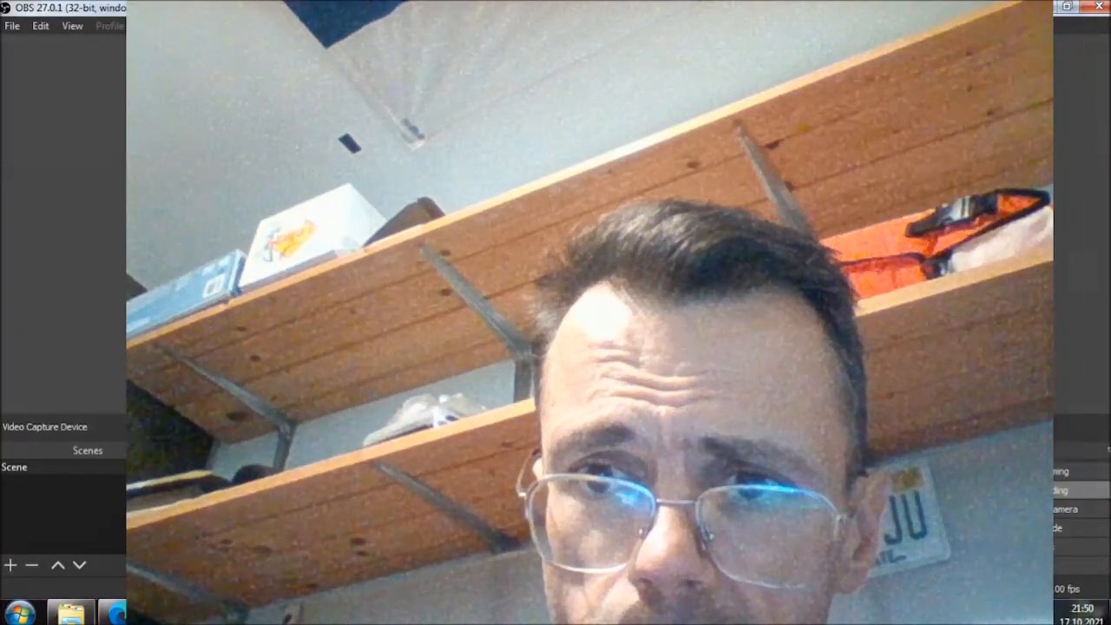
- End the webcam talk by stopping the OBS recording
{"action": "left_click", "coordinate": [1037, 489]}
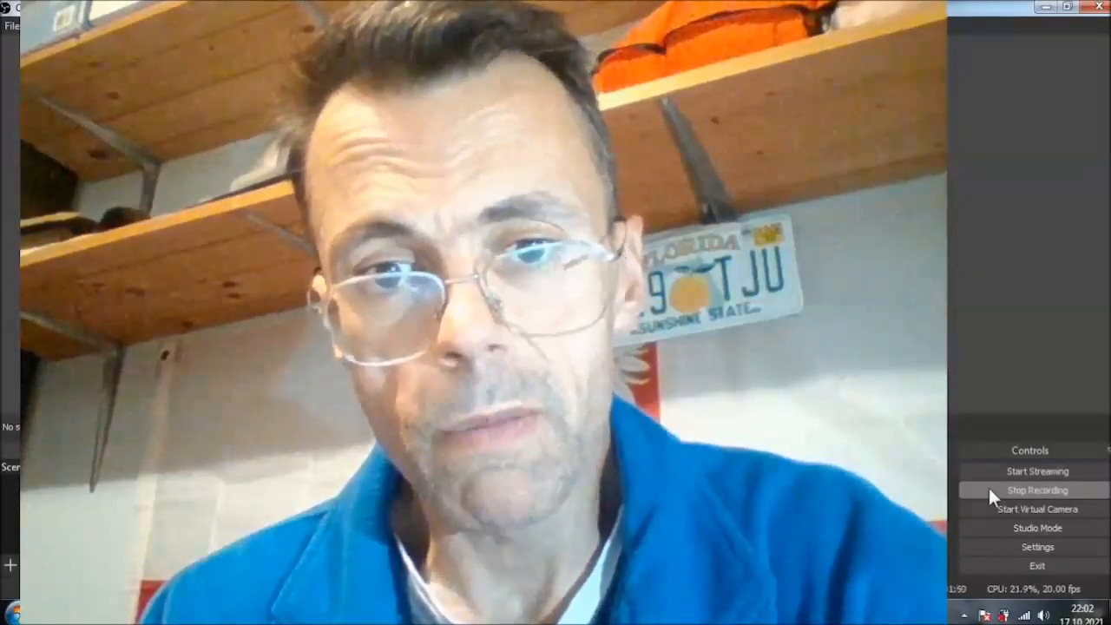
{"action": "mouse_move", "coordinate": [1007, 495]}
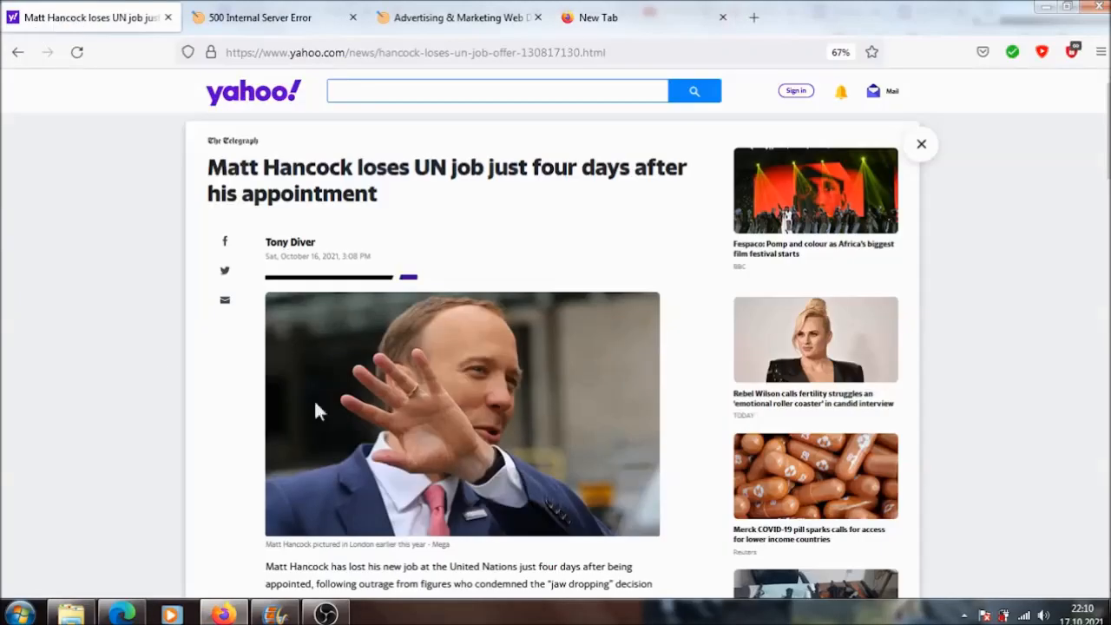
- Highlight the headline 'Matt Hancock loses UN job just four days after his appointment'
{"action": "left_click_drag", "start_coordinate": [206, 167], "coordinate": [373, 193]}
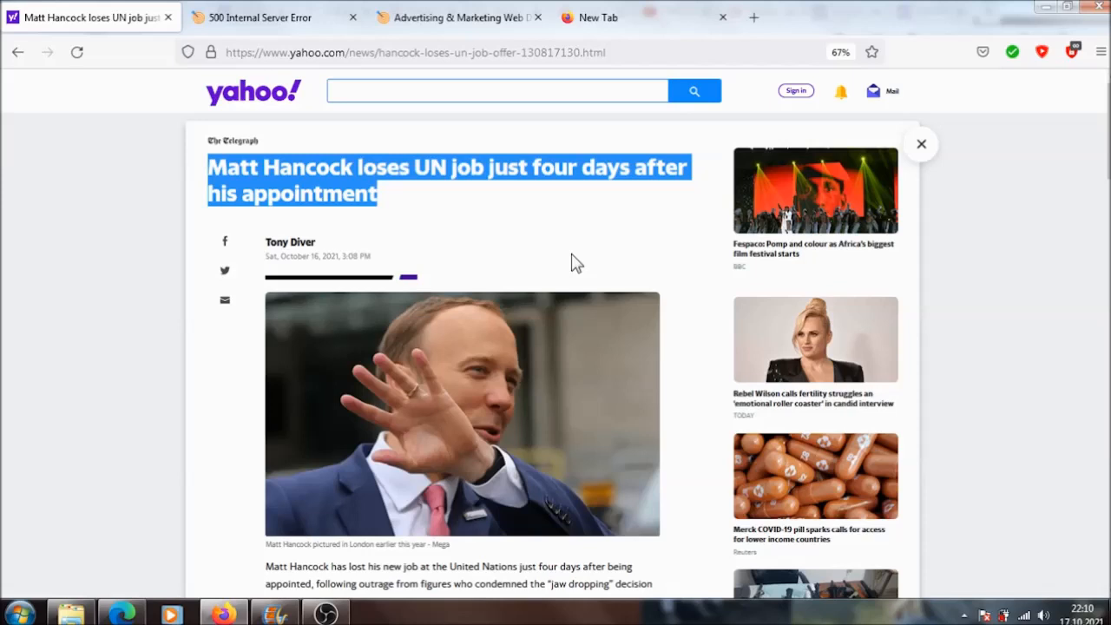
{"action": "mouse_move", "coordinate": [694, 328]}
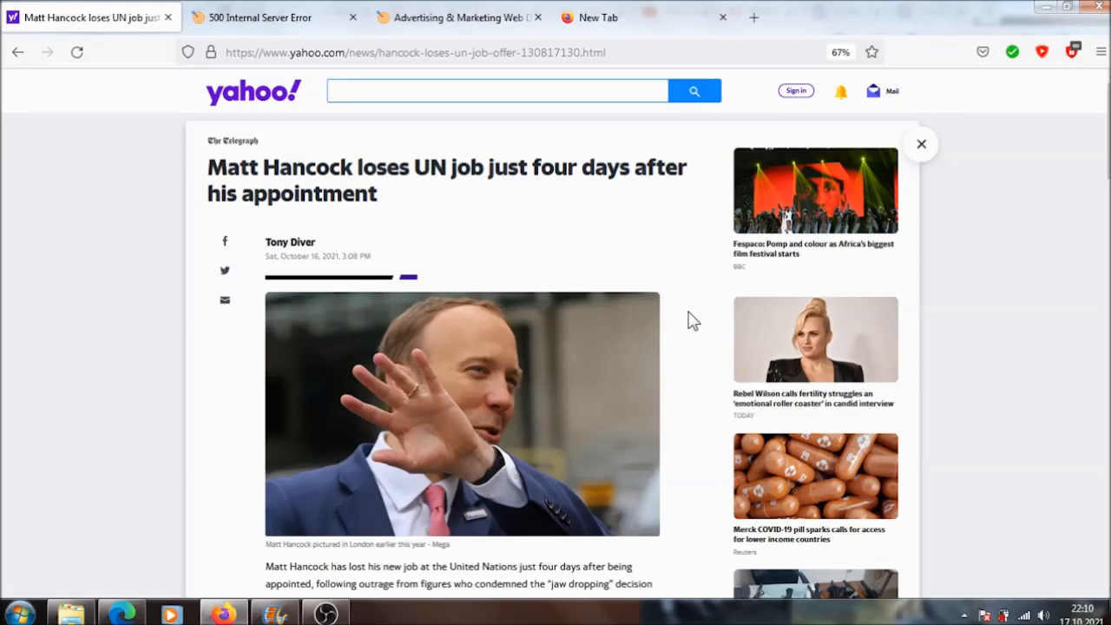
{"action": "mouse_move", "coordinate": [676, 323]}
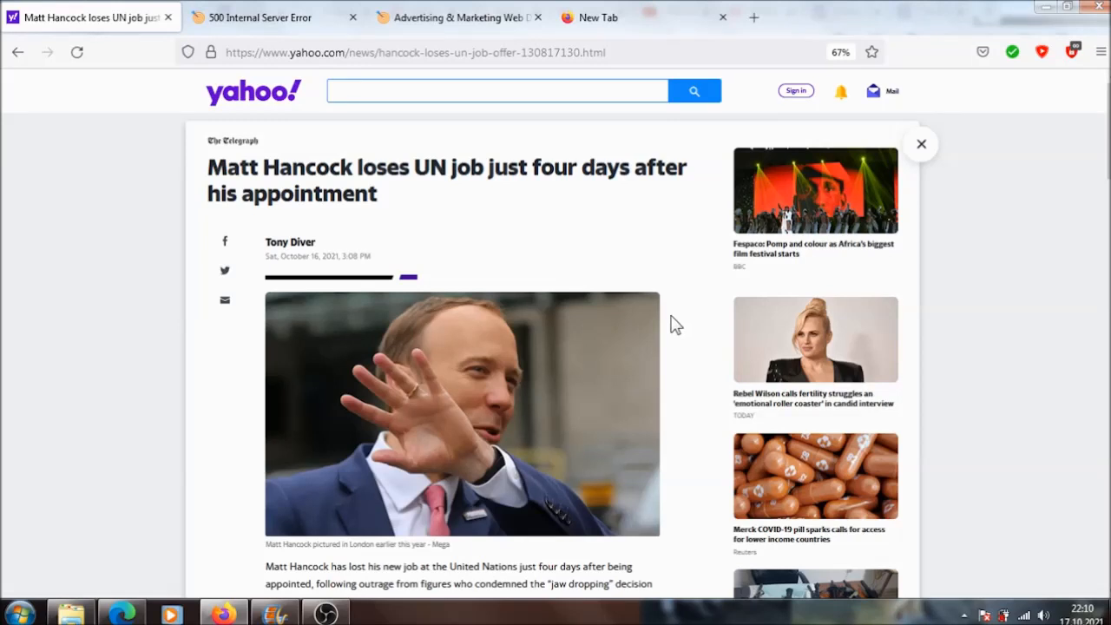
{"action": "mouse_move", "coordinate": [685, 310]}
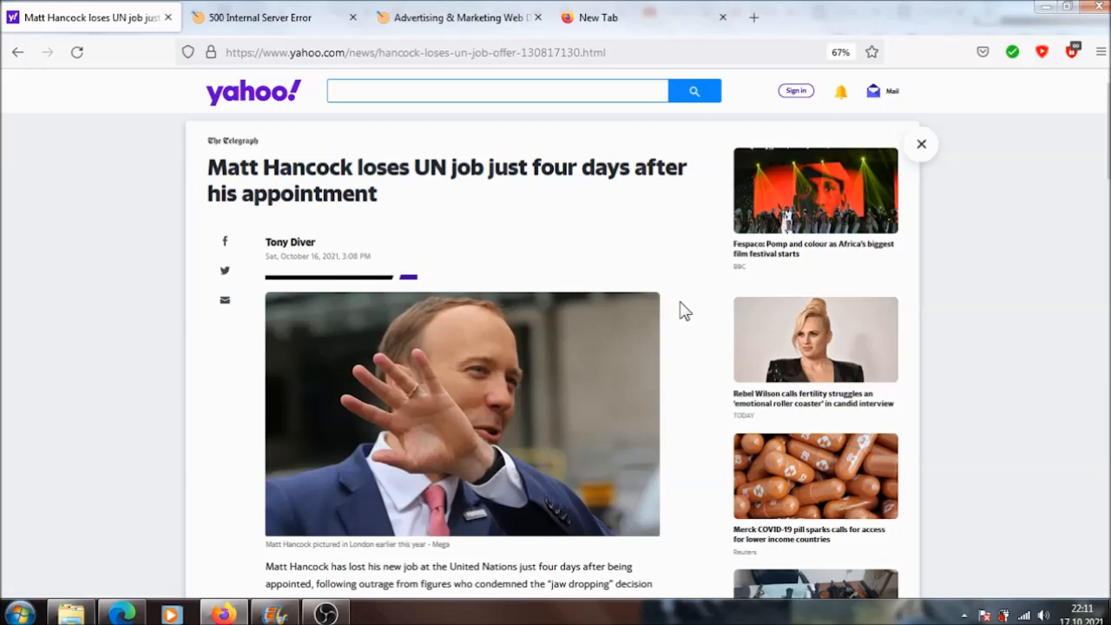
{"action": "mouse_move", "coordinate": [681, 302]}
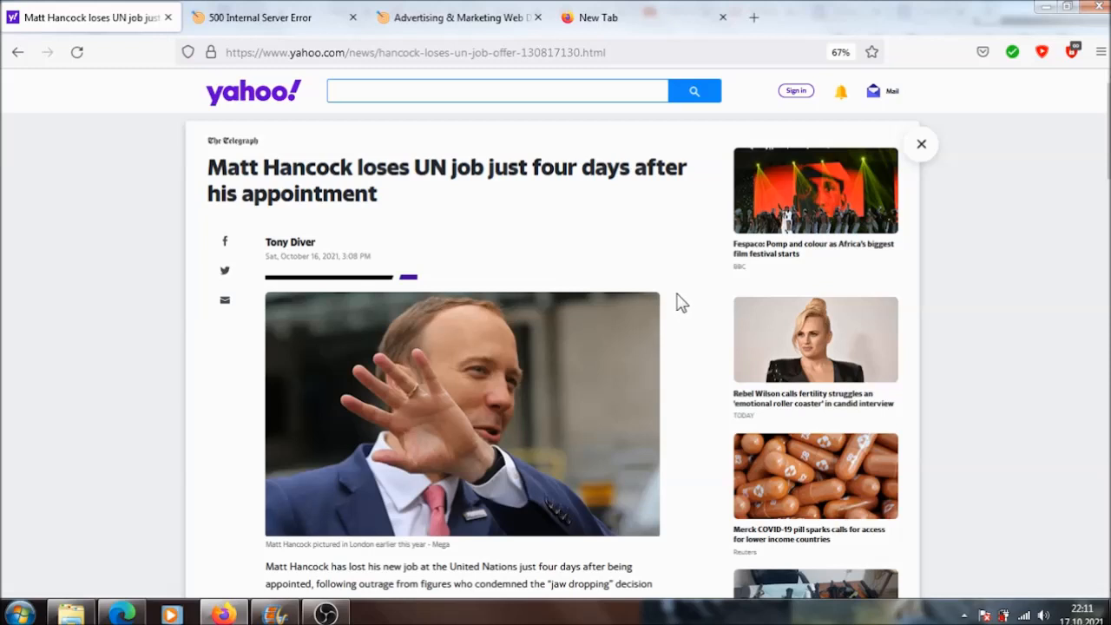
{"action": "mouse_move", "coordinate": [689, 324]}
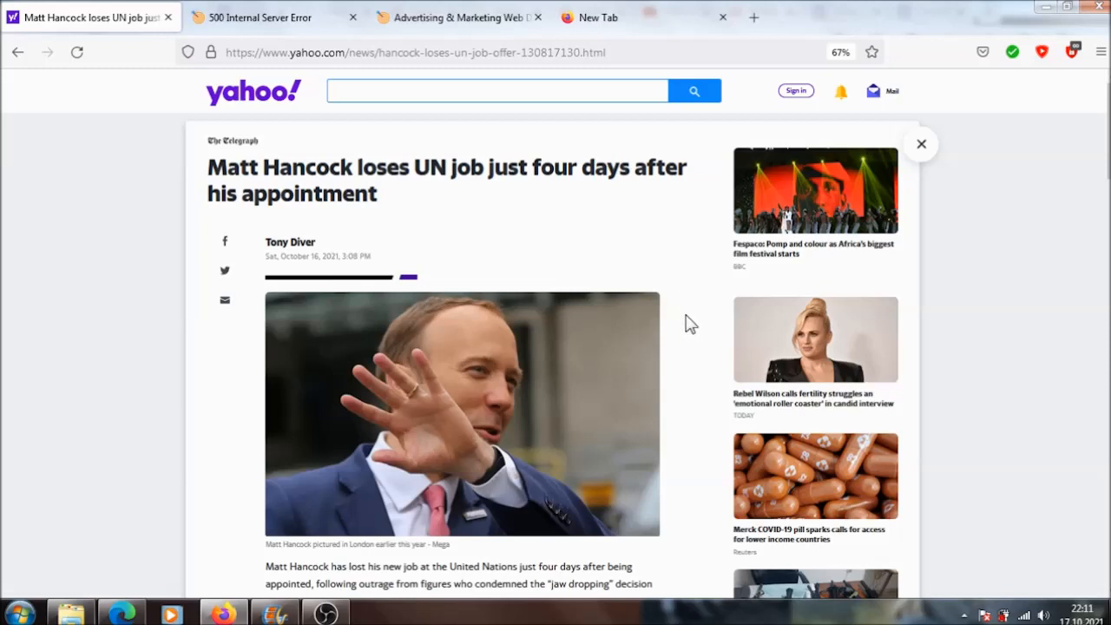
{"action": "mouse_move", "coordinate": [1022, 295]}
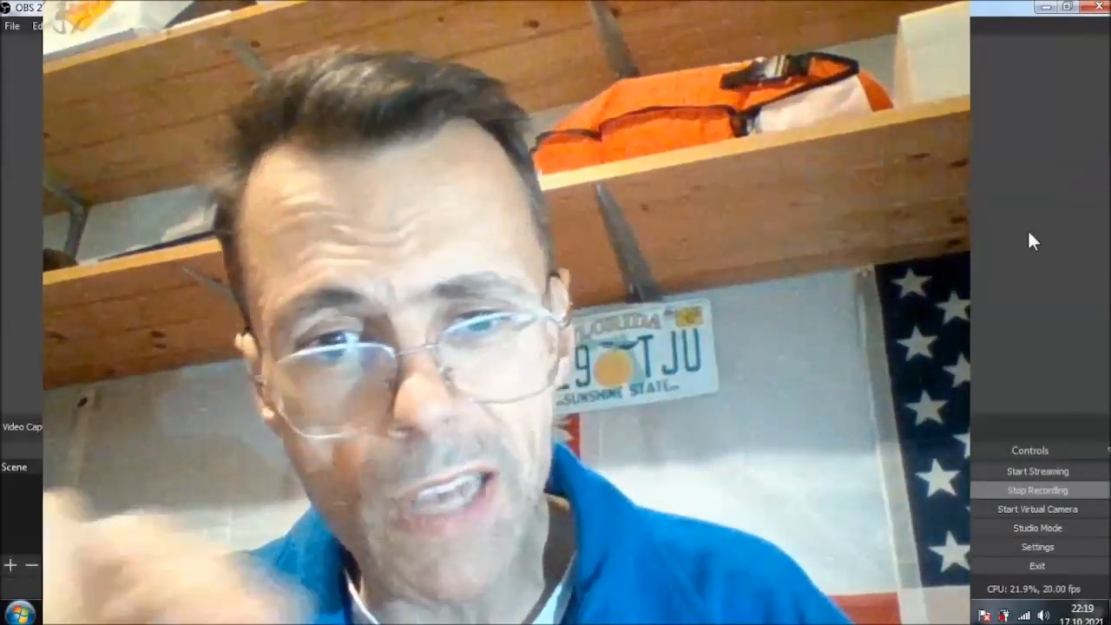
{"action": "right_click", "coordinate": [1032, 241]}
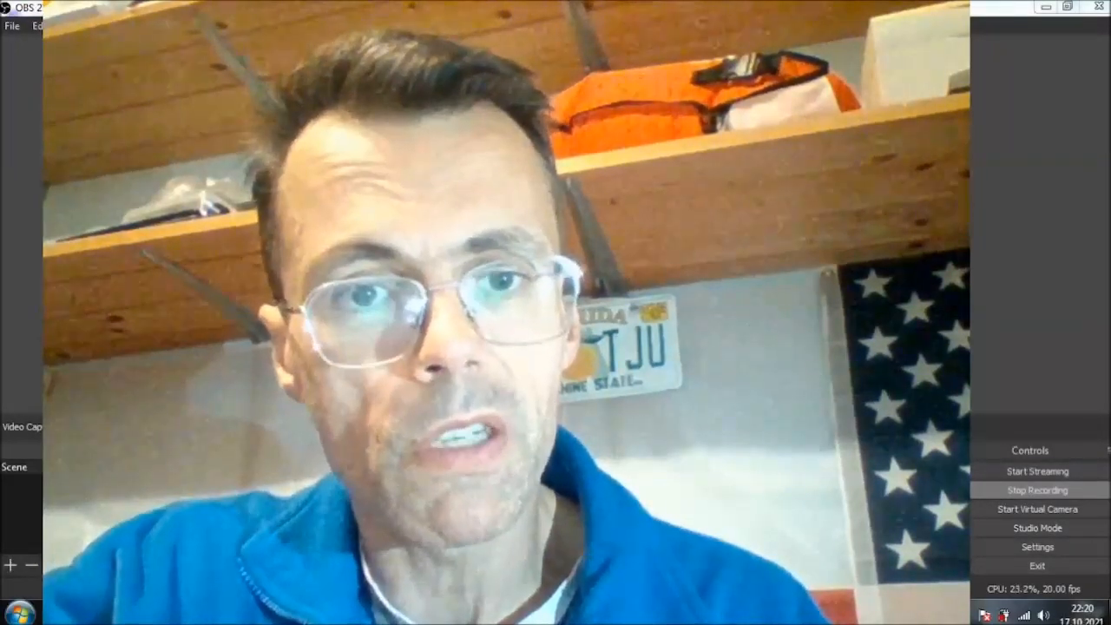
{"action": "mouse_move", "coordinate": [1026, 247]}
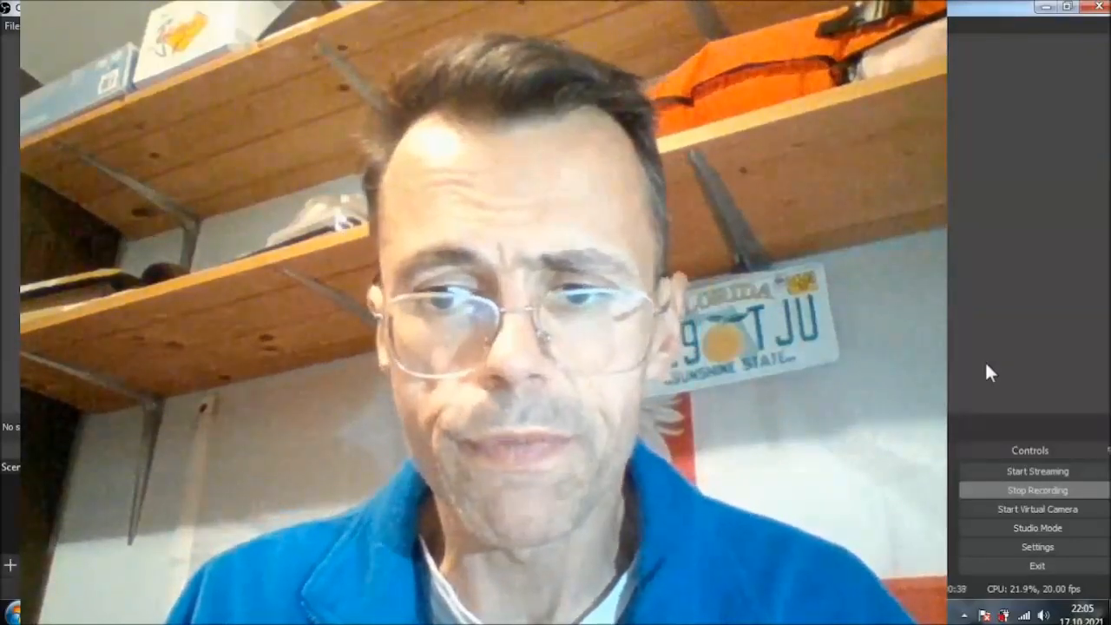
{"action": "mouse_move", "coordinate": [1016, 323]}
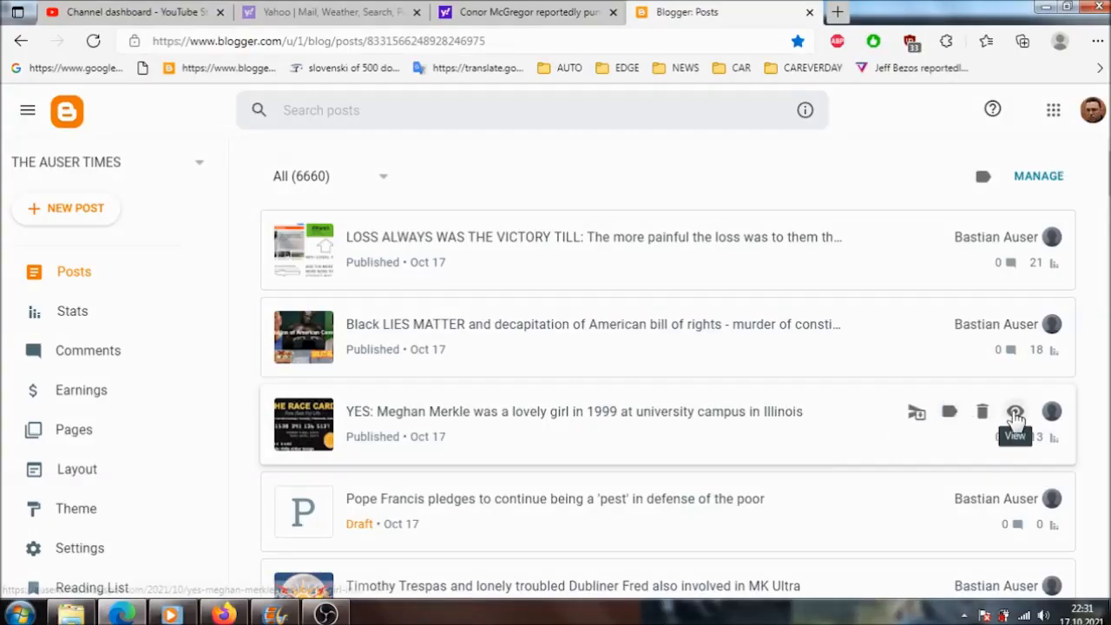
- View the published Meghan Merkle post live on The Auser Times and scroll through it
{"action": "left_click", "coordinate": [1015, 411]}
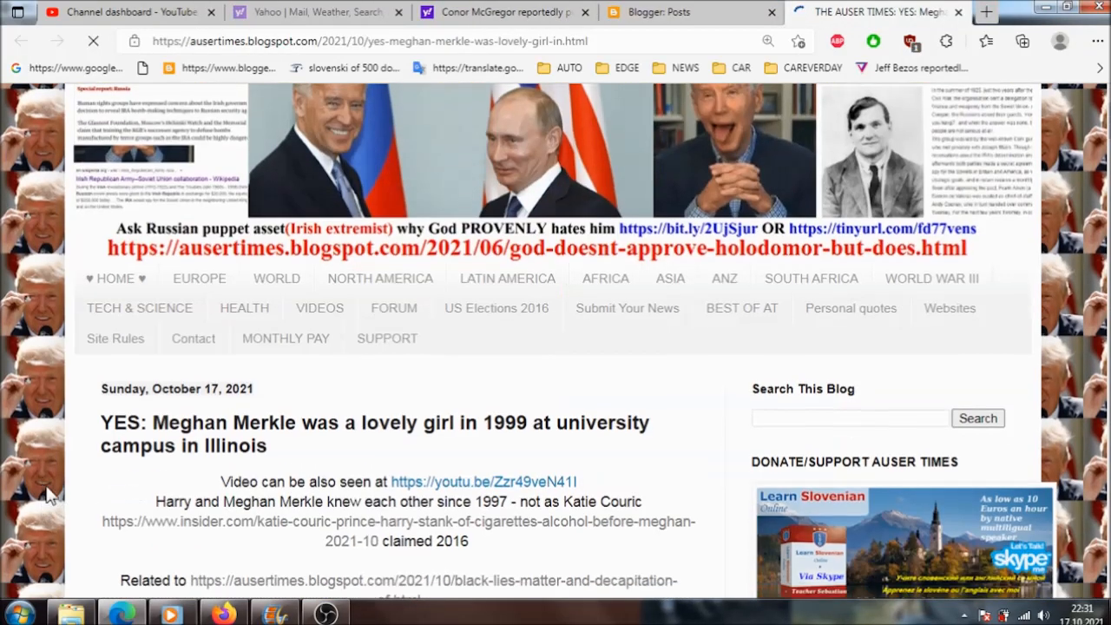
{"action": "scroll", "scroll_direction": "down", "scroll_amount": 3}
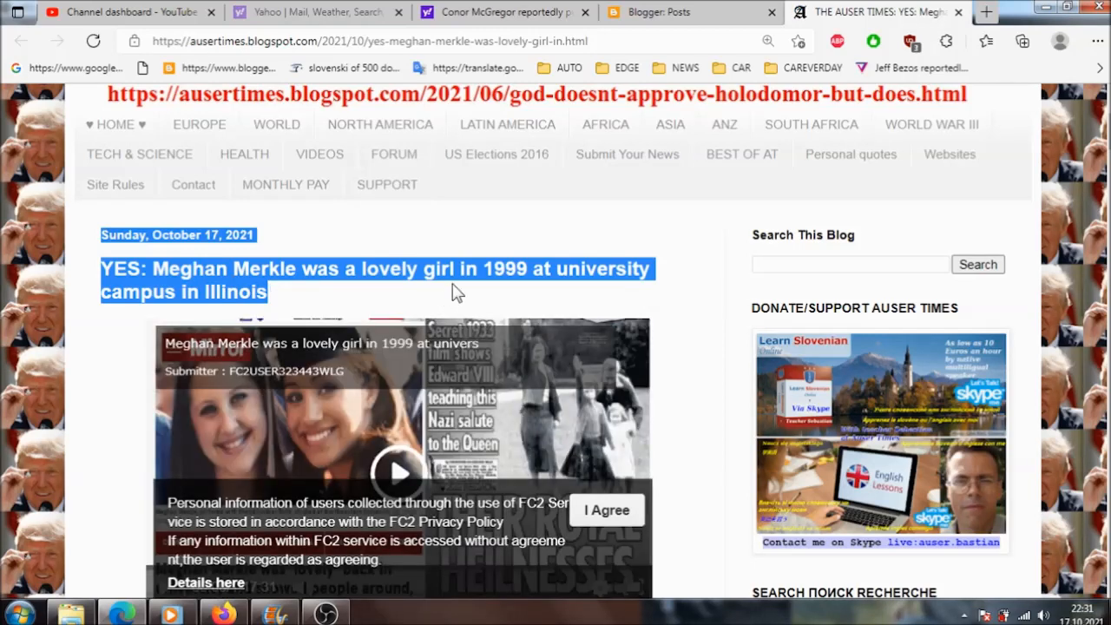
{"action": "mouse_move", "coordinate": [298, 299]}
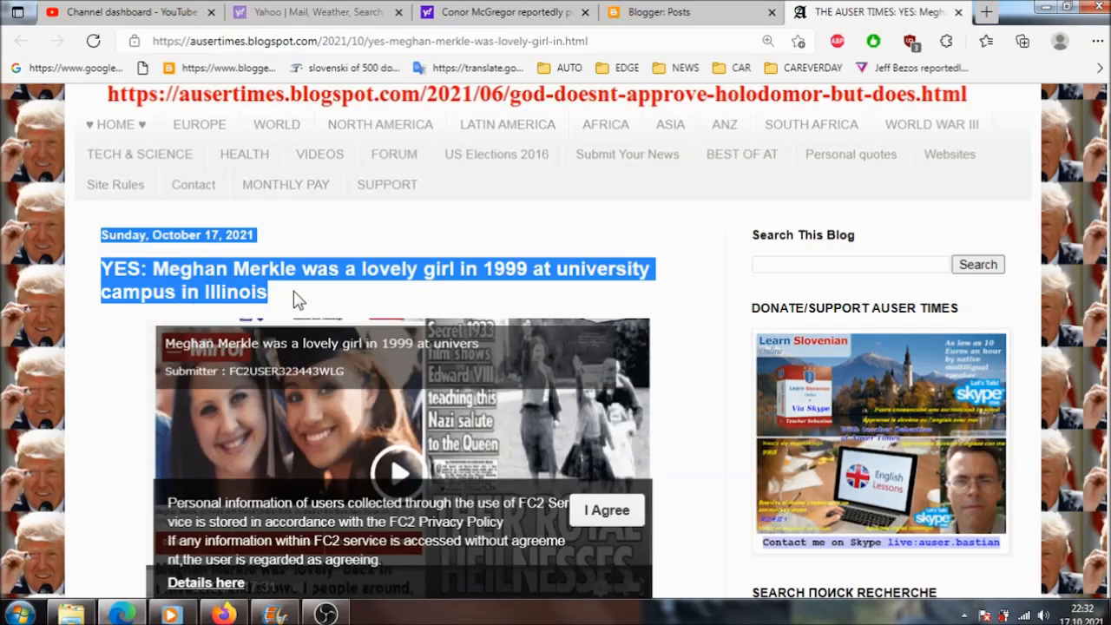
{"action": "mouse_move", "coordinate": [697, 327]}
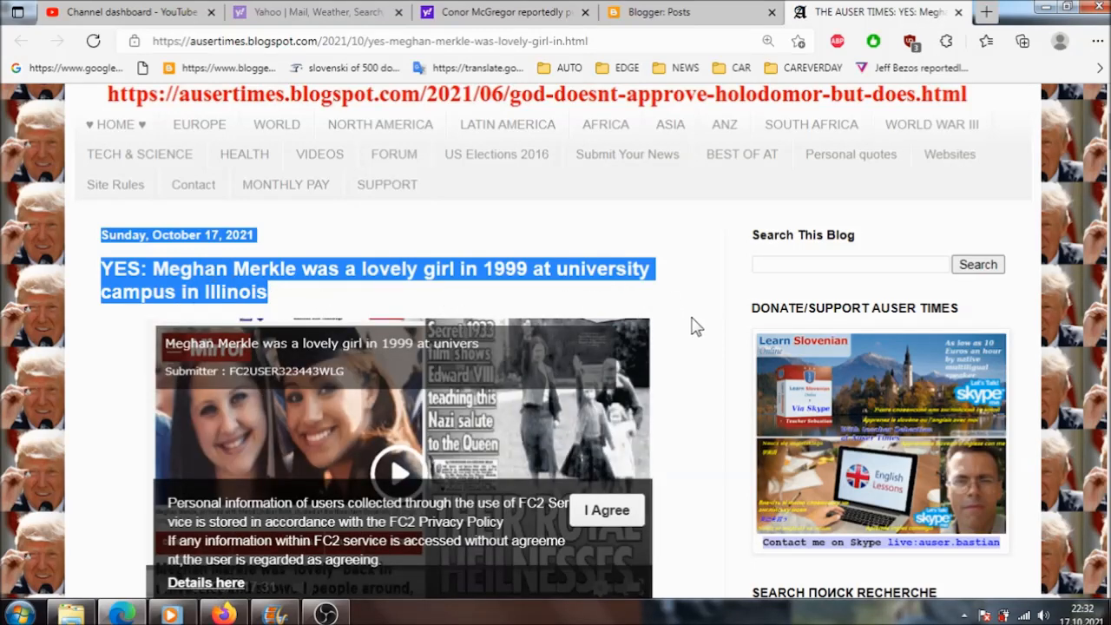
{"action": "scroll", "scroll_direction": "down", "scroll_amount": 3}
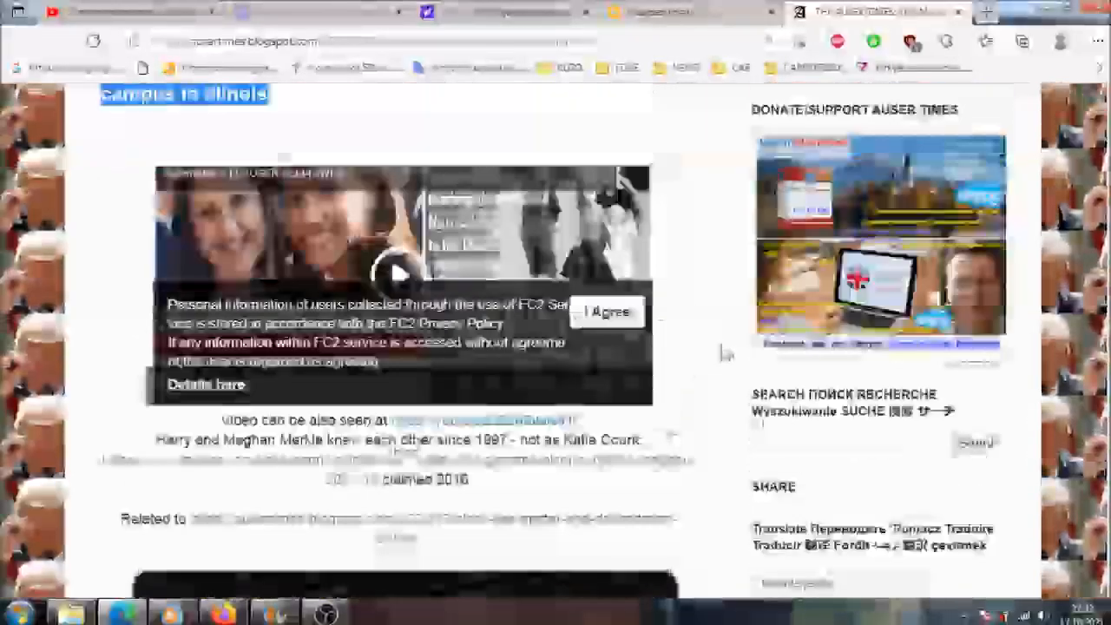
{"action": "scroll", "scroll_direction": "down", "scroll_amount": 3}
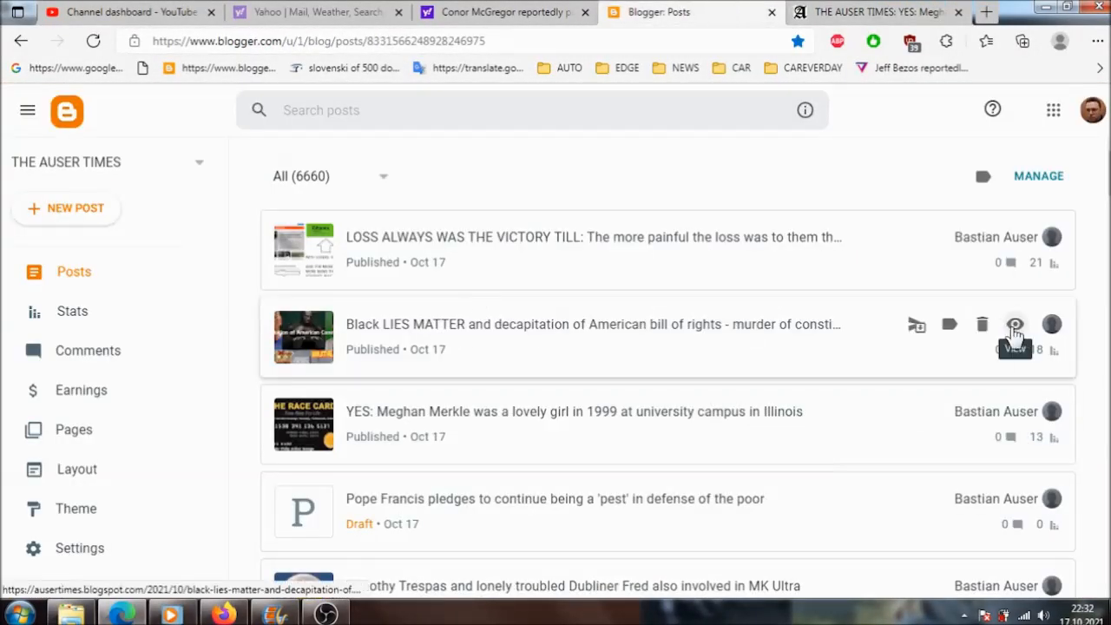
- View the Black LIES MATTER post live, select its date and title, and scroll down
{"action": "left_click", "coordinate": [1014, 324]}
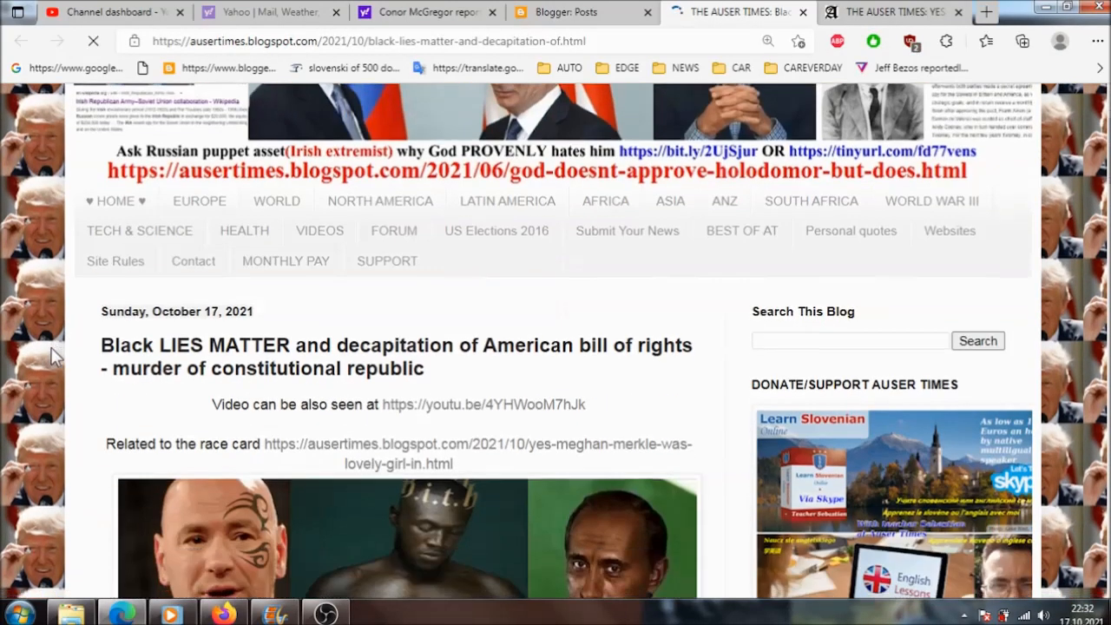
{"action": "scroll", "scroll_direction": "down", "scroll_amount": 3}
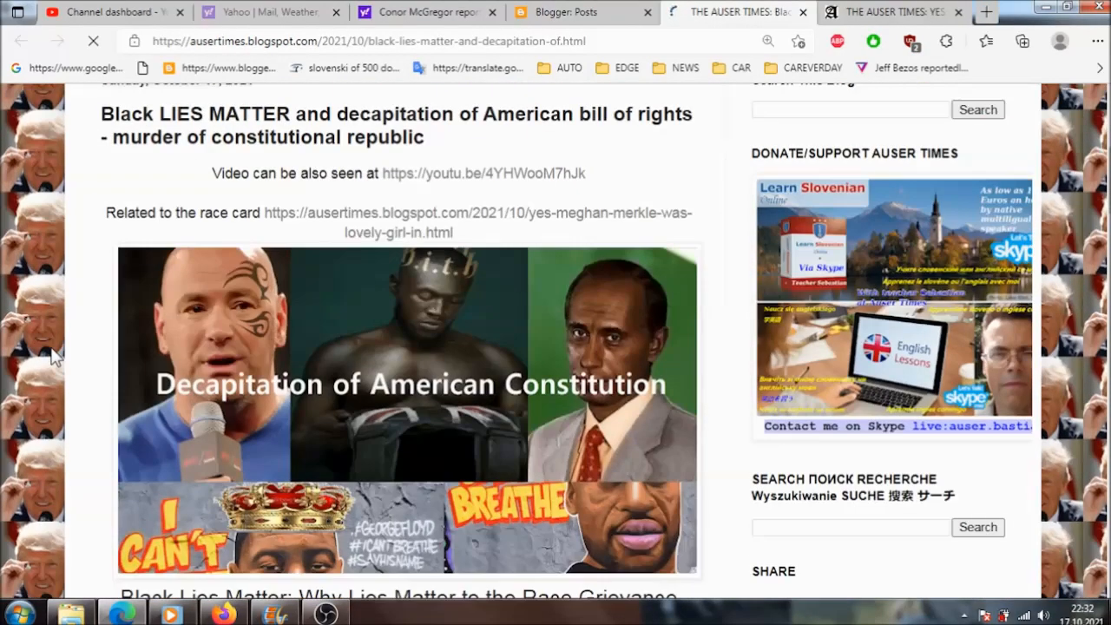
{"action": "mouse_move", "coordinate": [44, 339]}
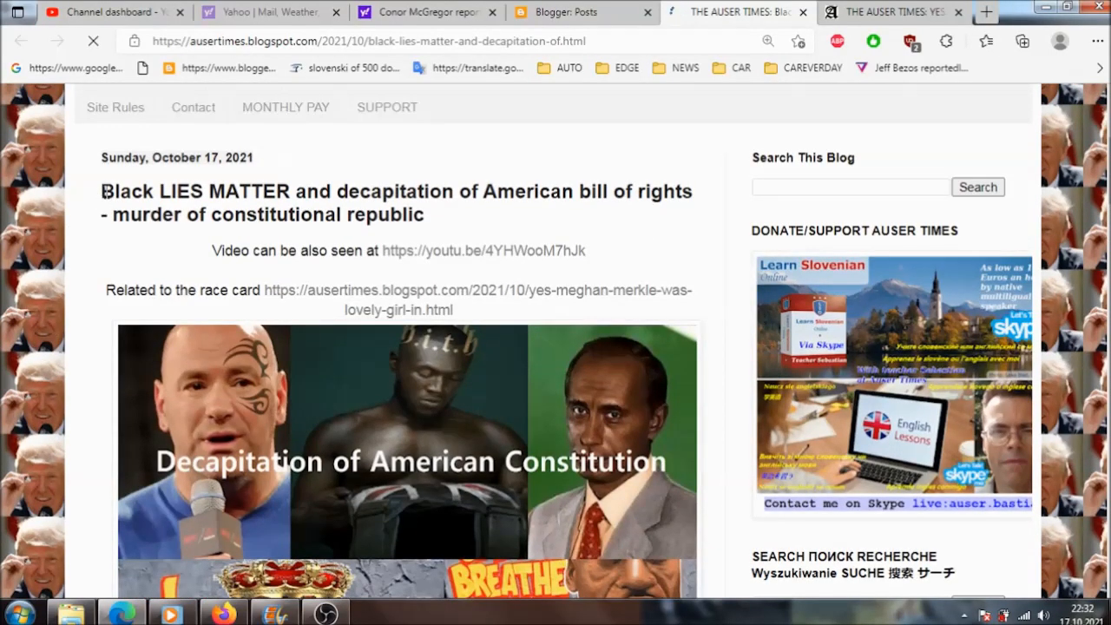
{"action": "left_click_drag", "start_coordinate": [101, 191], "coordinate": [424, 215]}
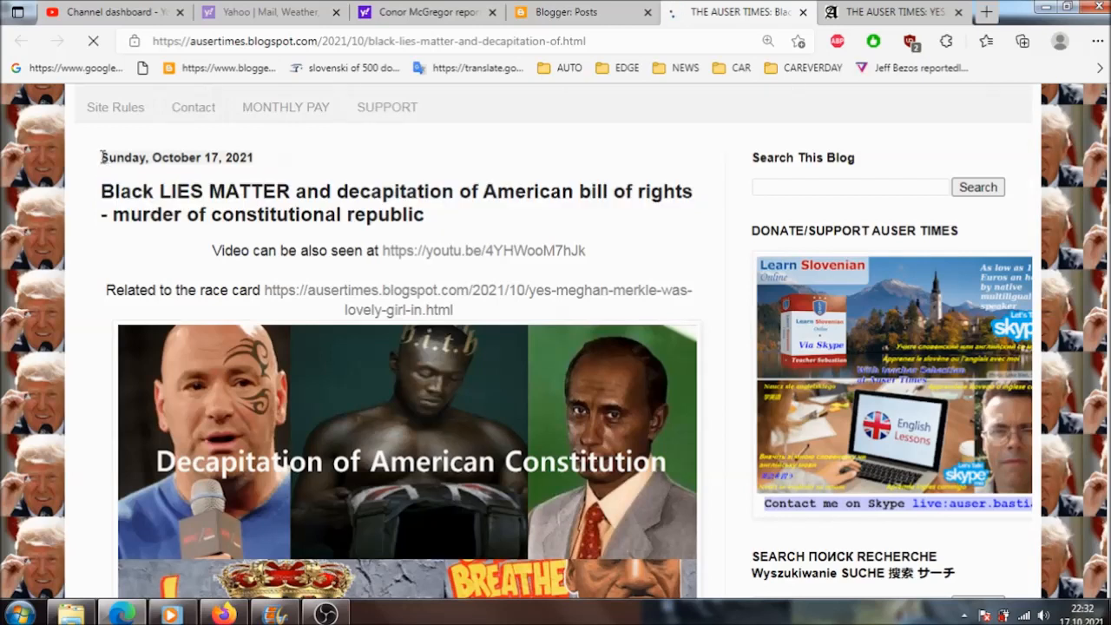
{"action": "left_click_drag", "start_coordinate": [100, 157], "coordinate": [425, 214]}
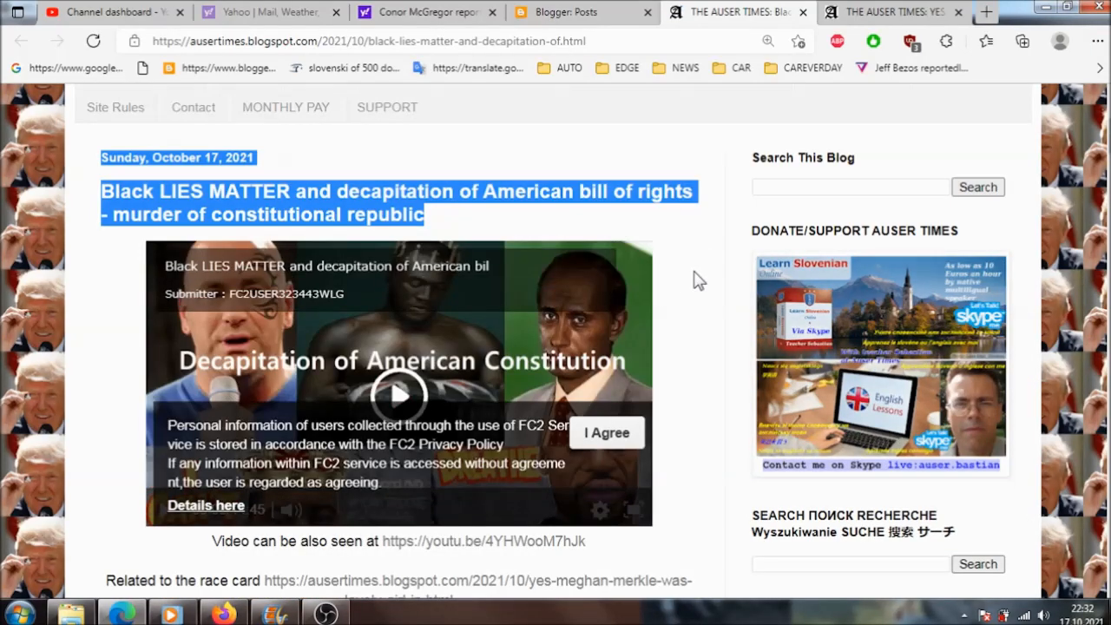
{"action": "scroll", "scroll_direction": "down", "scroll_amount": 3}
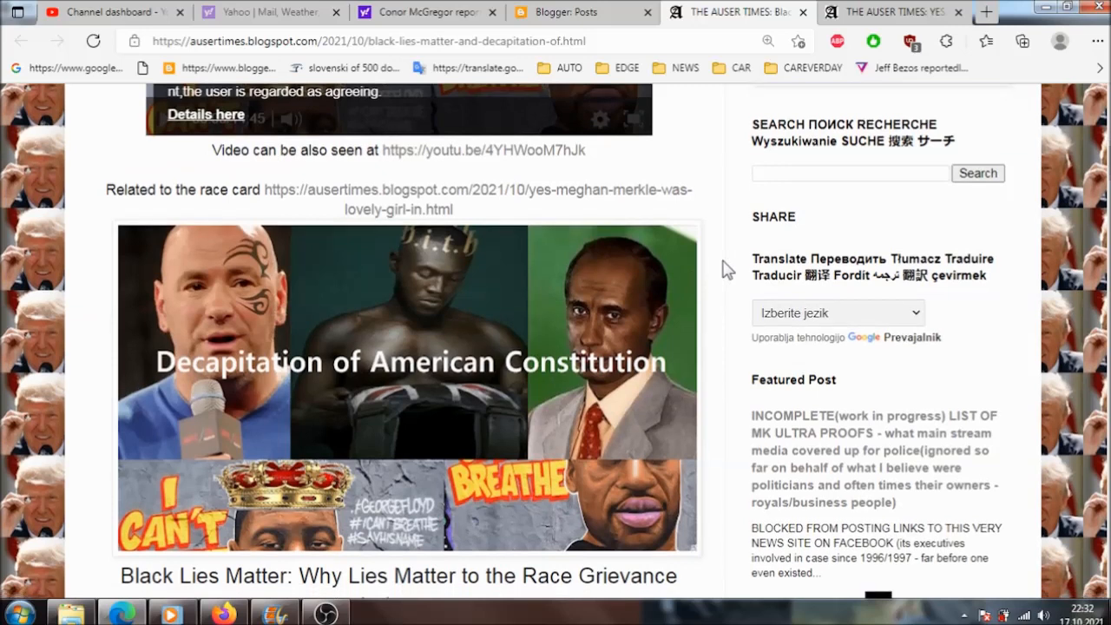
{"action": "scroll", "scroll_direction": "down", "scroll_amount": 3}
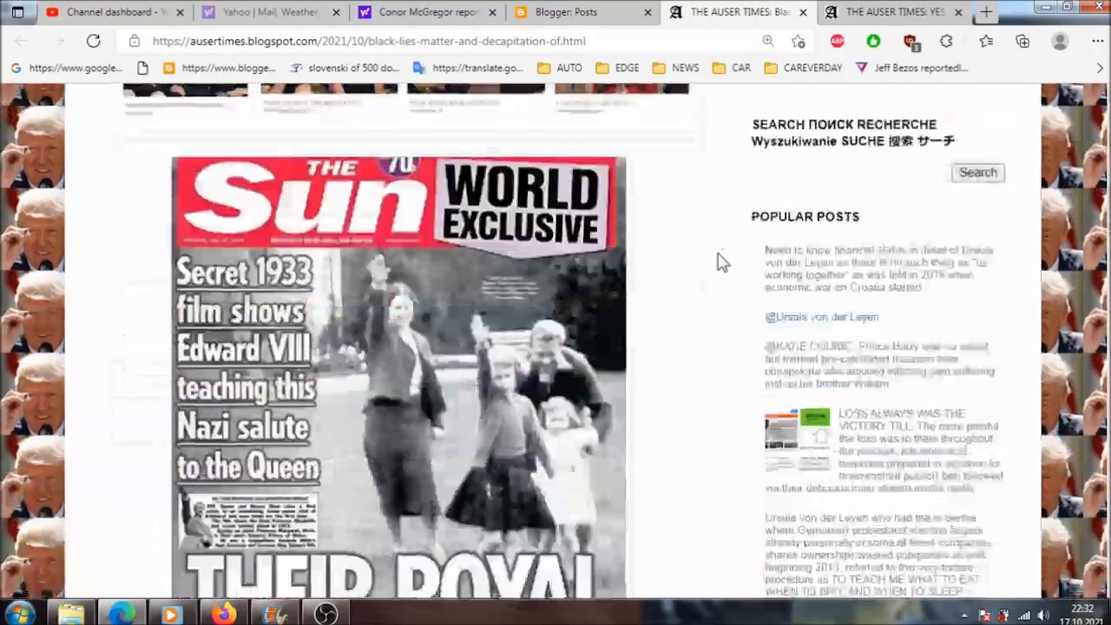
{"action": "scroll", "scroll_direction": "down", "scroll_amount": 3}
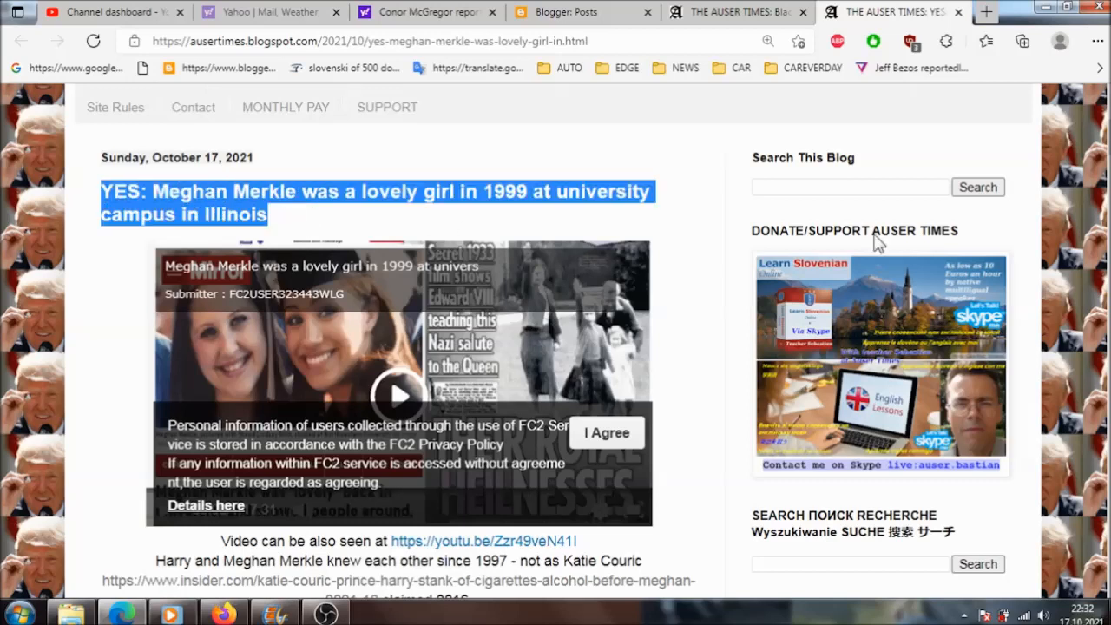
{"action": "mouse_move", "coordinate": [710, 337]}
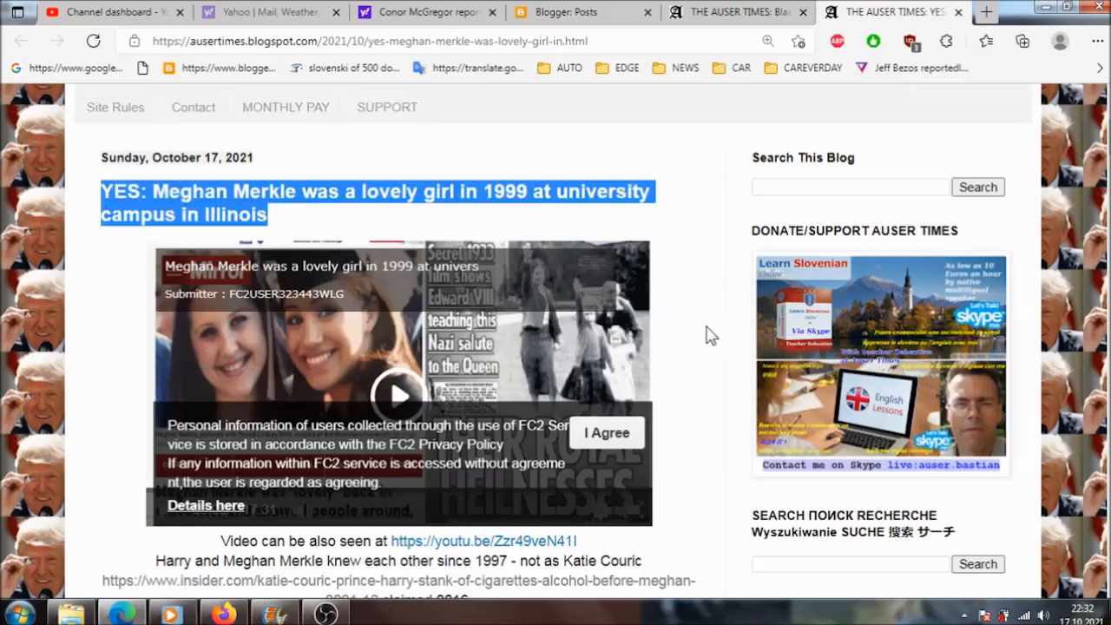
{"action": "mouse_move", "coordinate": [764, 371]}
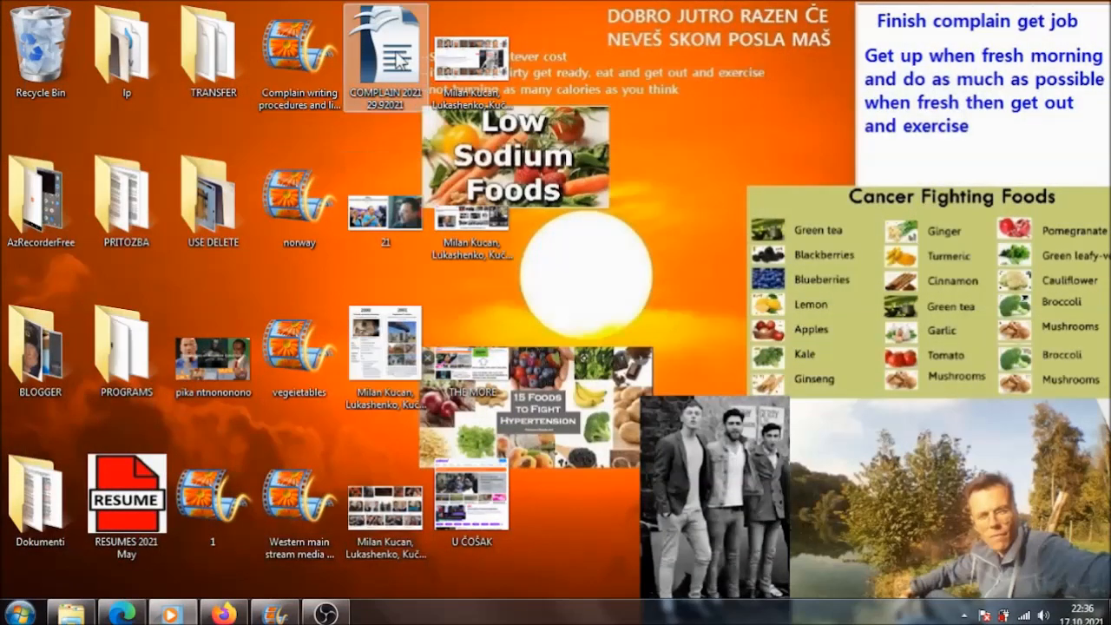
- Open COMPLAIN 2021 and show the AutoCorrect Word Completion list
{"action": "right_click", "coordinate": [384, 52]}
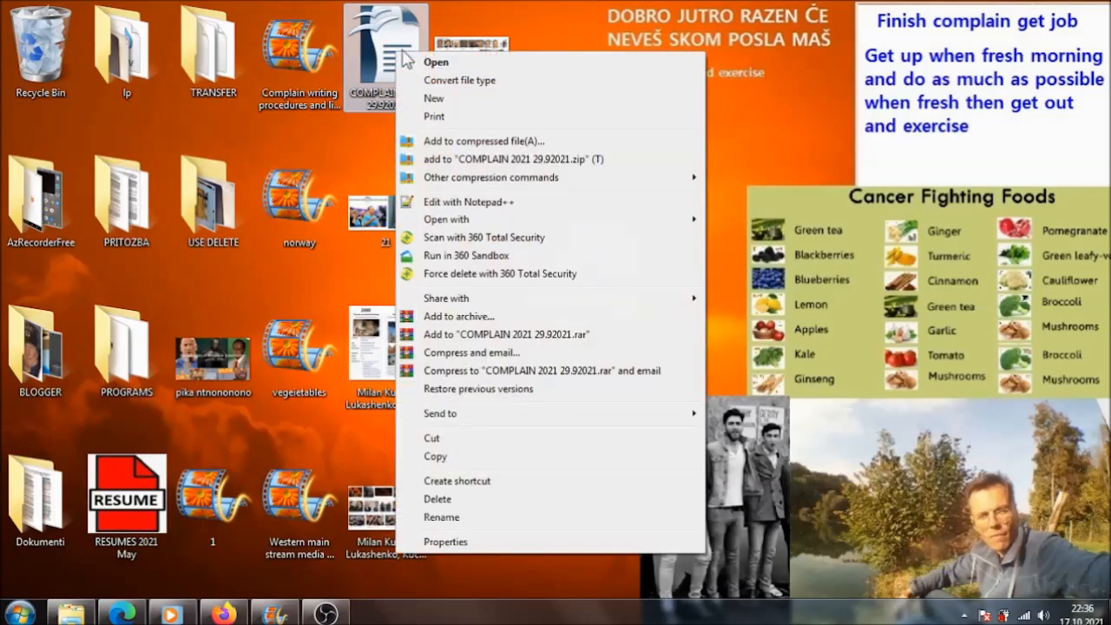
{"action": "left_click", "coordinate": [436, 61]}
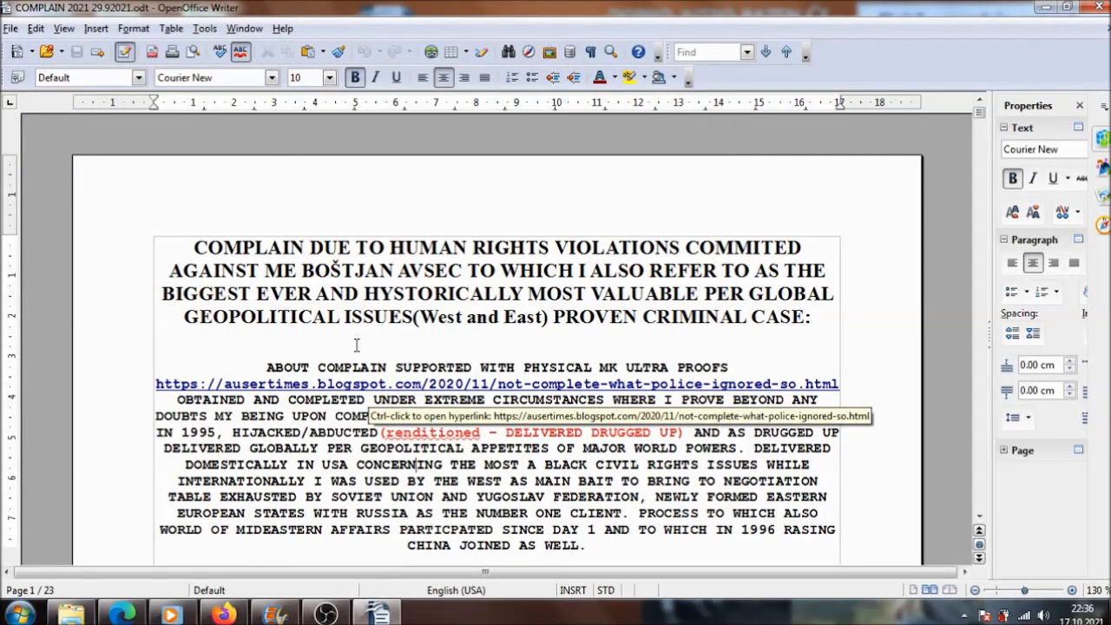
{"action": "left_click", "coordinate": [204, 27]}
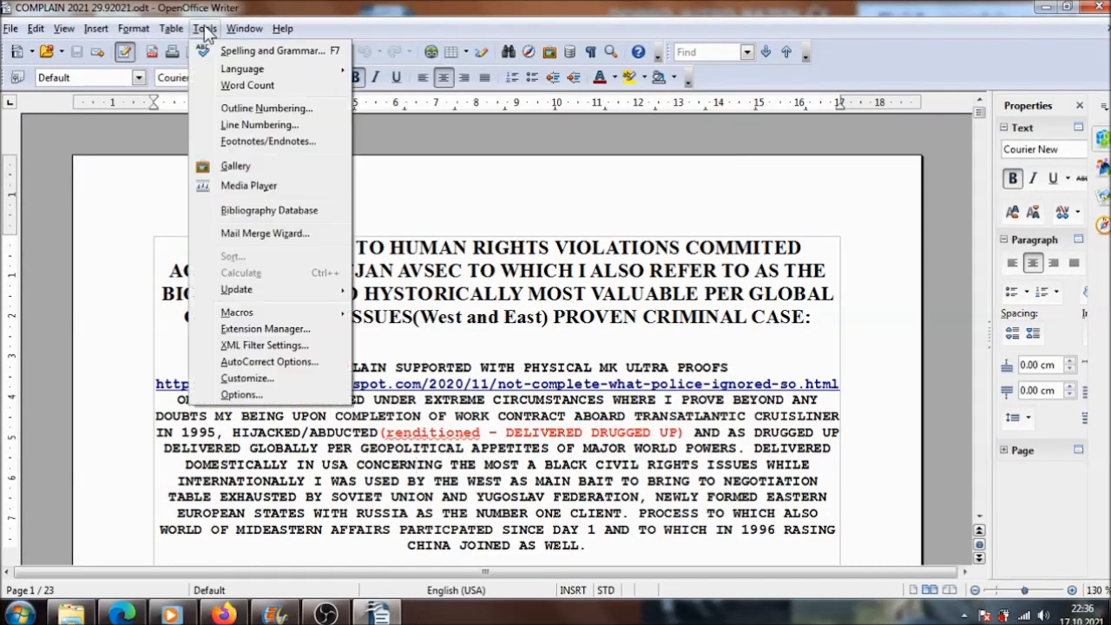
{"action": "mouse_move", "coordinate": [269, 362]}
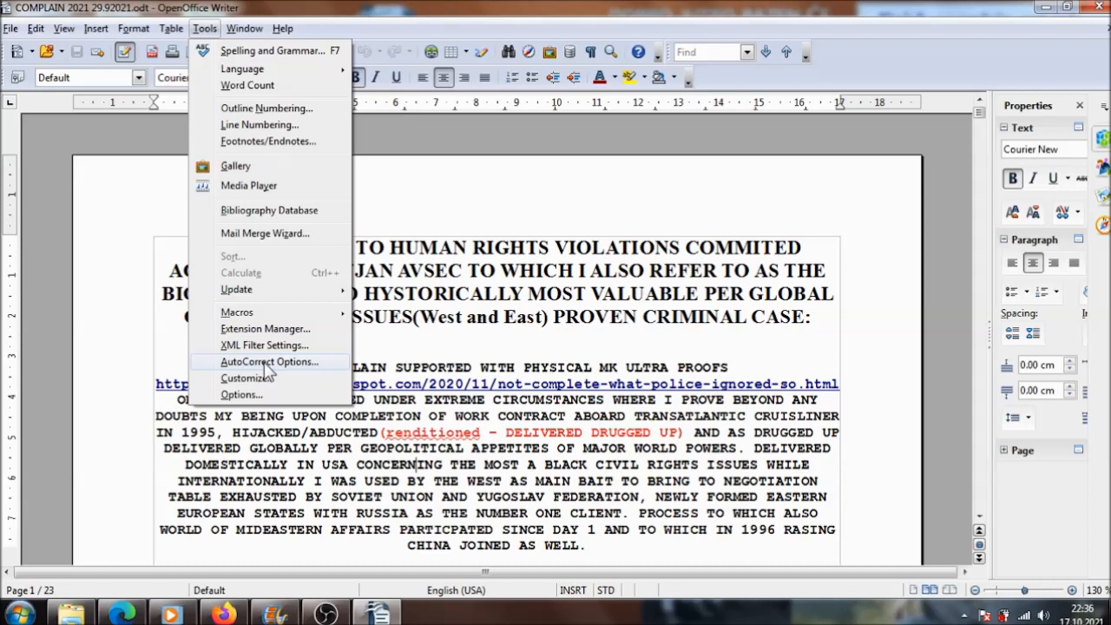
{"action": "left_click", "coordinate": [269, 361]}
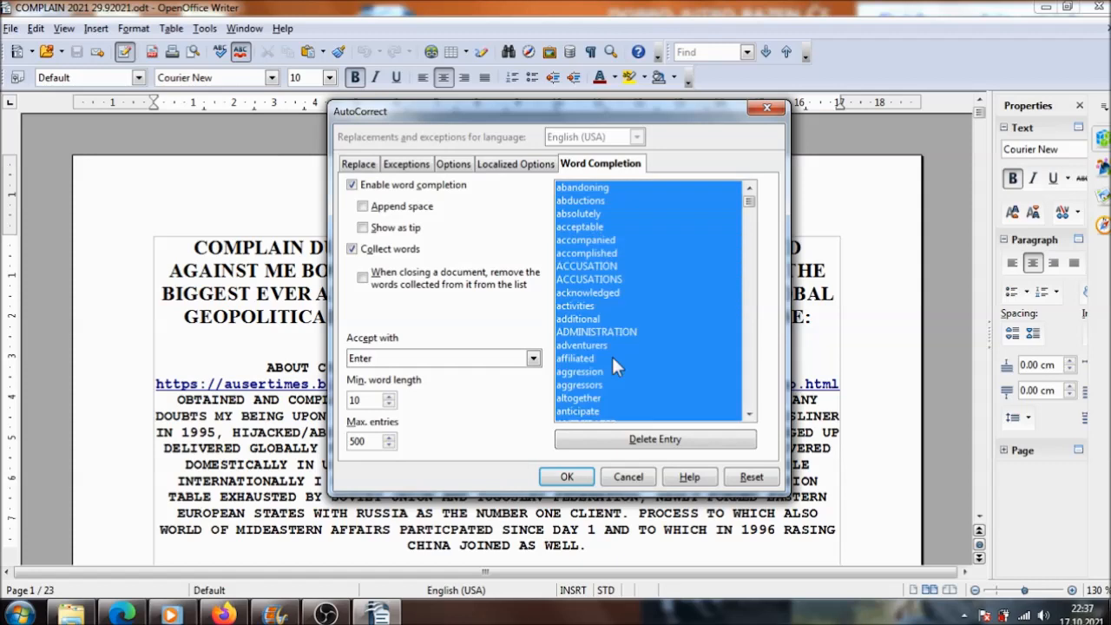
- Delete all collected word-completion entries and confirm with OK
{"action": "left_click", "coordinate": [655, 438]}
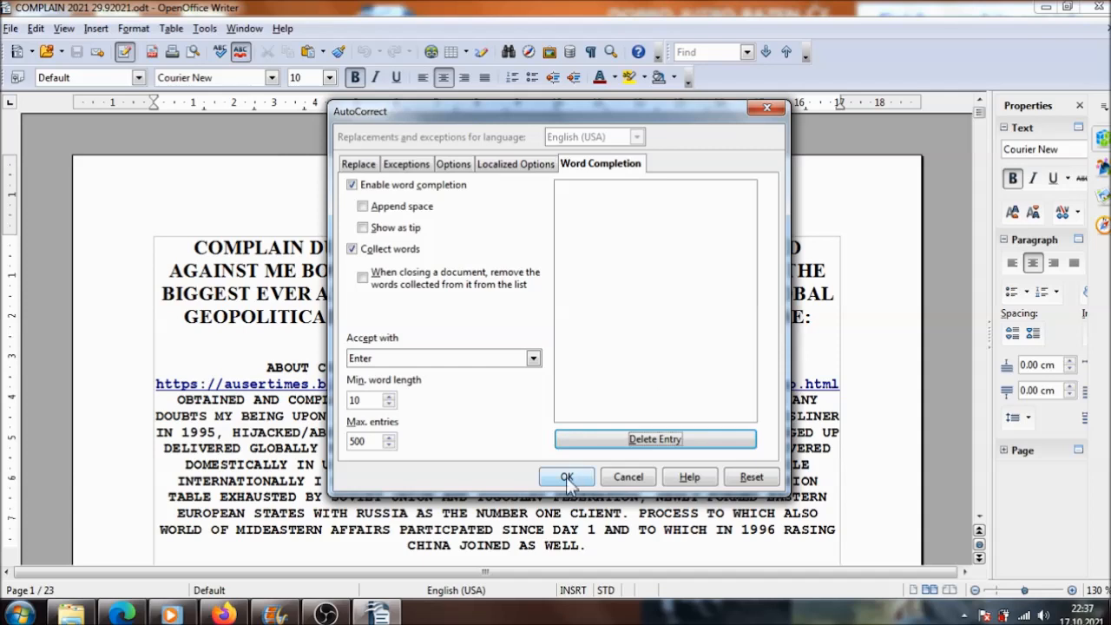
{"action": "left_click", "coordinate": [566, 477]}
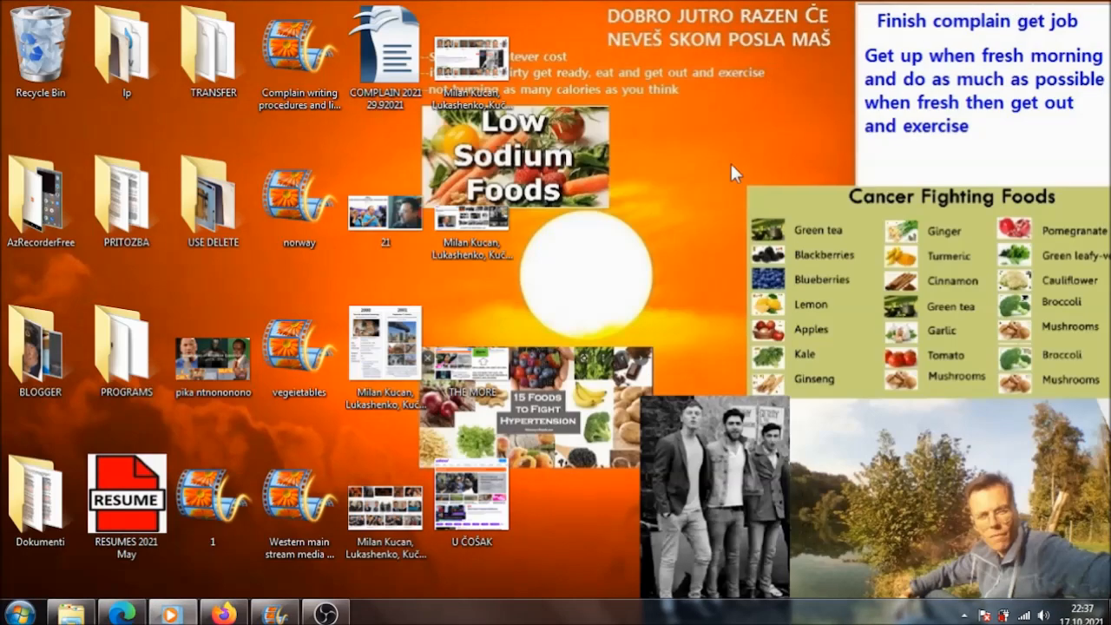
- Reopen COMPLAIN and delete the reappeared words from the Word Completion list
{"action": "right_click", "coordinate": [386, 52]}
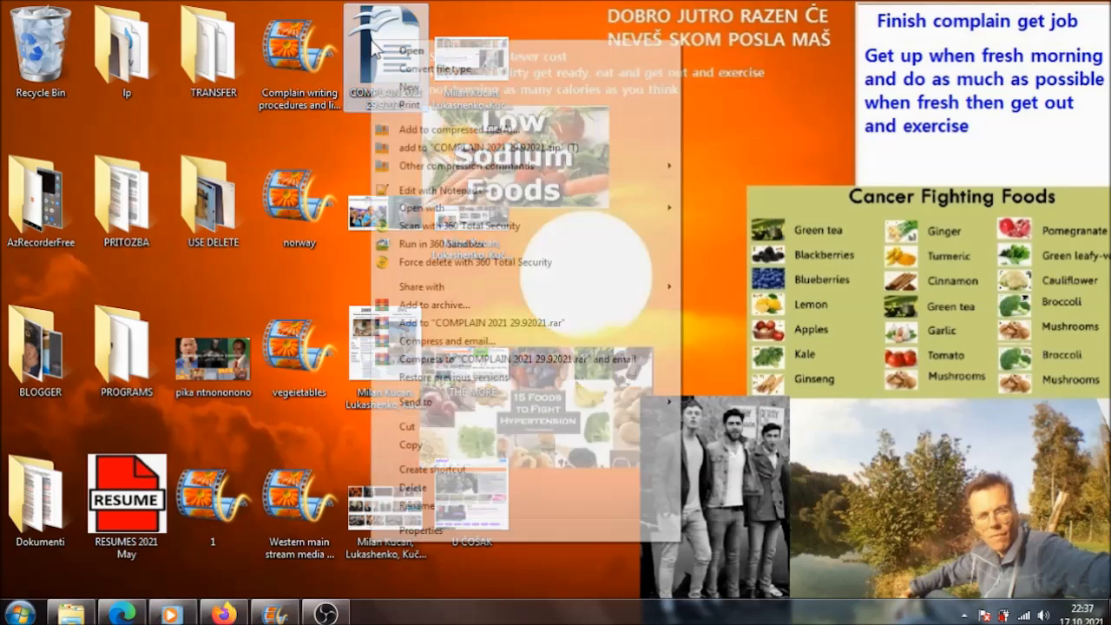
{"action": "left_click", "coordinate": [404, 50]}
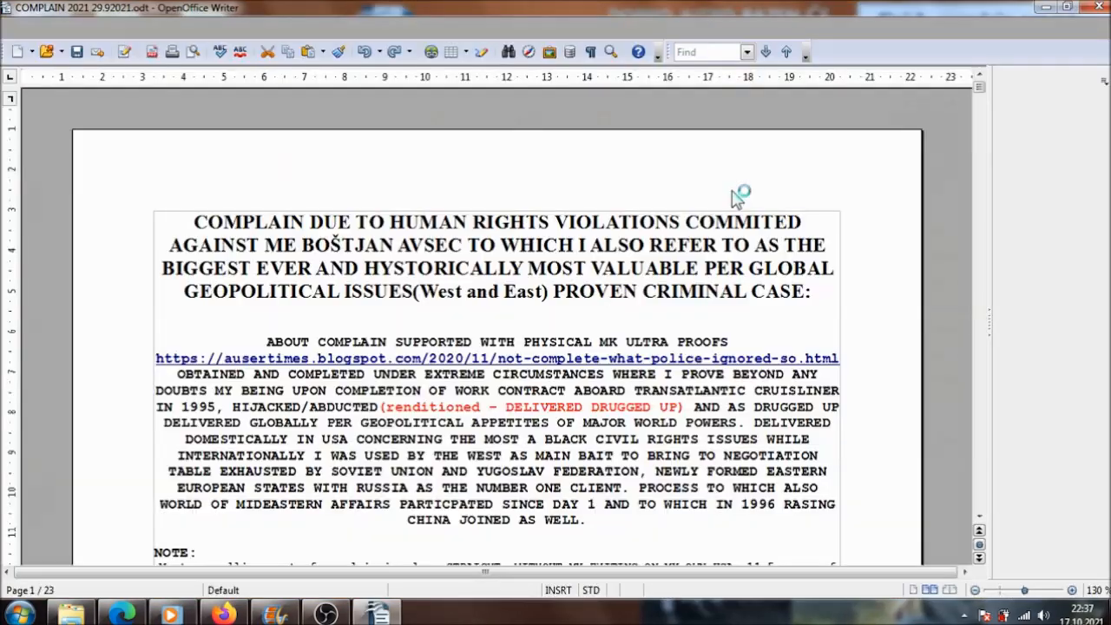
{"action": "left_click", "coordinate": [171, 29]}
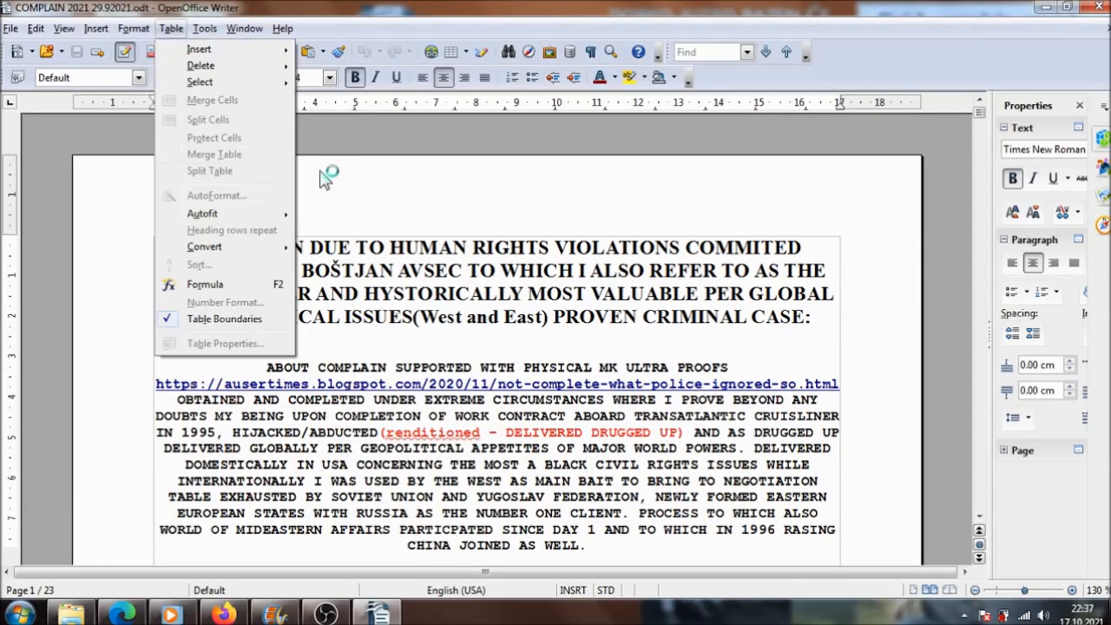
{"action": "left_click", "coordinate": [204, 28]}
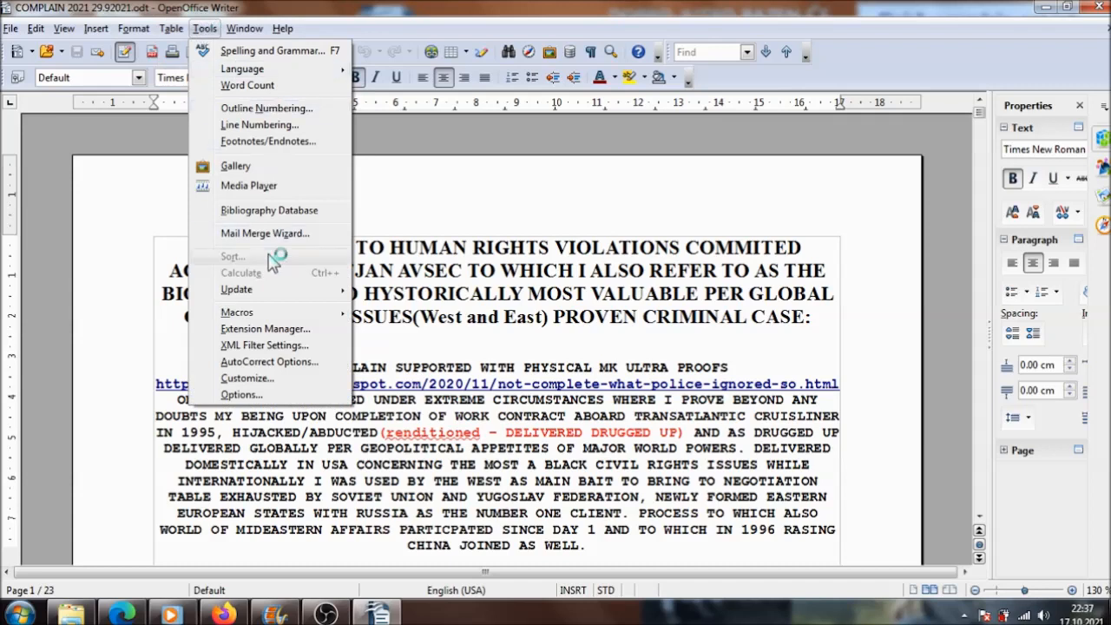
{"action": "mouse_move", "coordinate": [260, 377]}
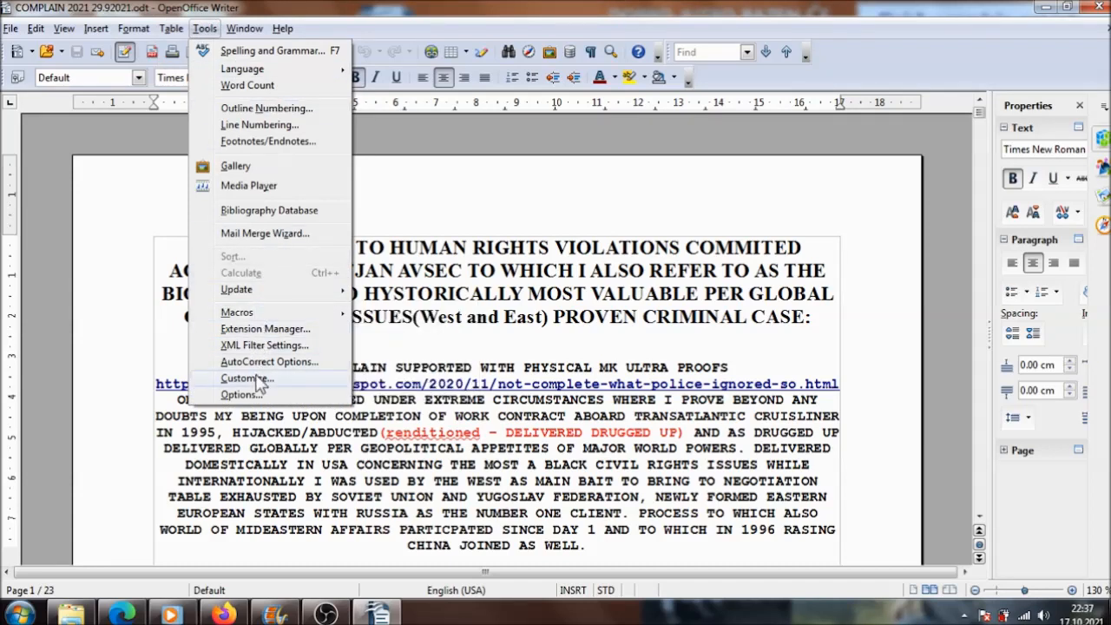
{"action": "left_click", "coordinate": [269, 361]}
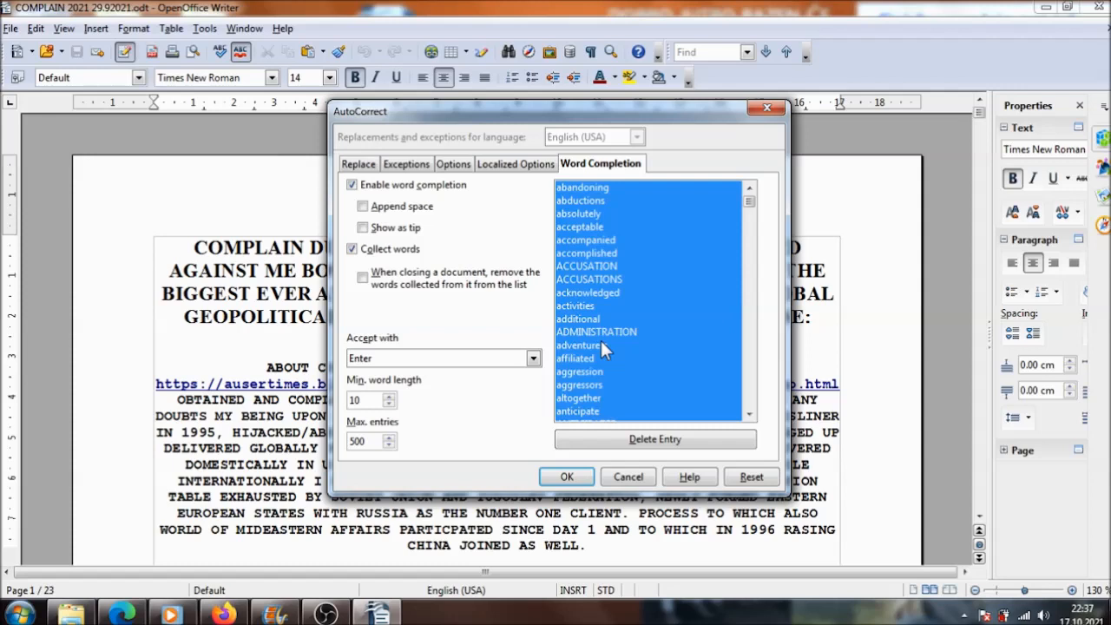
{"action": "left_click", "coordinate": [655, 438]}
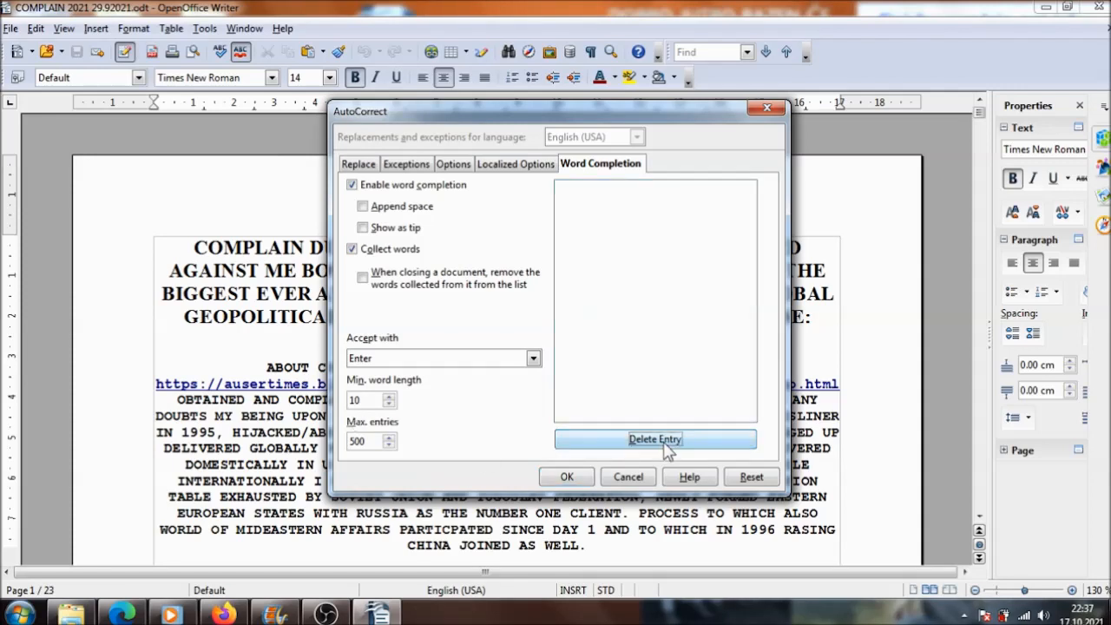
{"action": "mouse_move", "coordinate": [677, 423]}
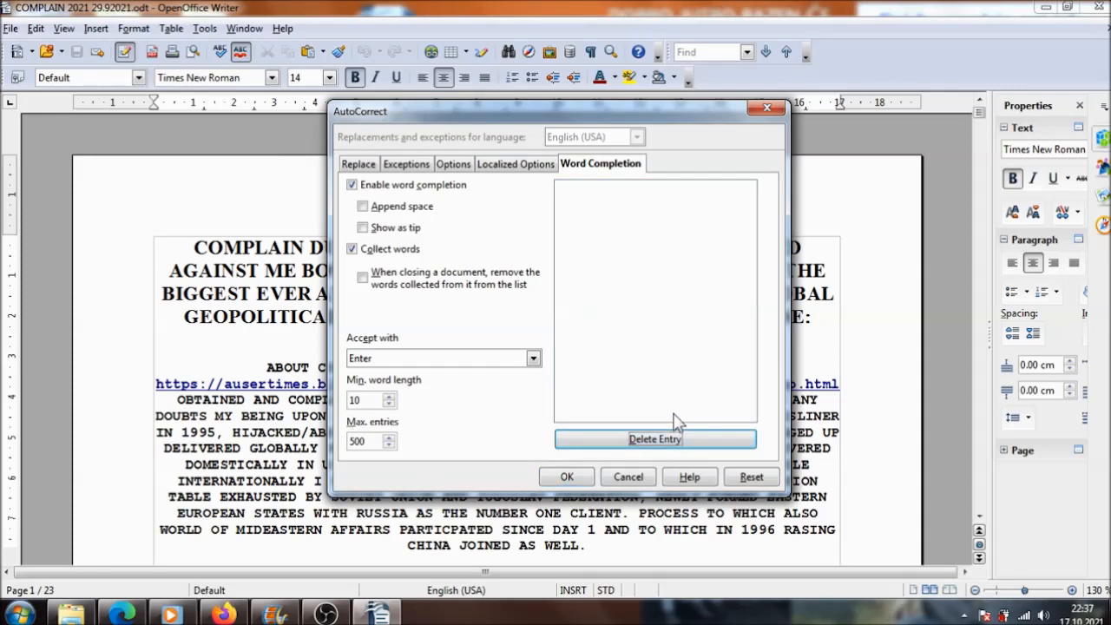